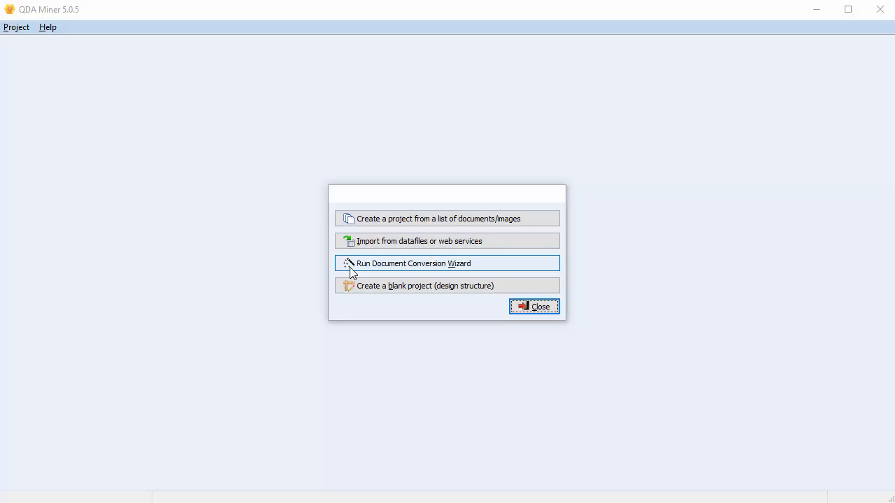
pyautogui.moveTo(342, 210)
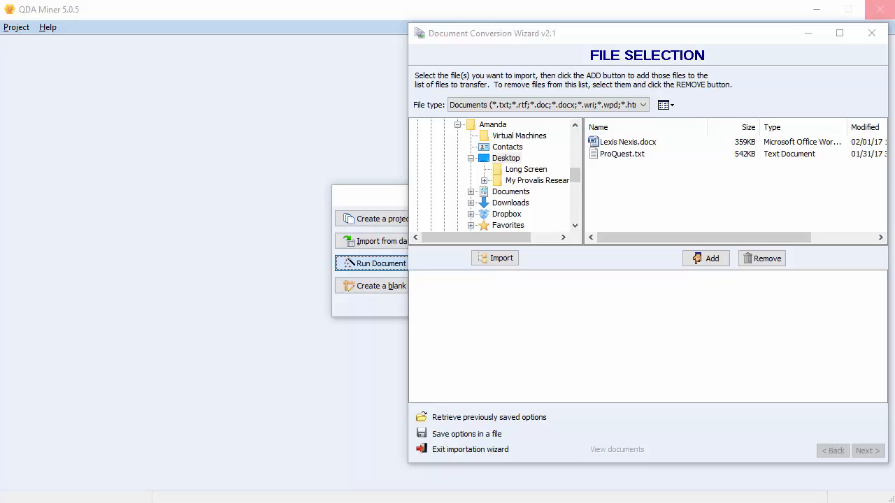
# - Add ProQuest.txt to the conversion list and advance to the transfer options page
pyautogui.click(621, 154)
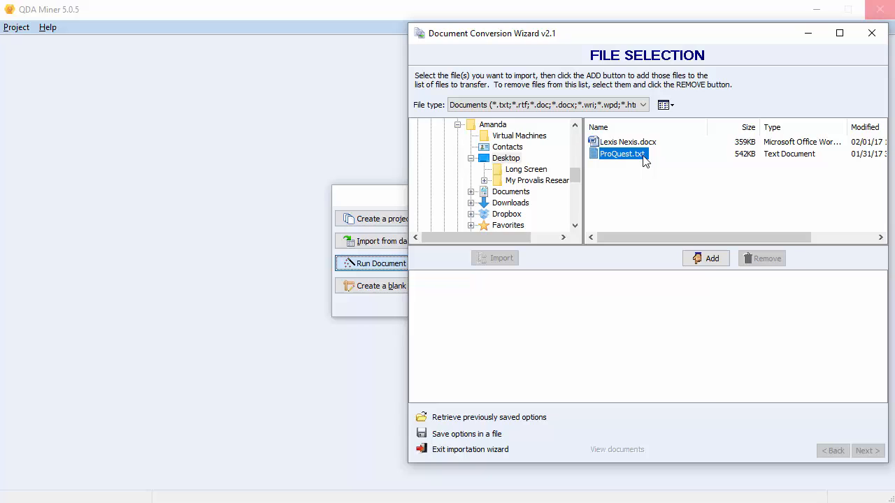
pyautogui.moveTo(656, 171)
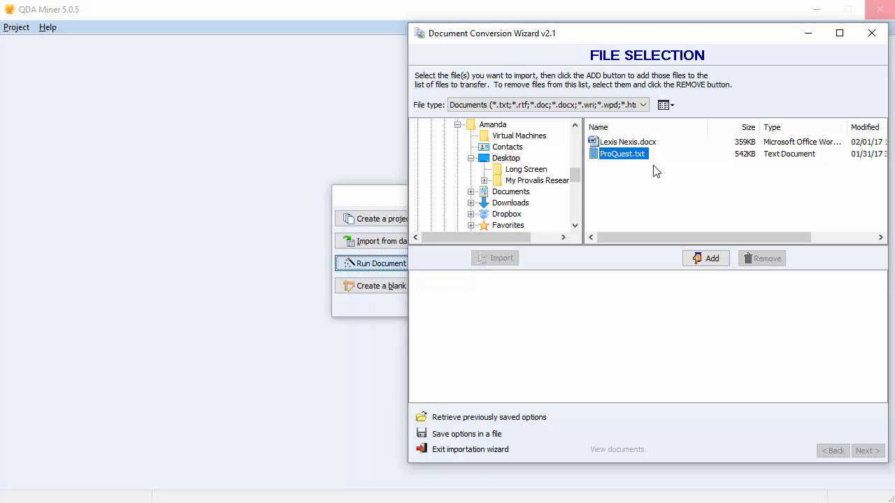
pyautogui.click(705, 257)
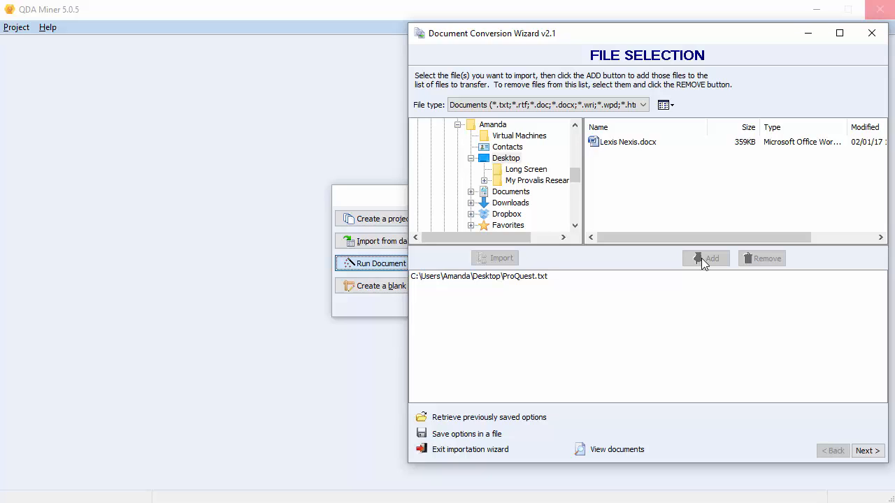
pyautogui.click(867, 450)
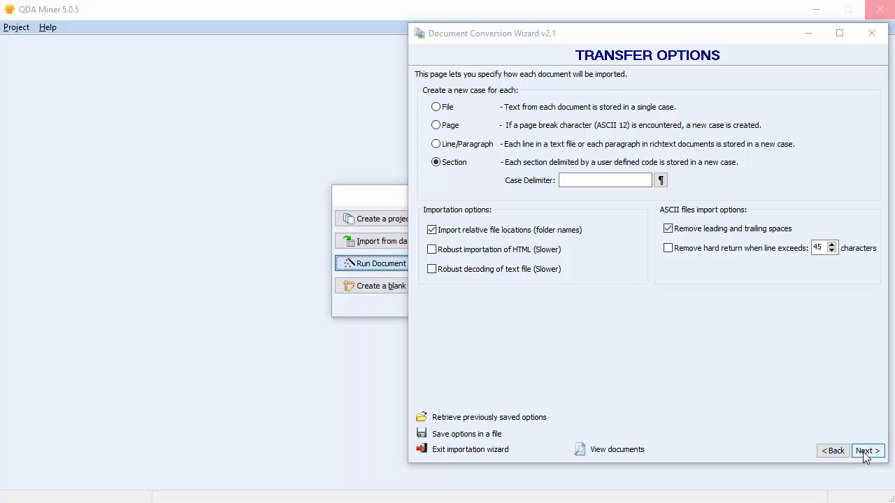
pyautogui.moveTo(716, 225)
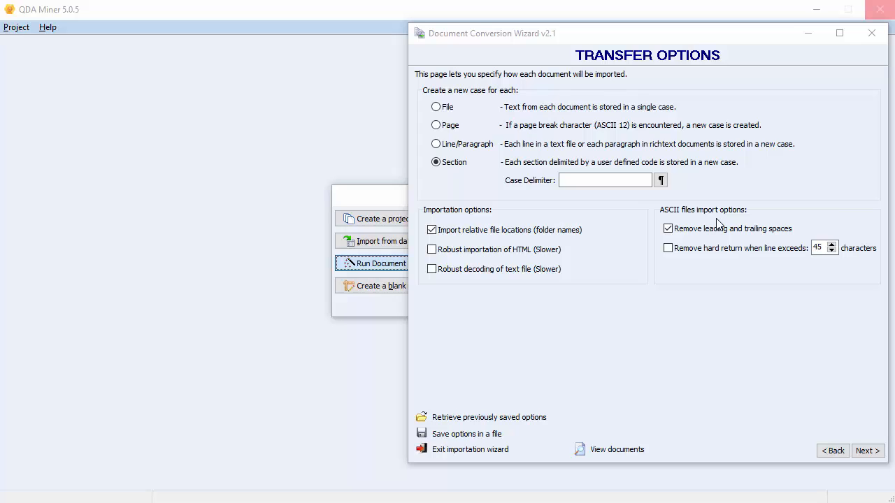
# - Clear the 'Remove leading and trailing spaces' ASCII import option
pyautogui.click(668, 230)
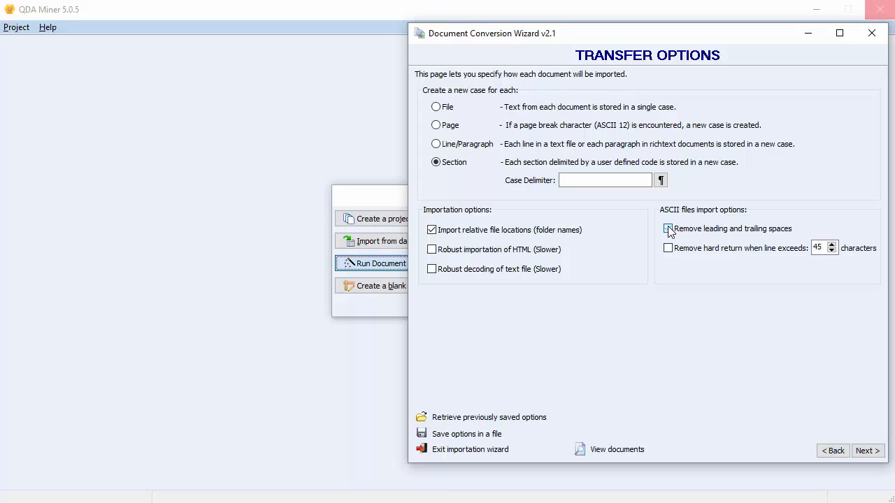
pyautogui.click(669, 230)
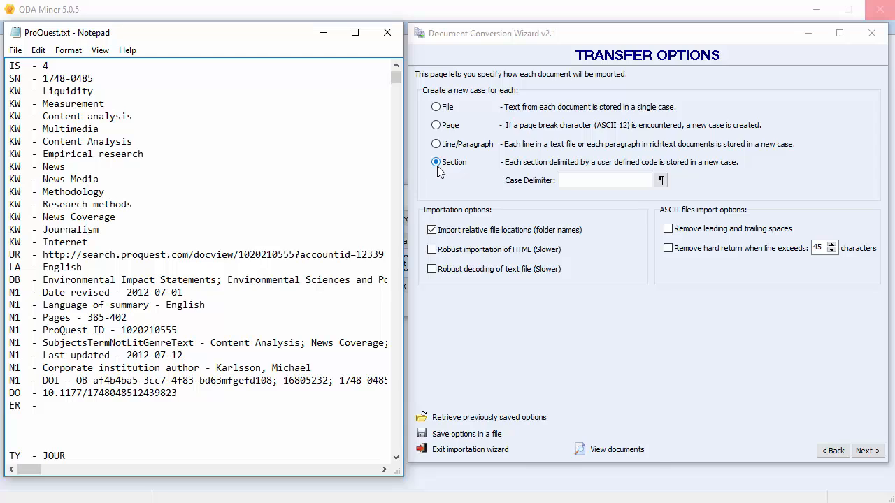
# - Set the section case delimiter to 'ER -' and advance to variables extraction
pyautogui.click(604, 179)
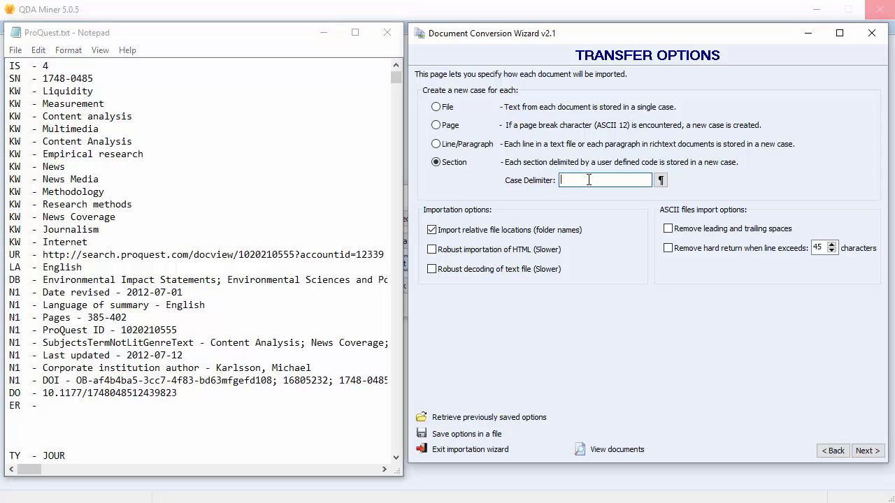
pyautogui.write('ER  -')
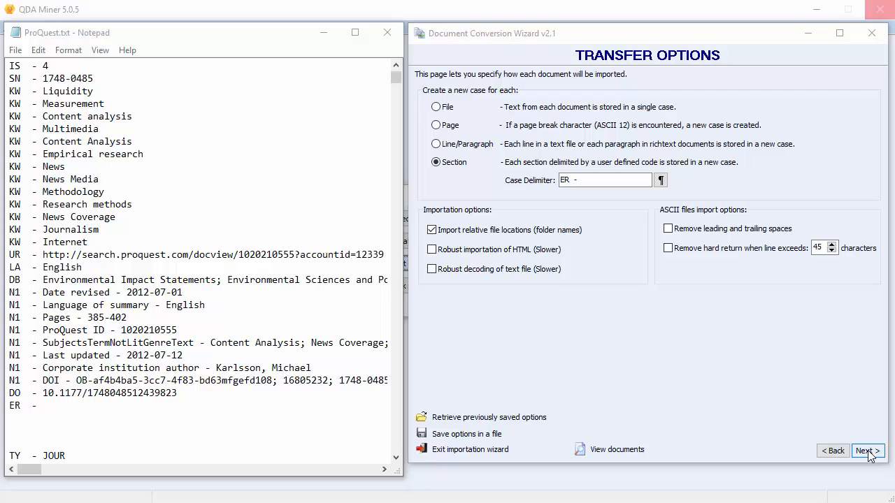
pyautogui.click(867, 450)
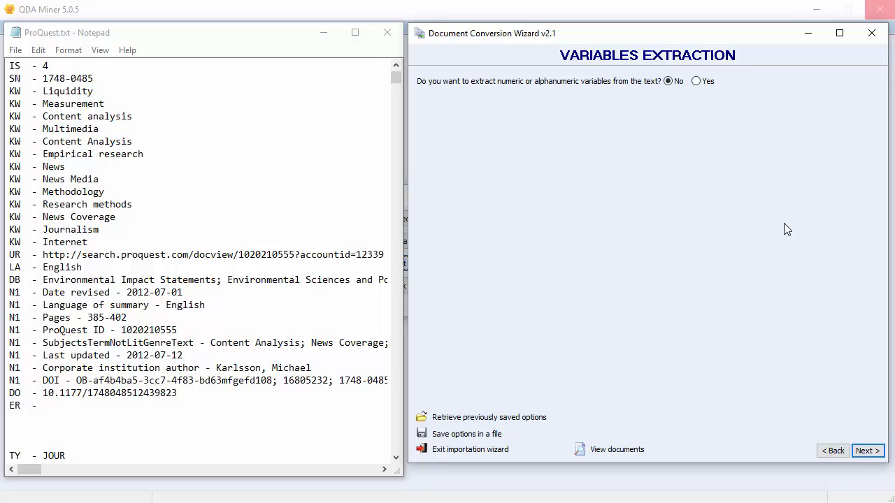
# - Choose Yes for extracting variables and start a new extraction rule
pyautogui.click(696, 81)
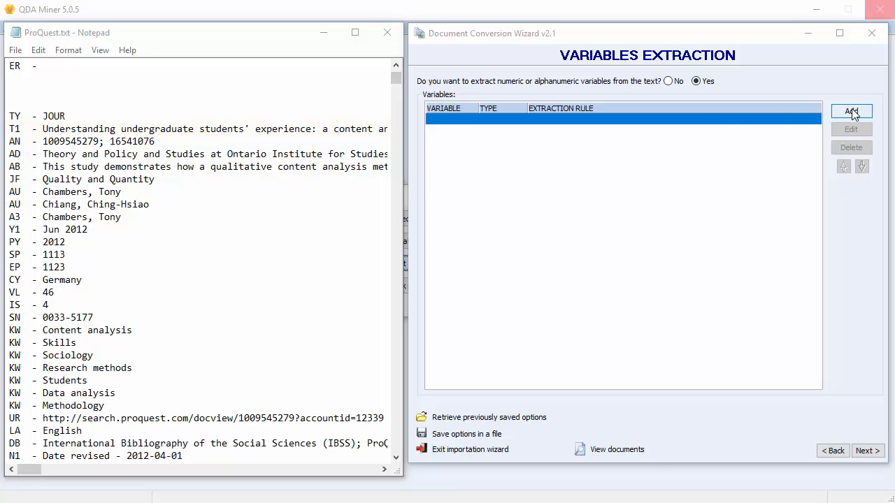
pyautogui.click(850, 112)
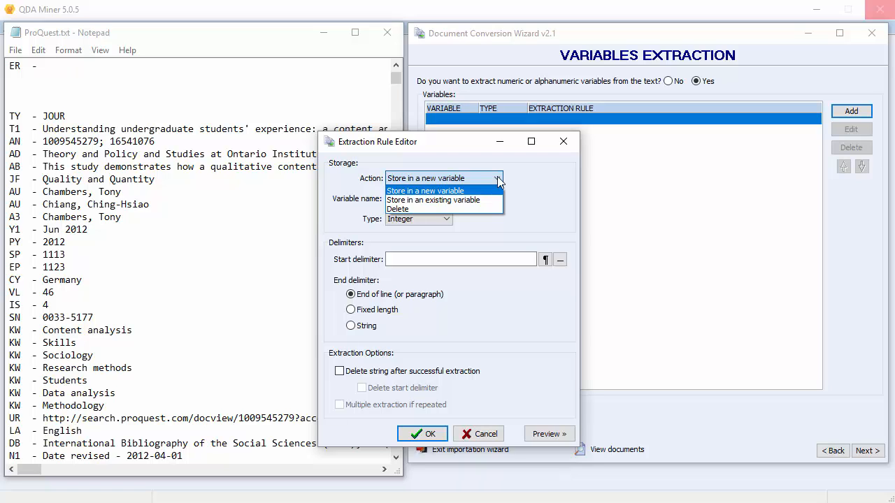
# - Name the rule TITLE as a String variable with maximum width 150
pyautogui.click(425, 190)
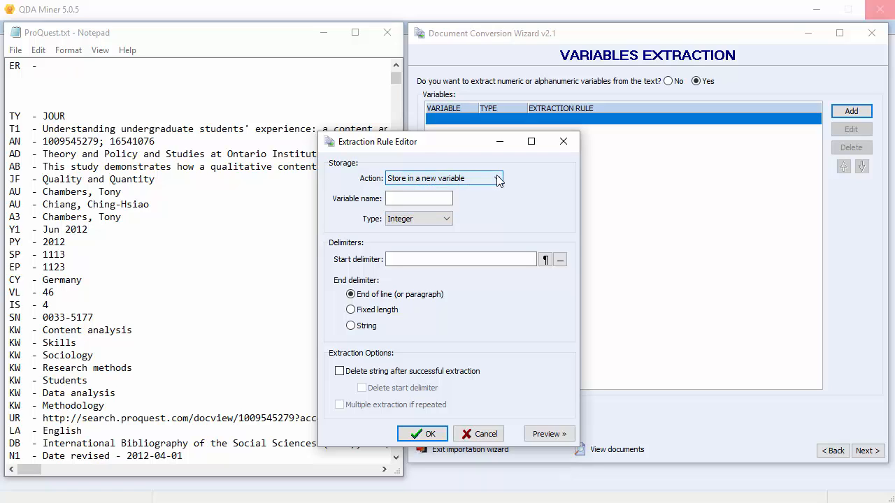
pyautogui.moveTo(436, 195)
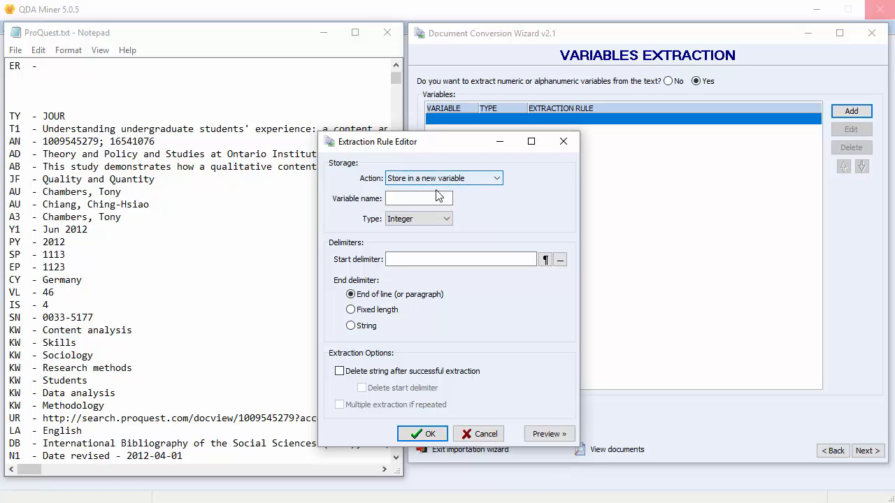
pyautogui.write('TITLE')
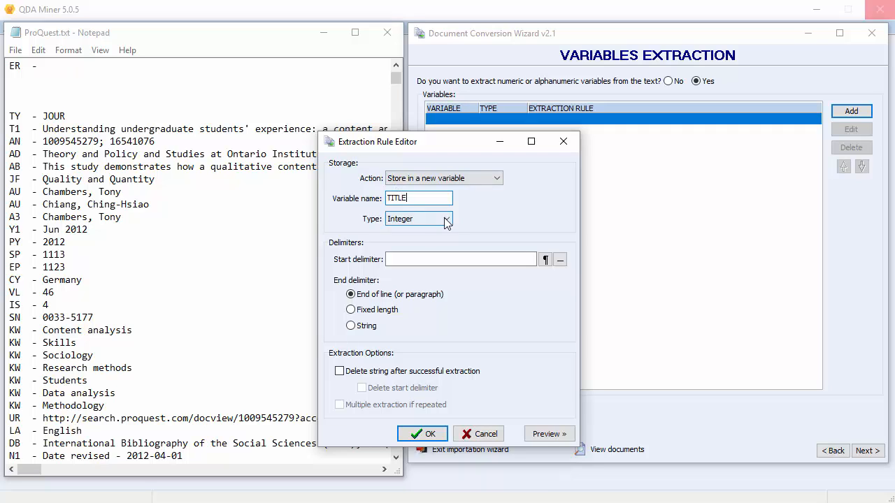
pyautogui.click(445, 218)
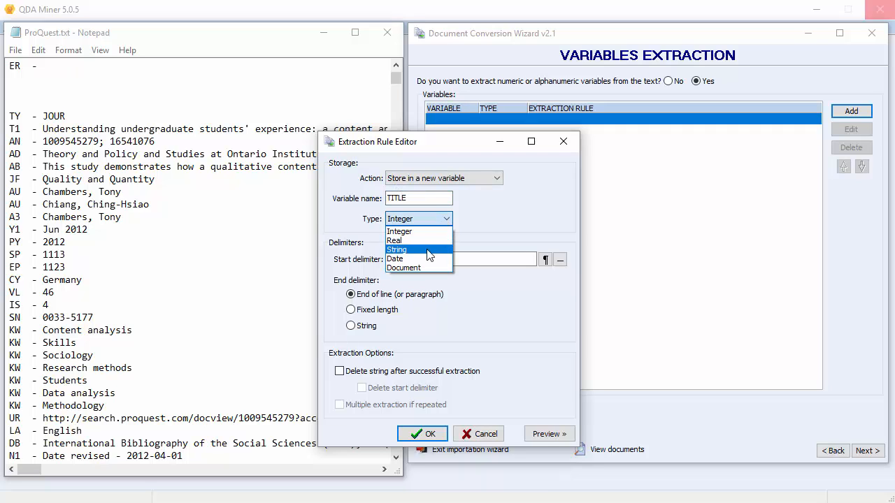
pyautogui.click(397, 249)
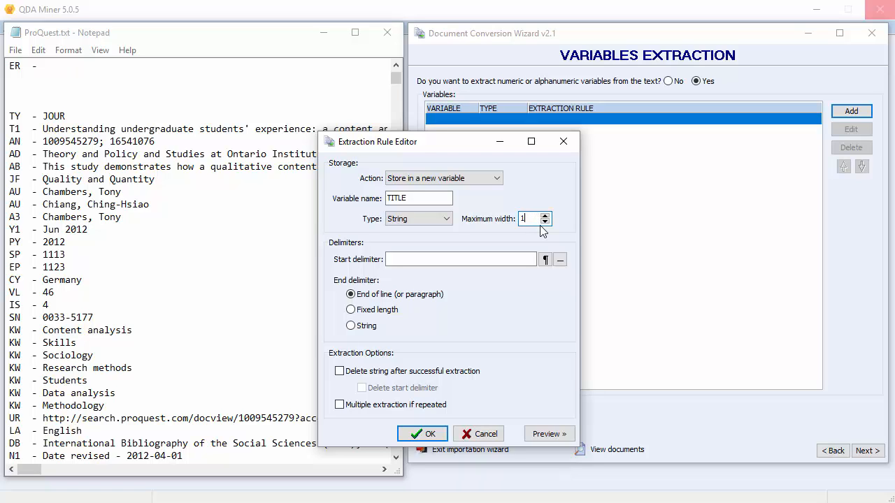
pyautogui.write('50')
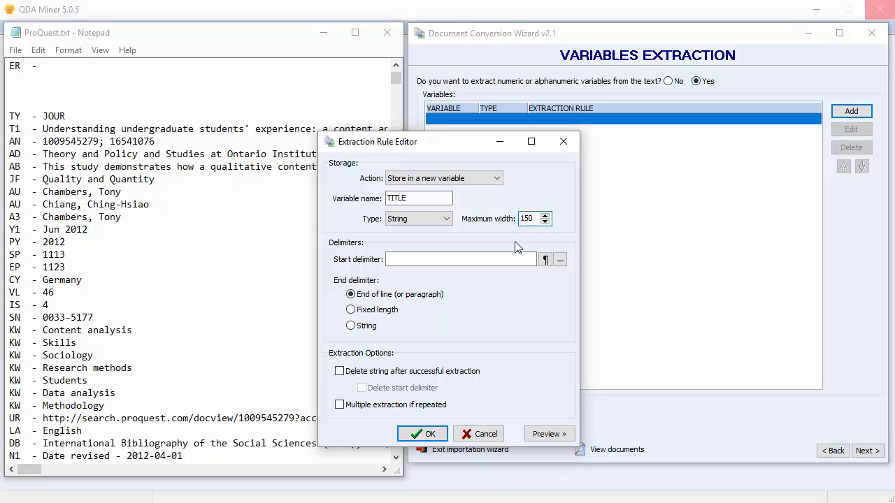
# - Set start delimiter 'T1 -', delete the string after extraction, and save the TITLE rule
pyautogui.click(460, 258)
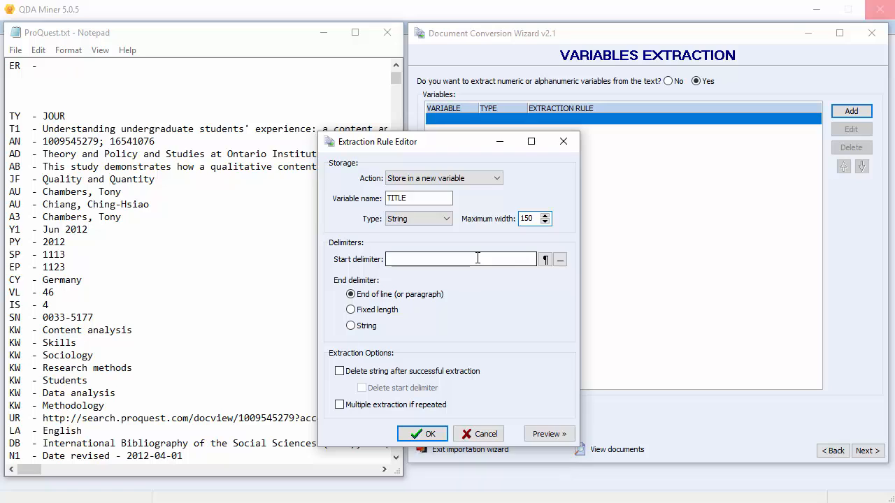
pyautogui.click(462, 259)
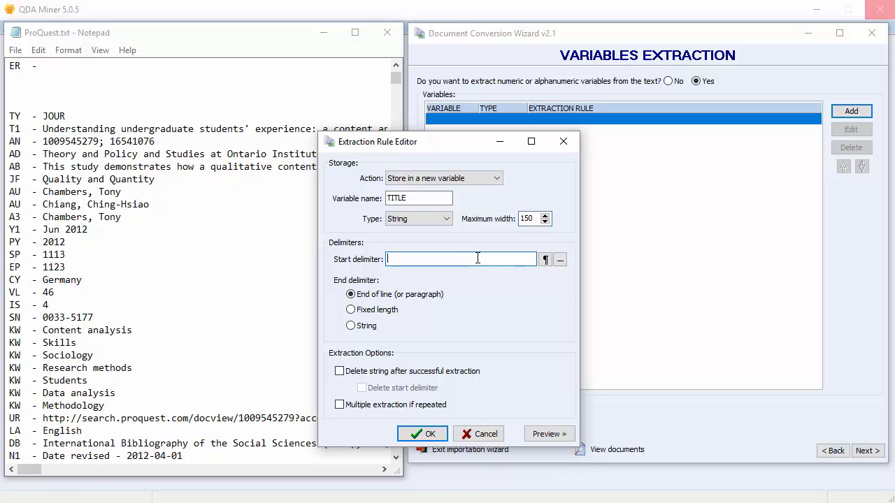
pyautogui.write('T1··-')
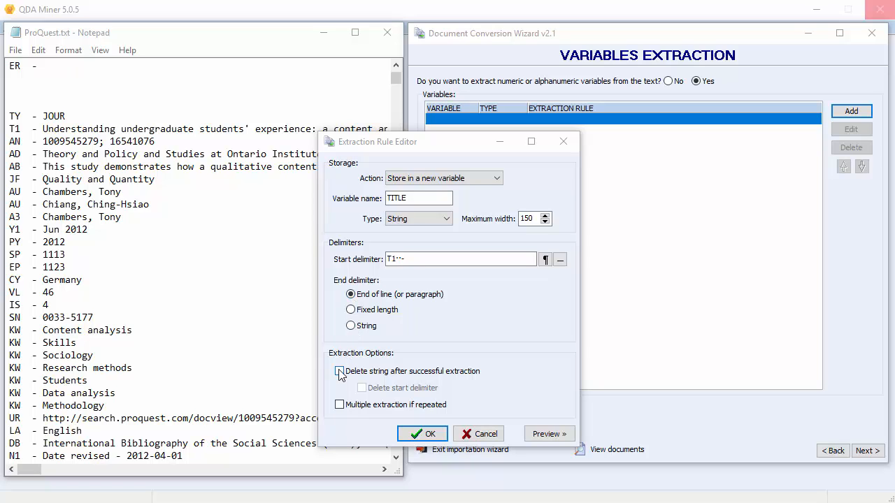
pyautogui.click(338, 372)
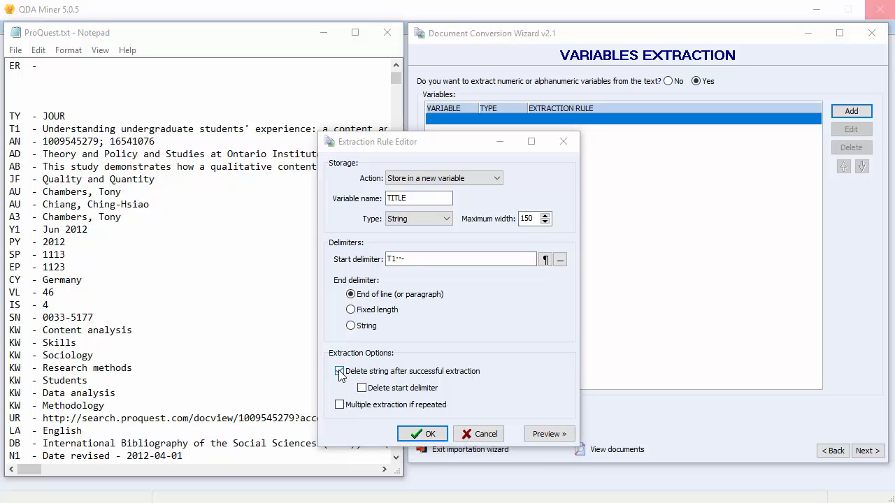
pyautogui.click(338, 372)
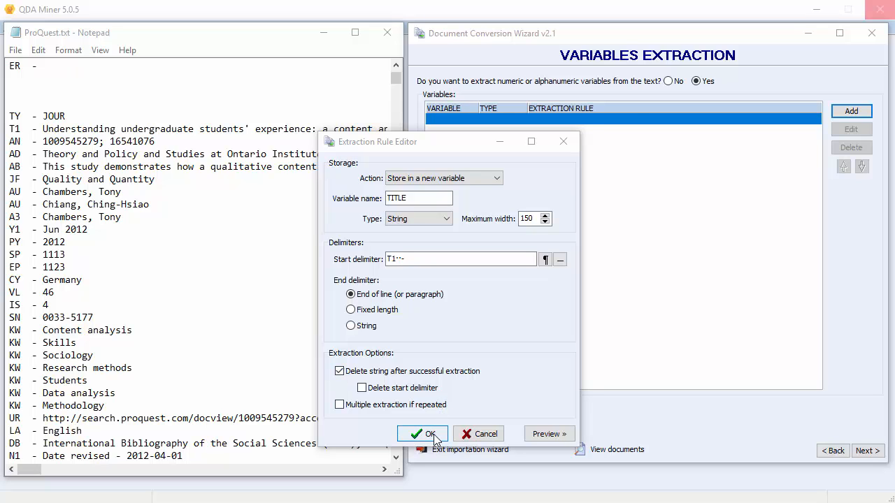
pyautogui.click(422, 434)
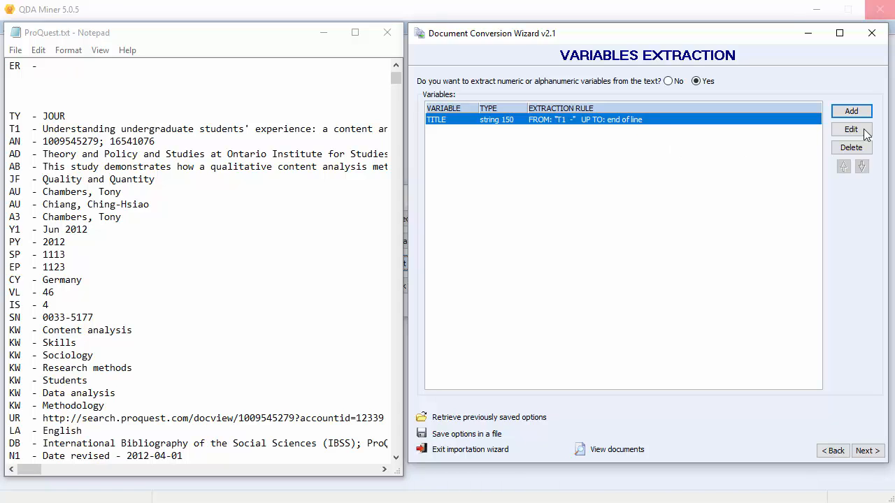
# - Define an ABSTRACT document-type variable extracted from 'AB -' to end of line
pyautogui.click(851, 129)
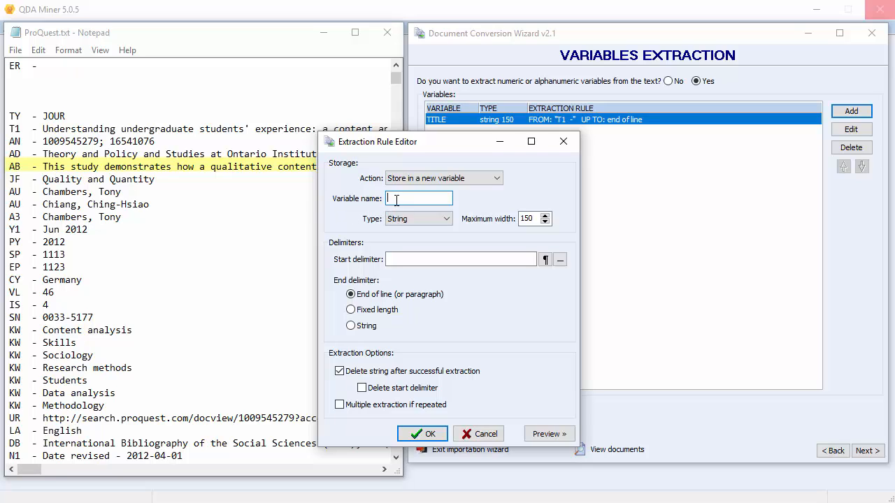
pyautogui.write('ABSTRACT')
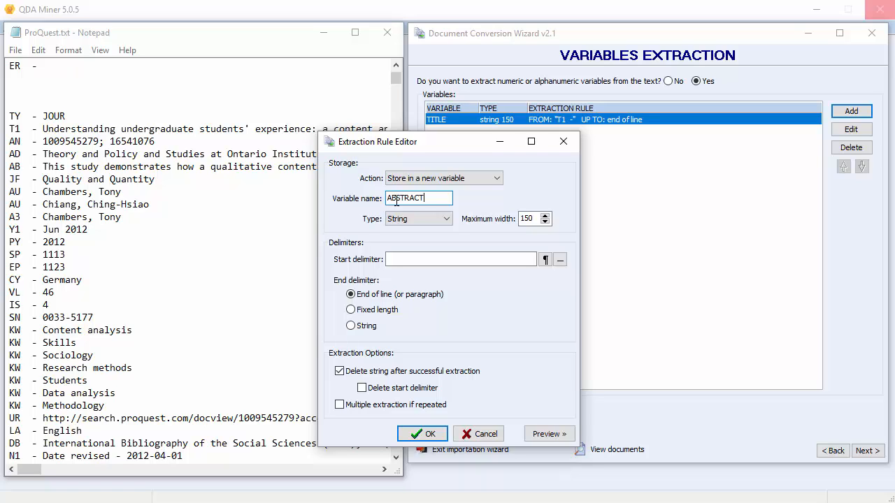
pyautogui.click(444, 218)
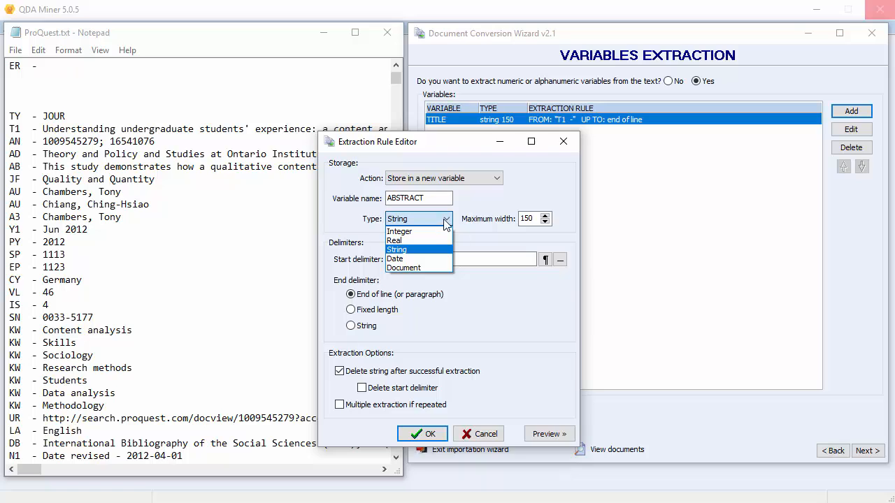
pyautogui.click(403, 269)
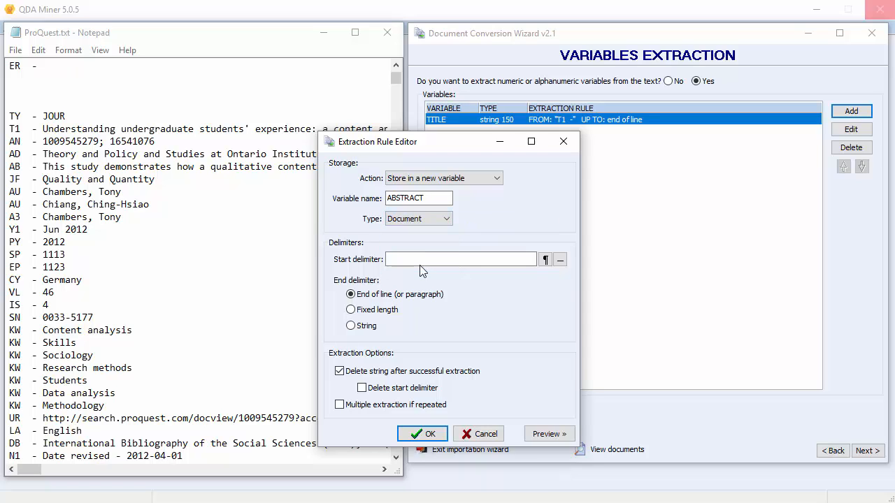
pyautogui.click(459, 259)
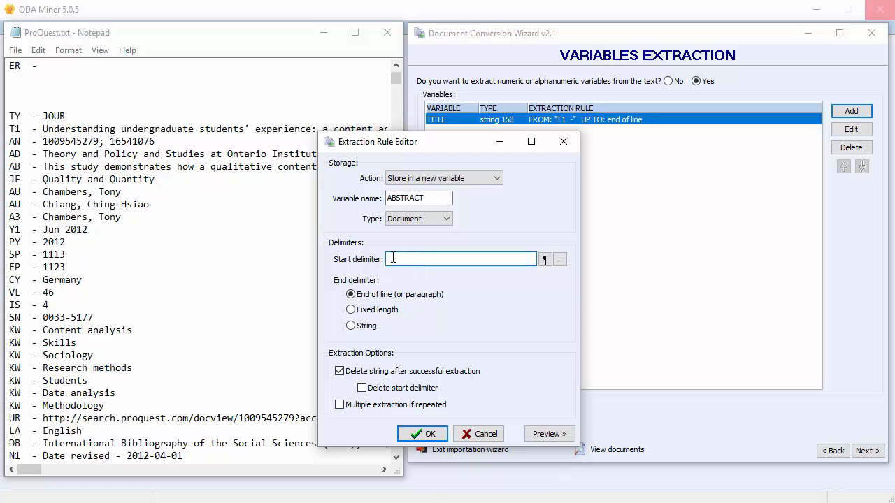
pyautogui.write('AB -')
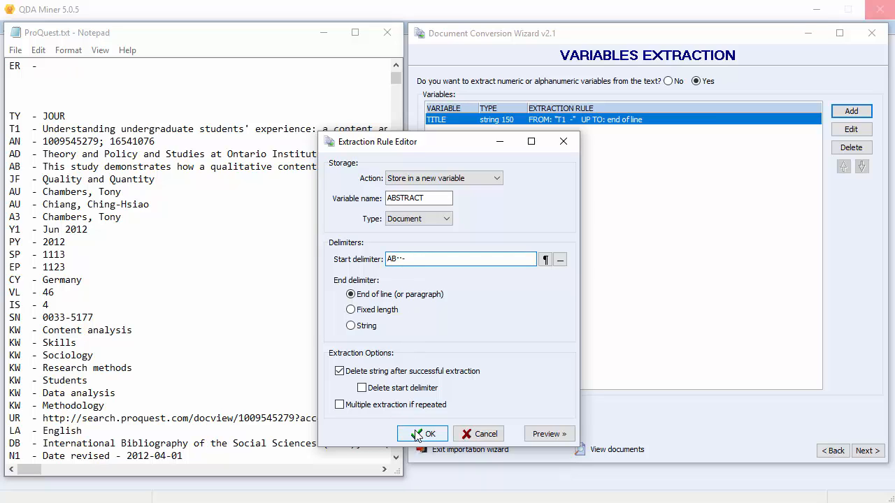
pyautogui.click(422, 434)
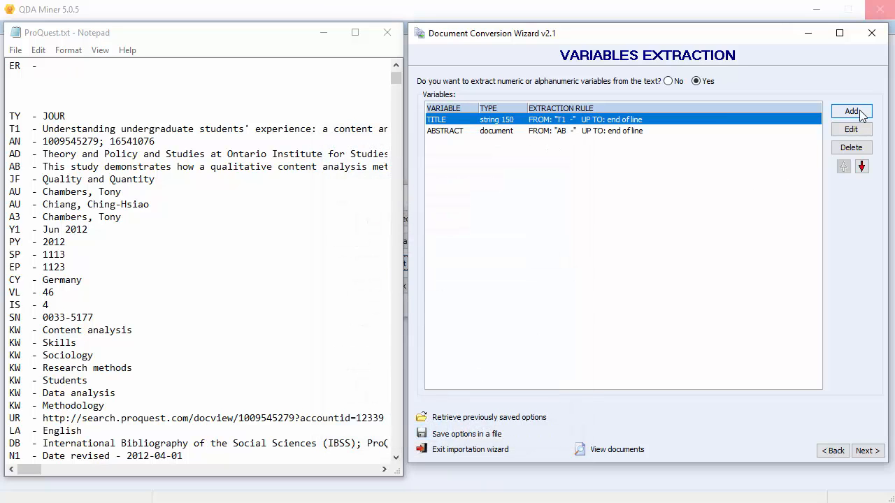
# - Name a new rule JOURNAL as a String variable with maximum width 50
pyautogui.click(850, 111)
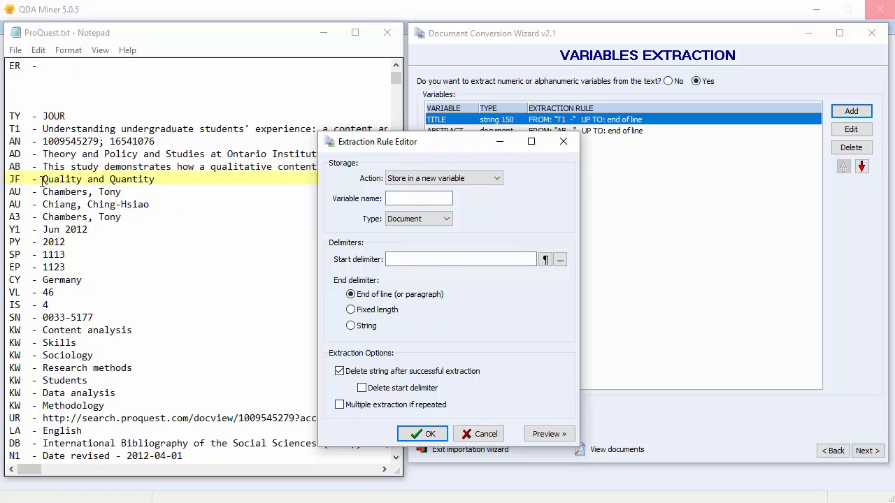
pyautogui.moveTo(39, 182)
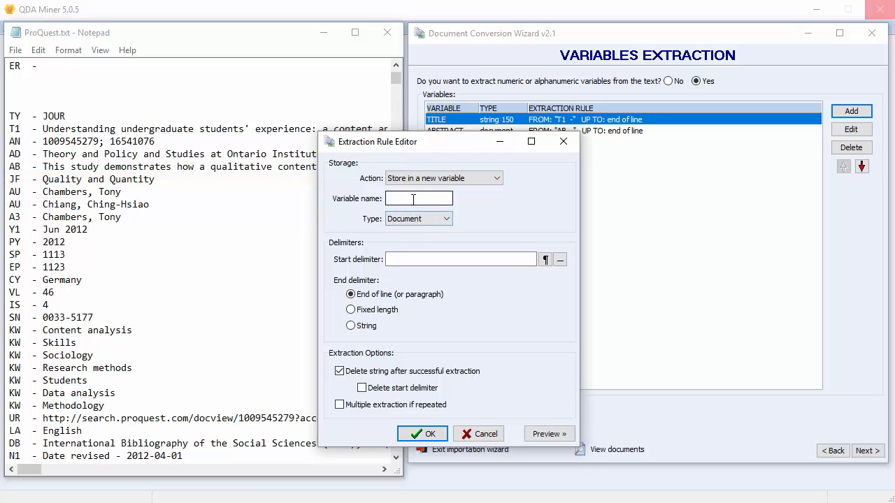
pyautogui.click(418, 198)
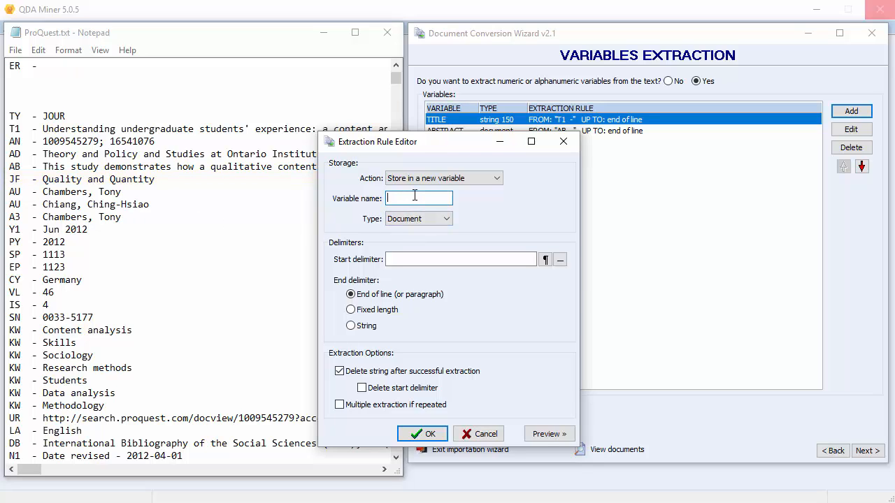
pyautogui.write('JOURNAL')
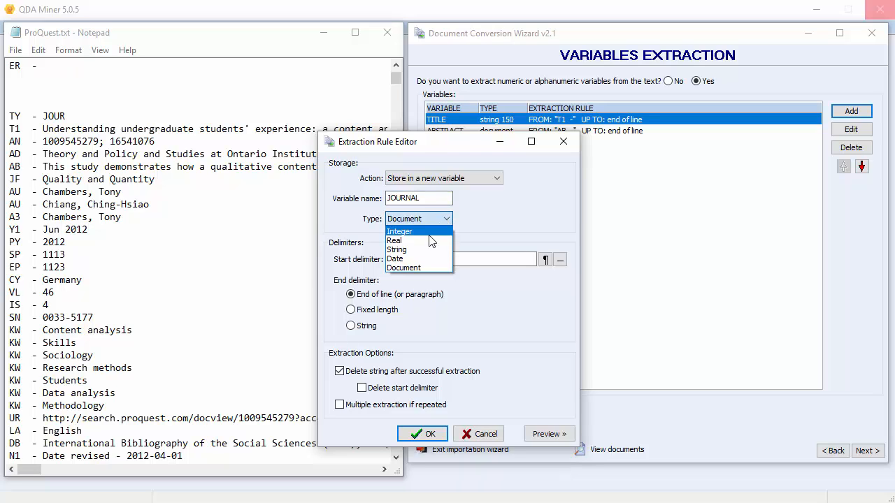
pyautogui.moveTo(398, 249)
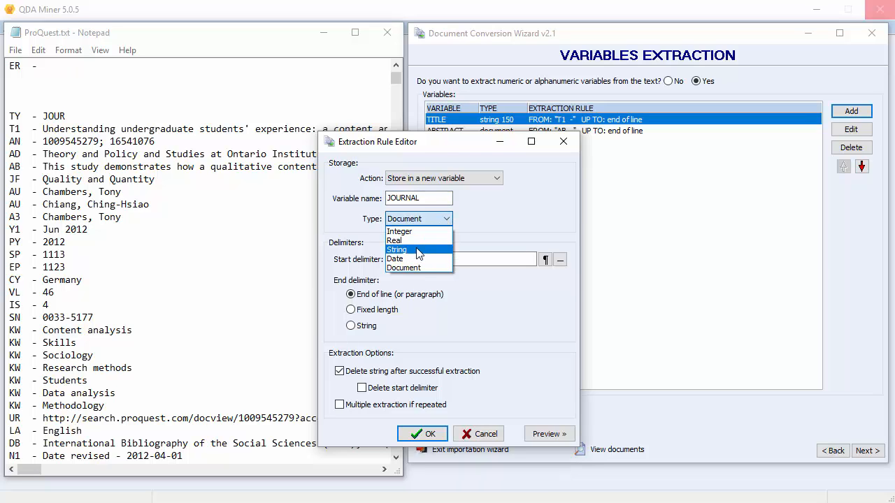
pyautogui.click(398, 249)
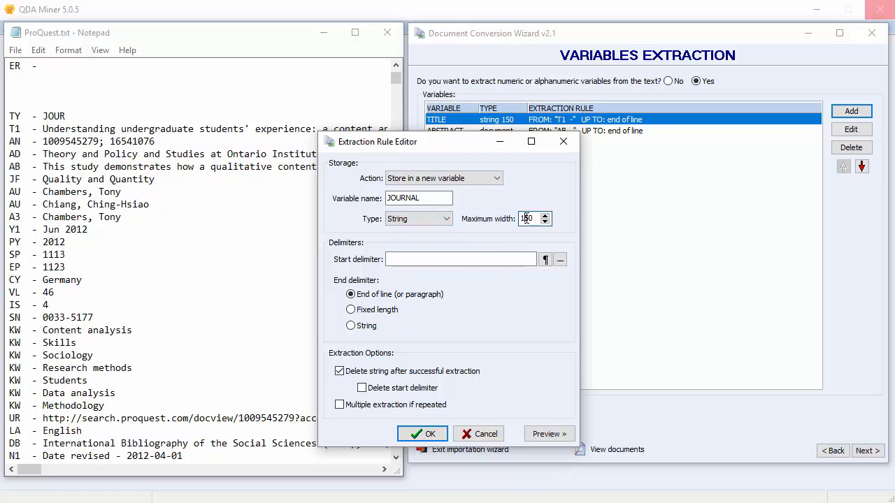
pyautogui.write('50')
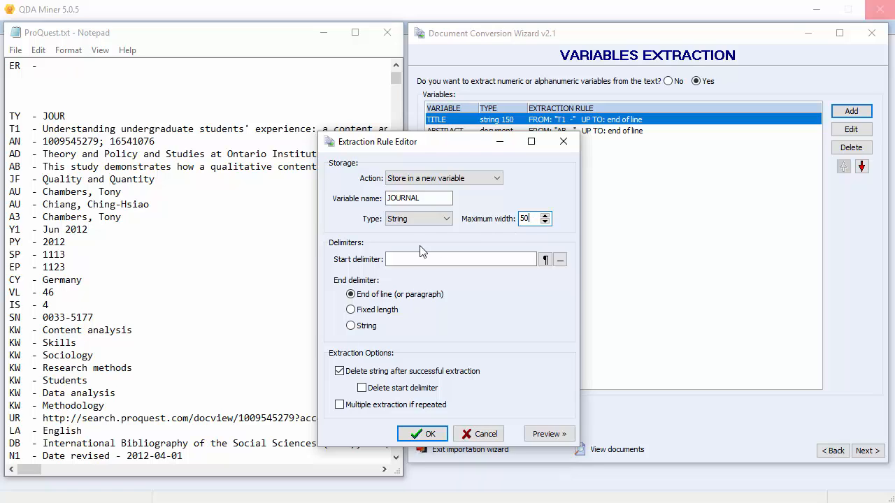
# - Set start delimiter 'JF -' and confirm the JOURNAL rule
pyautogui.click(462, 259)
pyautogui.write('JF··-')
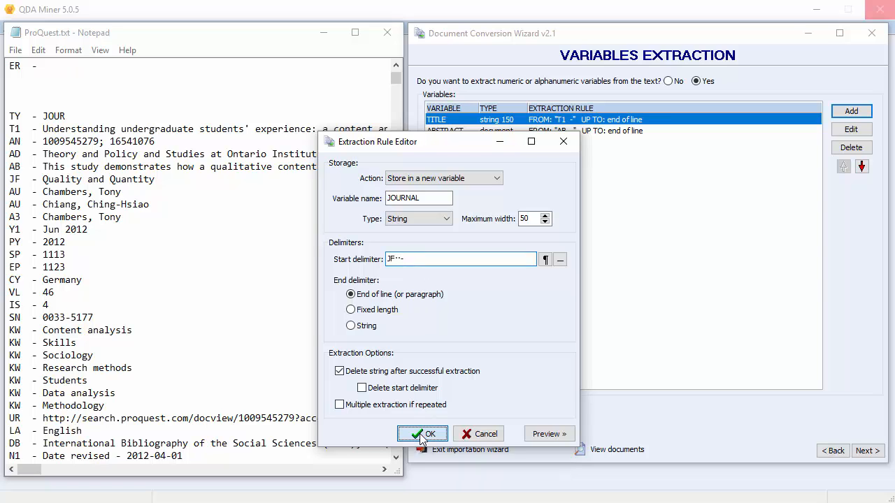
pyautogui.click(422, 434)
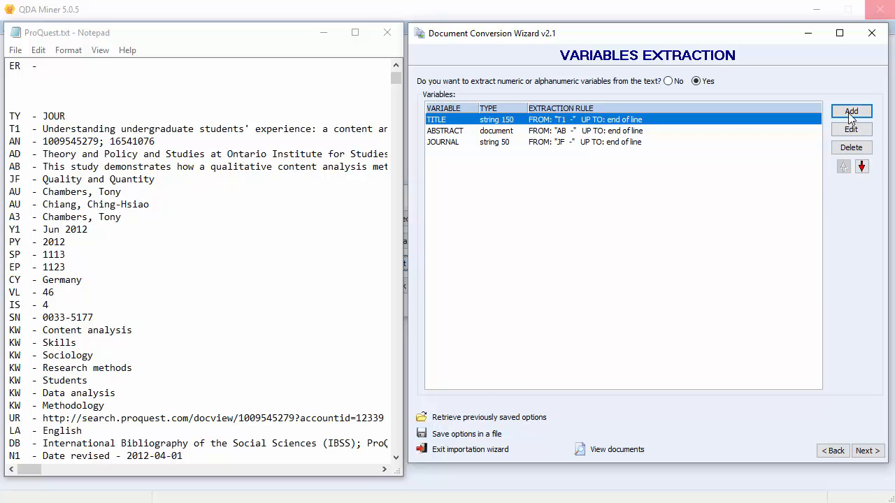
pyautogui.click(850, 112)
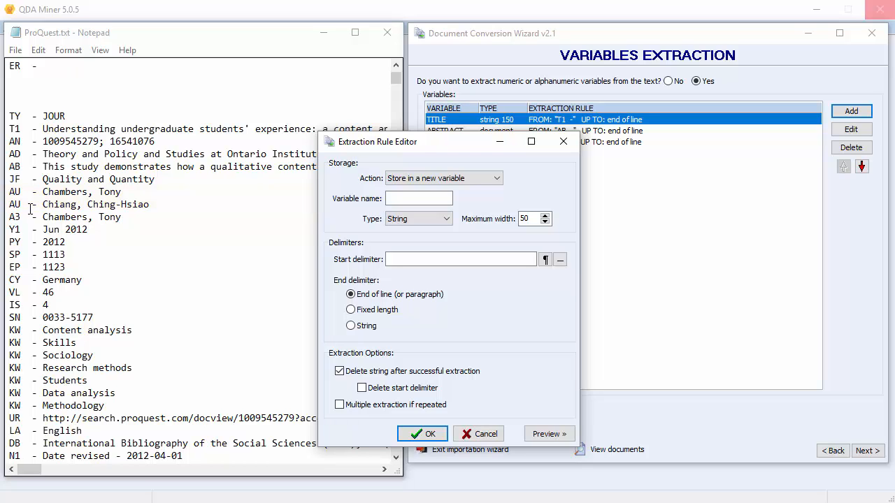
# - Name the rule AUTHORS as a String of width 150 starting at 'AU -'
pyautogui.click(420, 199)
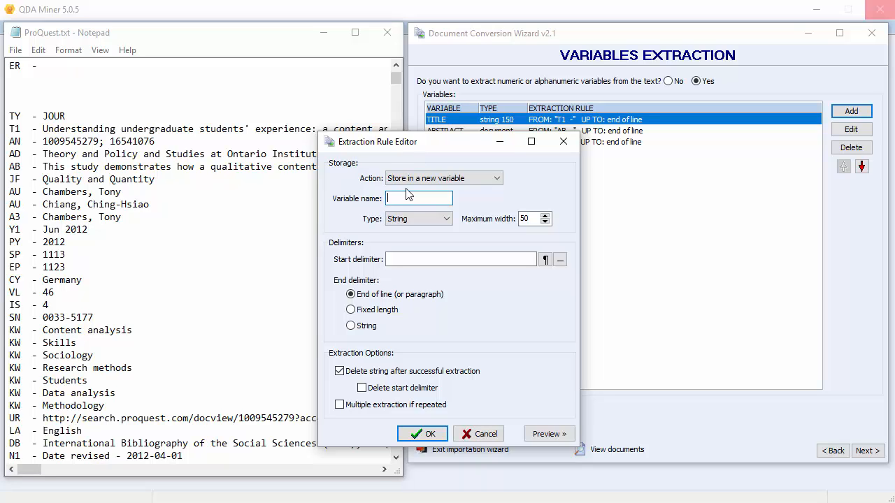
pyautogui.write('AUTH')
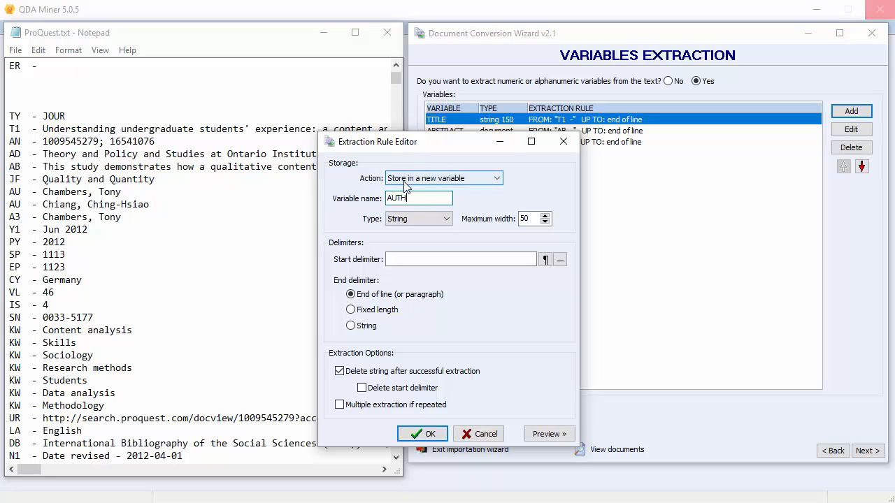
pyautogui.write('ORS')
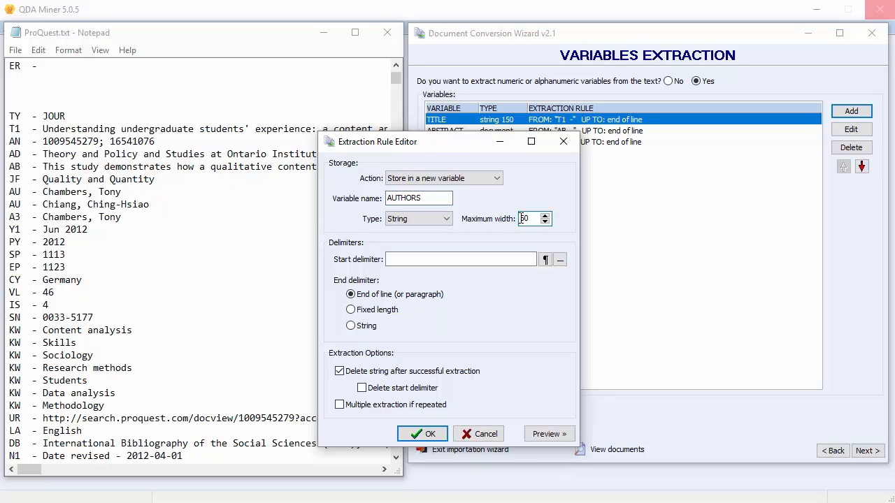
pyautogui.write('150')
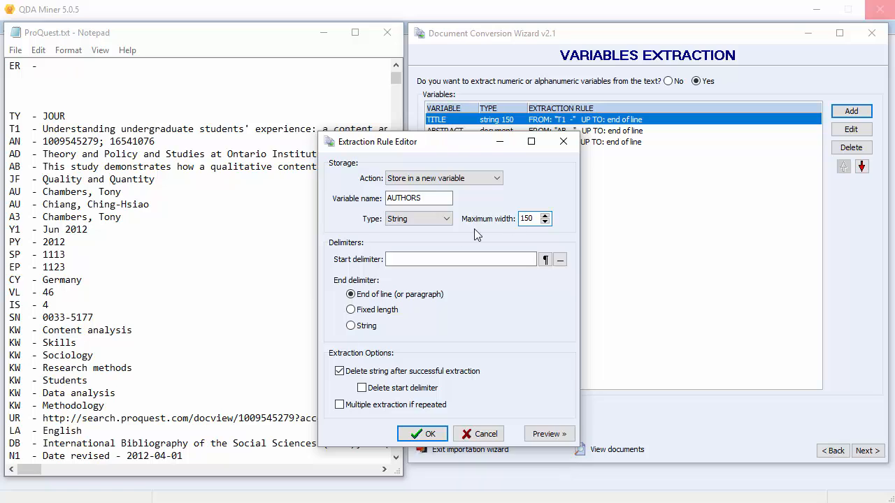
pyautogui.click(460, 259)
pyautogui.write('AU··-')
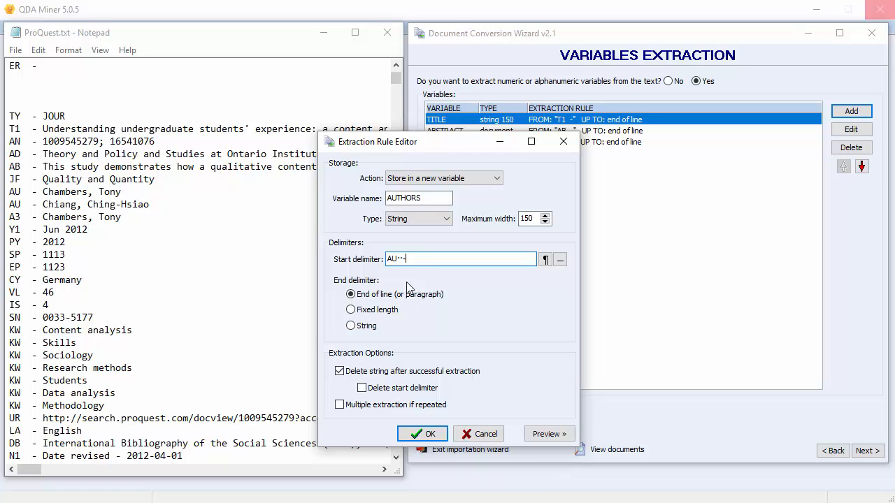
# - Enable multiple extraction with ';' separator and confirm the AUTHORS rule
pyautogui.click(338, 404)
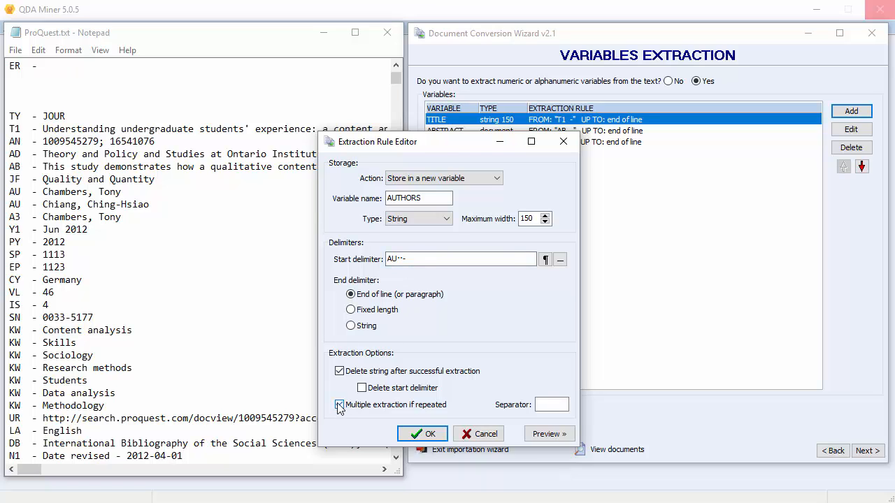
pyautogui.click(339, 404)
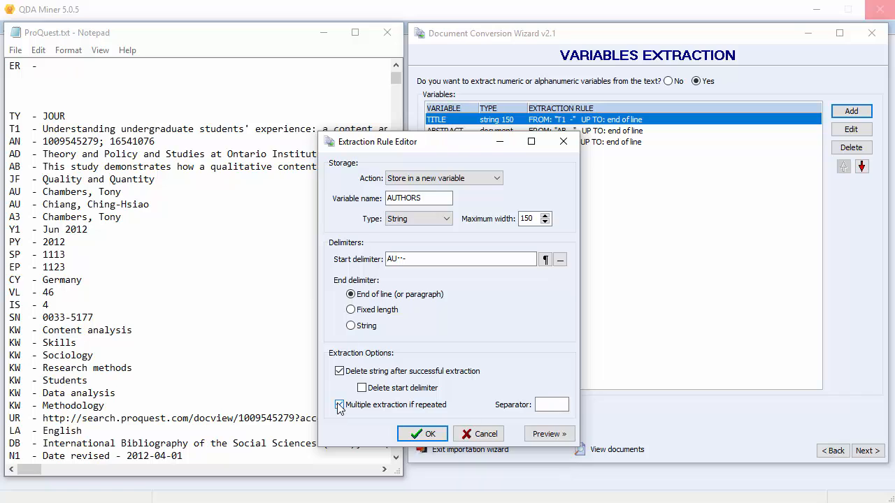
pyautogui.click(338, 406)
pyautogui.write(';')
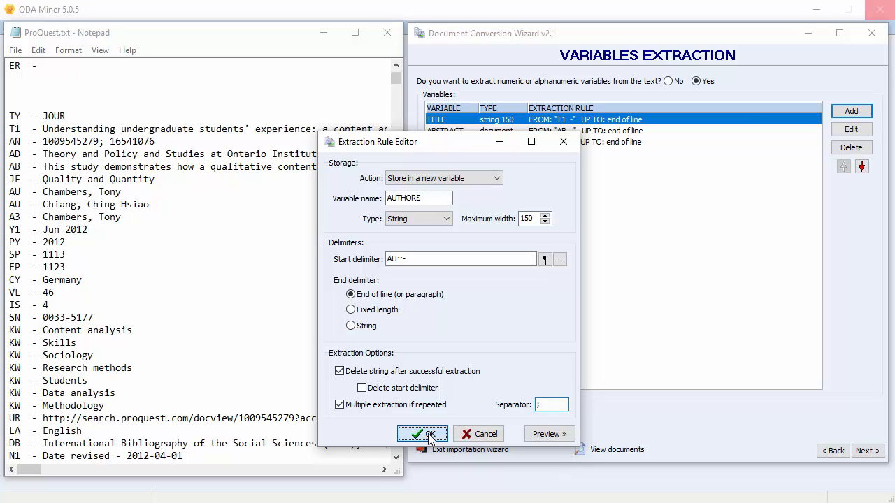
pyautogui.click(422, 434)
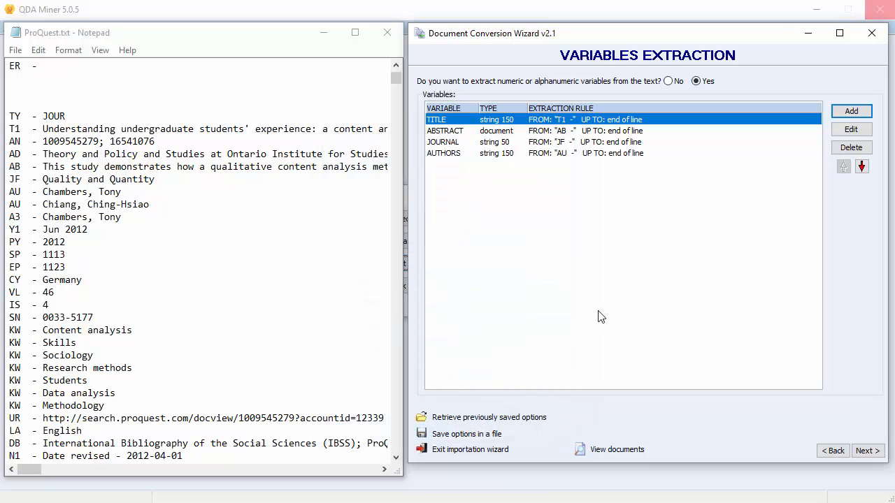
# - Define PUBYEAR as an Integer from 'PY -' with fixed end length 4
pyautogui.click(851, 112)
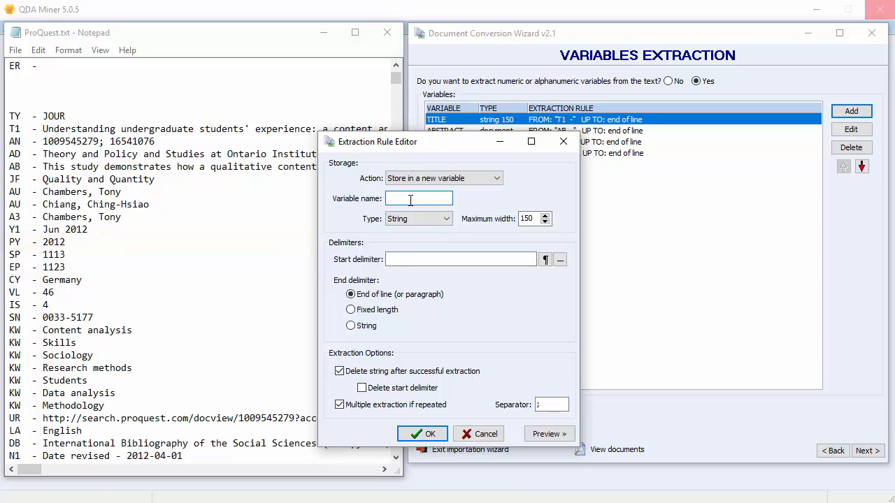
pyautogui.write('PUBYEAR')
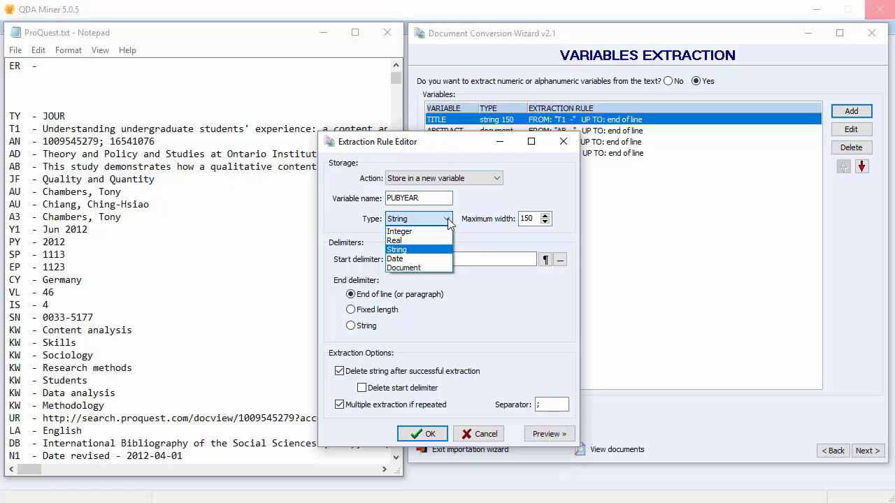
pyautogui.click(400, 232)
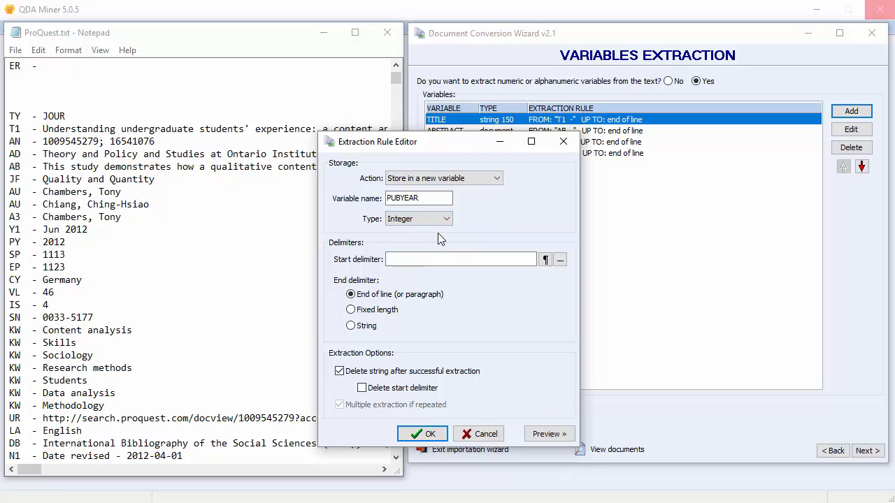
pyautogui.click(460, 259)
pyautogui.write('PY··-')
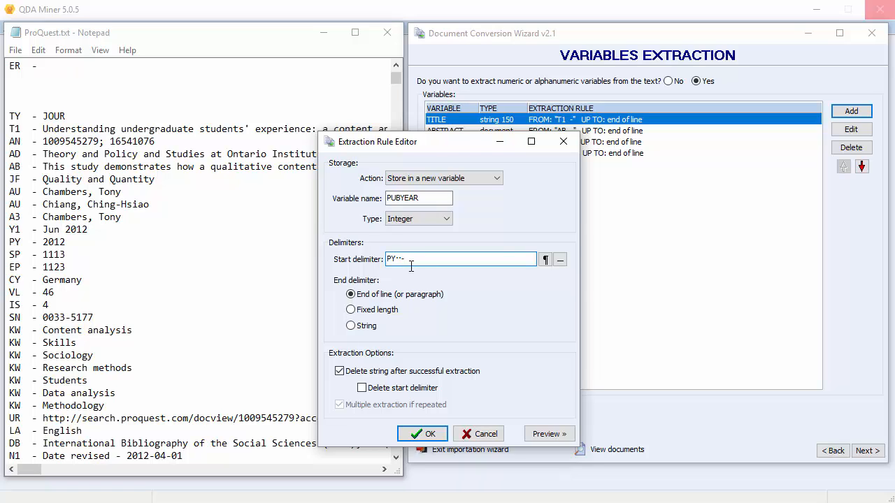
pyautogui.click(349, 311)
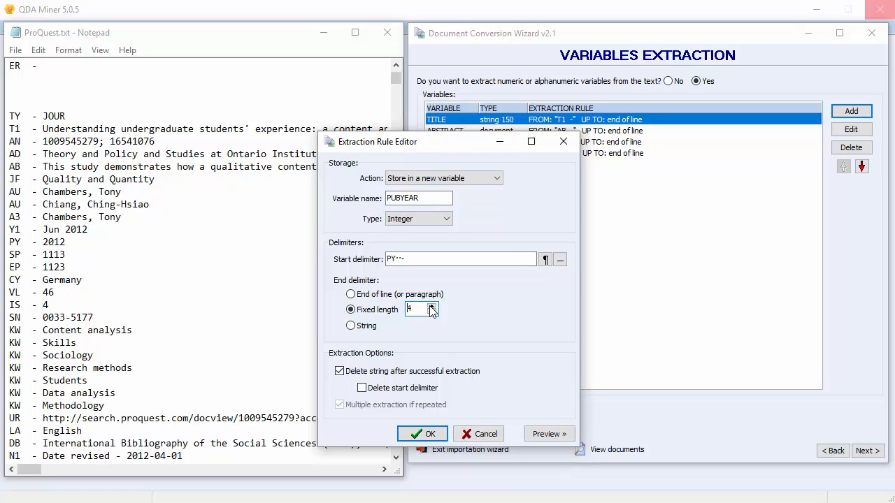
pyautogui.click(422, 434)
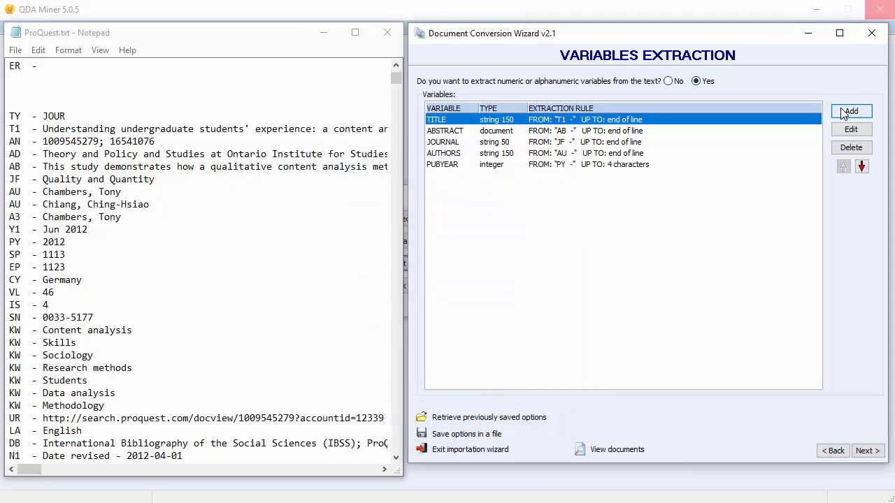
# - Define KEYWORDS as a document variable from 'KW -' with multiple extraction and ';' separator
pyautogui.click(850, 112)
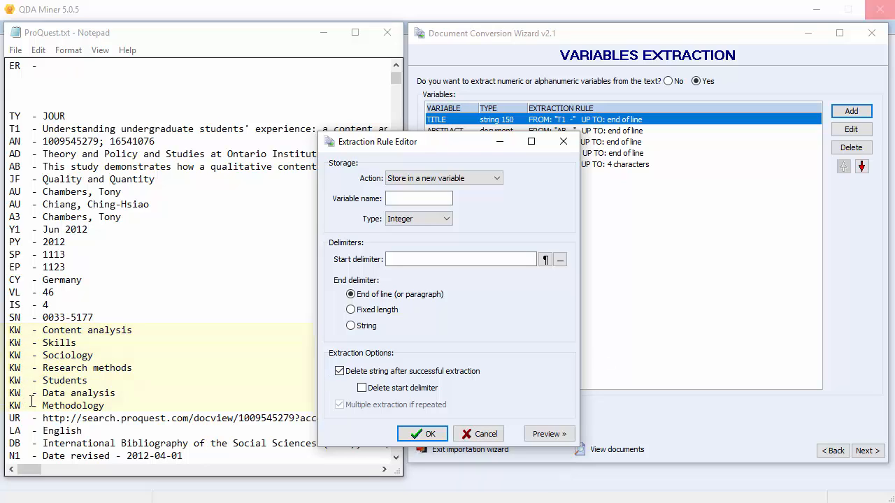
pyautogui.click(420, 199)
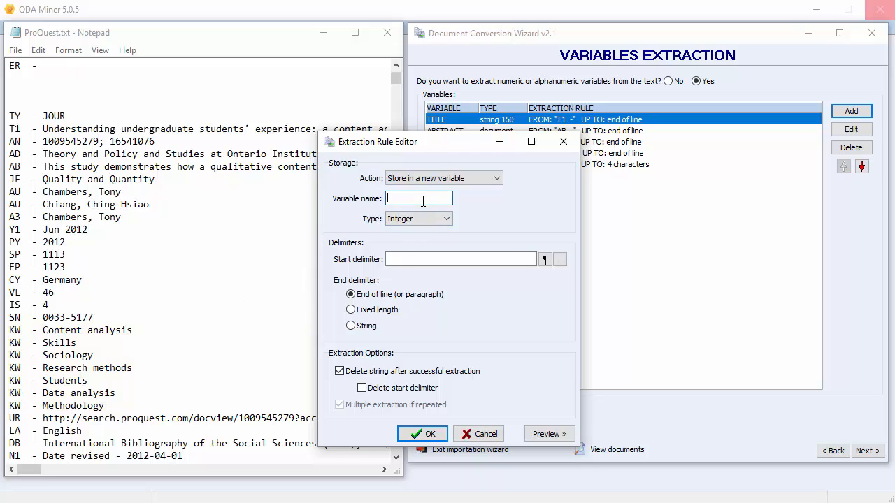
pyautogui.write('K')
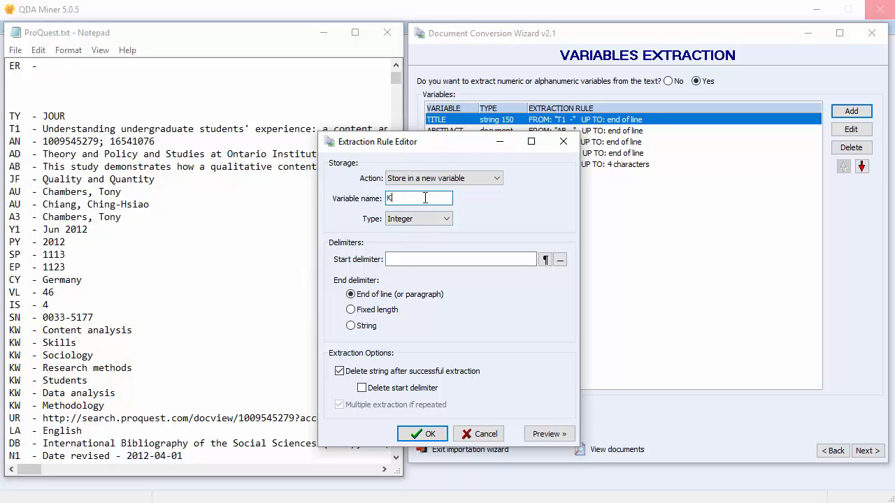
pyautogui.write('EYWORDS')
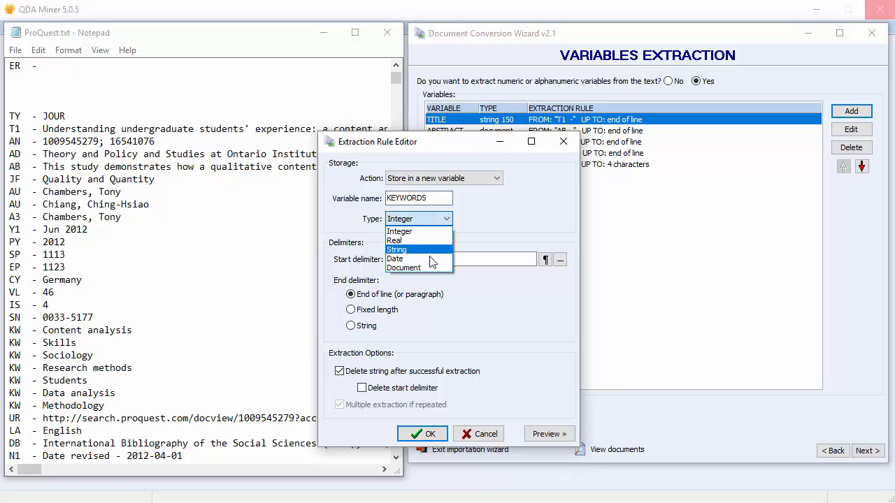
pyautogui.click(403, 268)
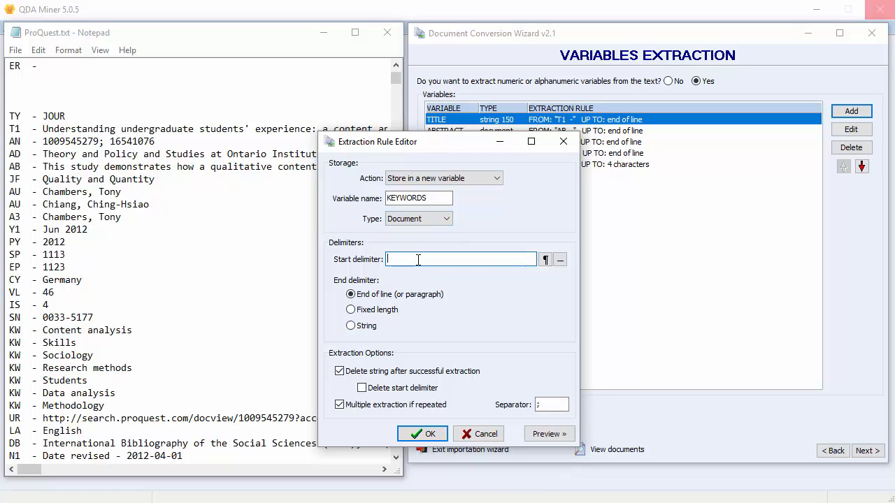
pyautogui.write('KW')
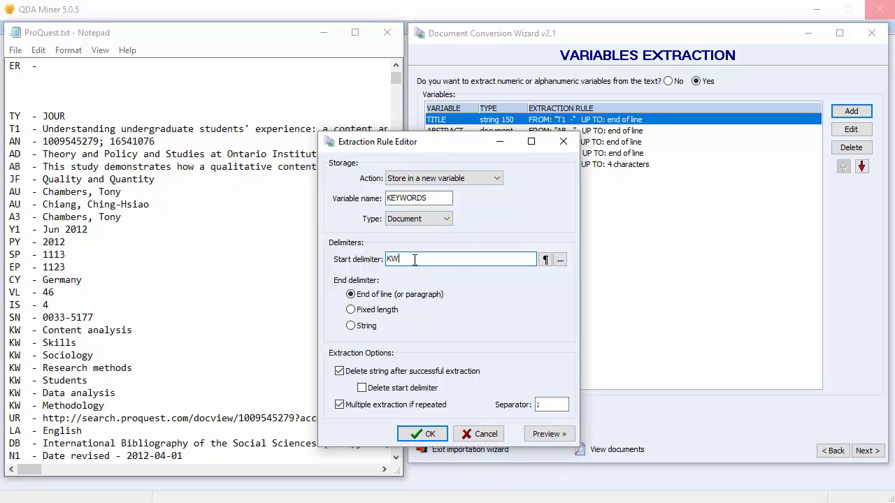
pyautogui.write('-')
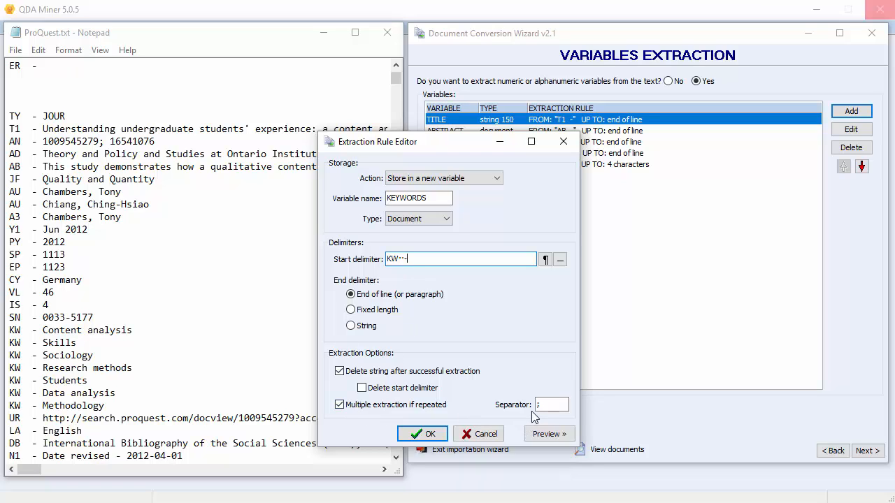
pyautogui.moveTo(525, 417)
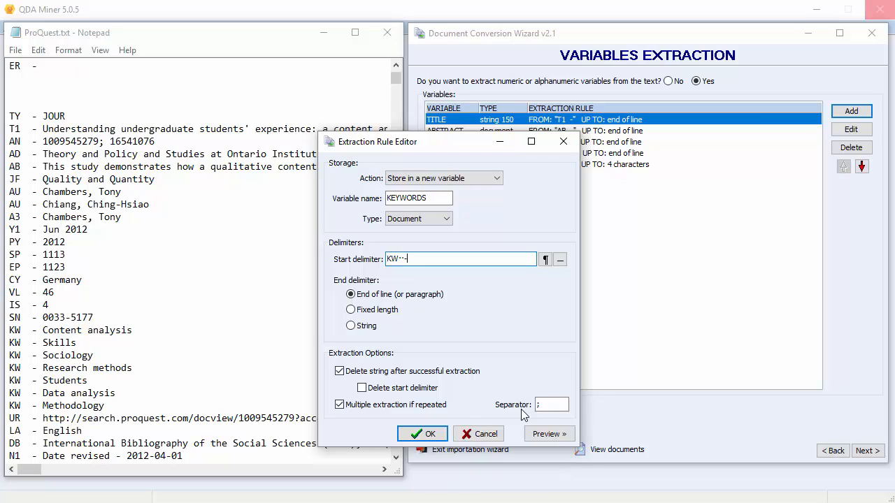
pyautogui.click(423, 433)
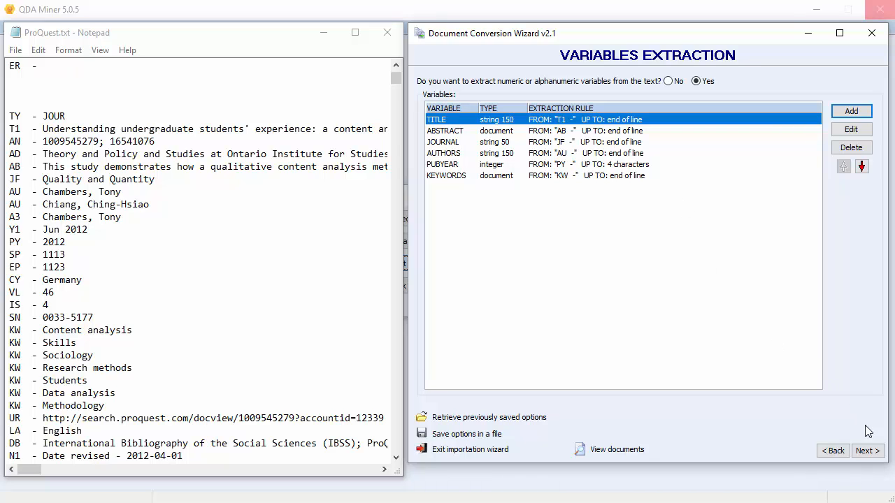
# - Create the project file and save it as References on the Desktop
pyautogui.click(867, 451)
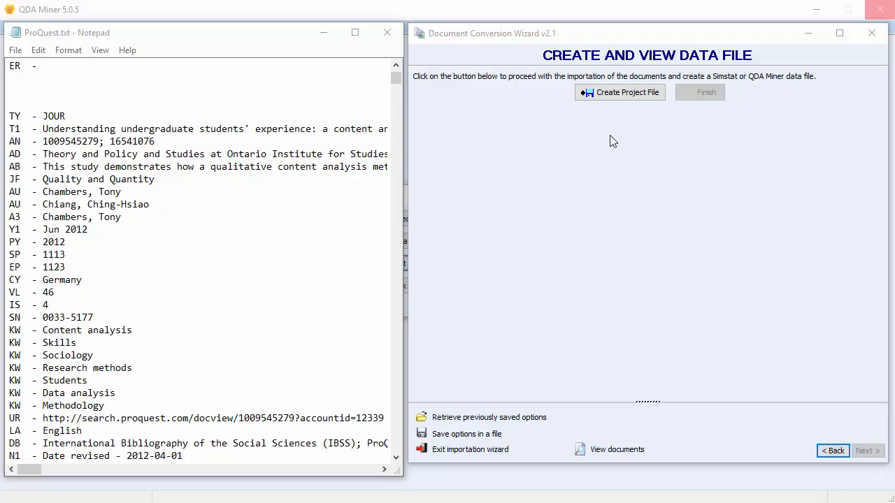
pyautogui.click(620, 92)
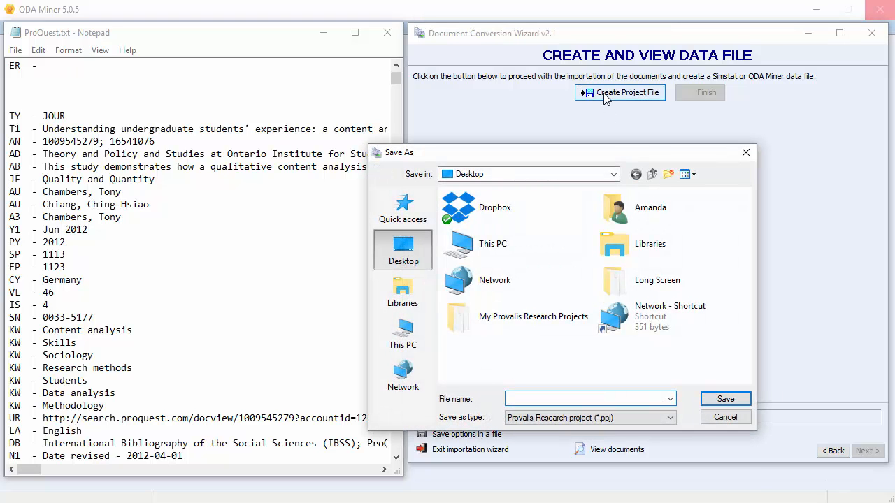
pyautogui.moveTo(403, 249)
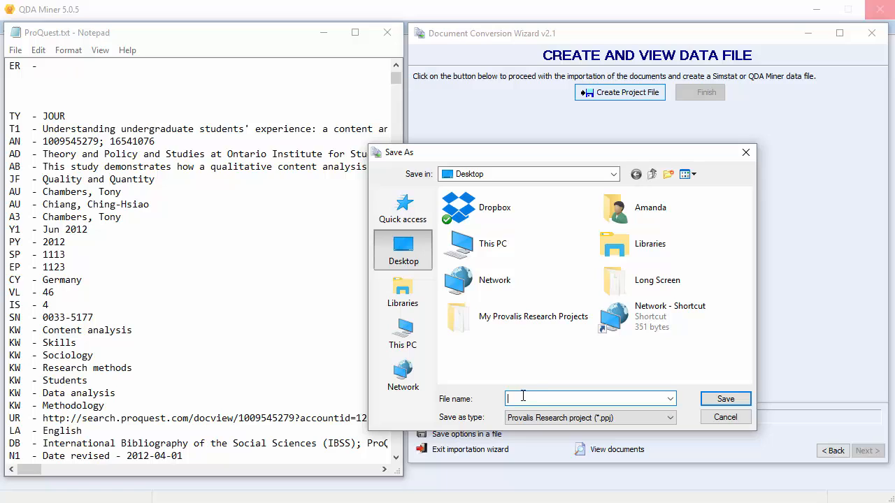
pyautogui.write('Rev')
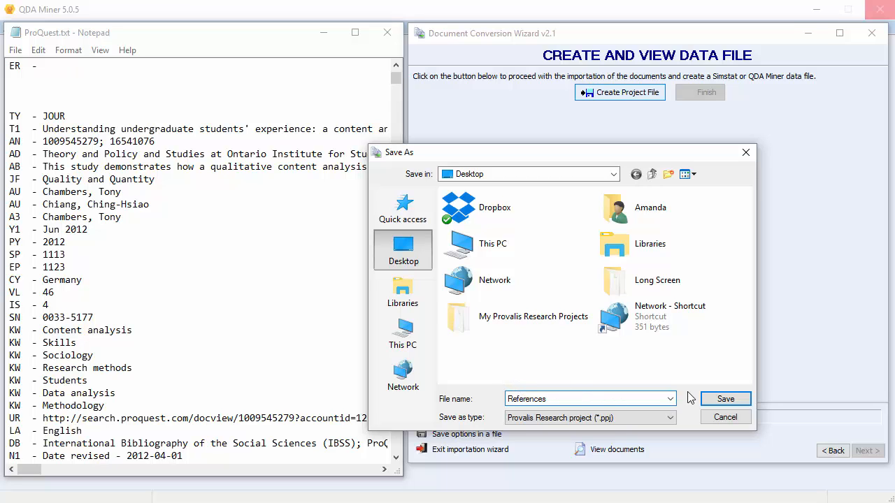
pyautogui.click(725, 398)
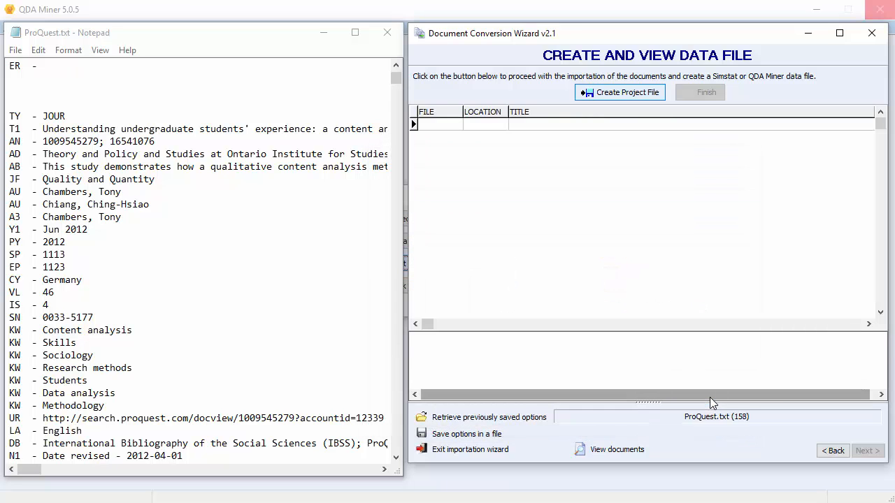
pyautogui.click(619, 92)
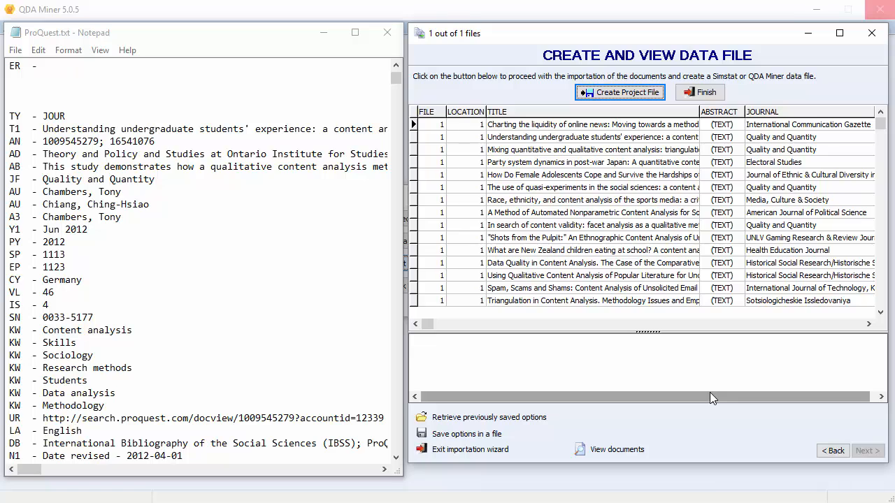
pyautogui.moveTo(814, 431)
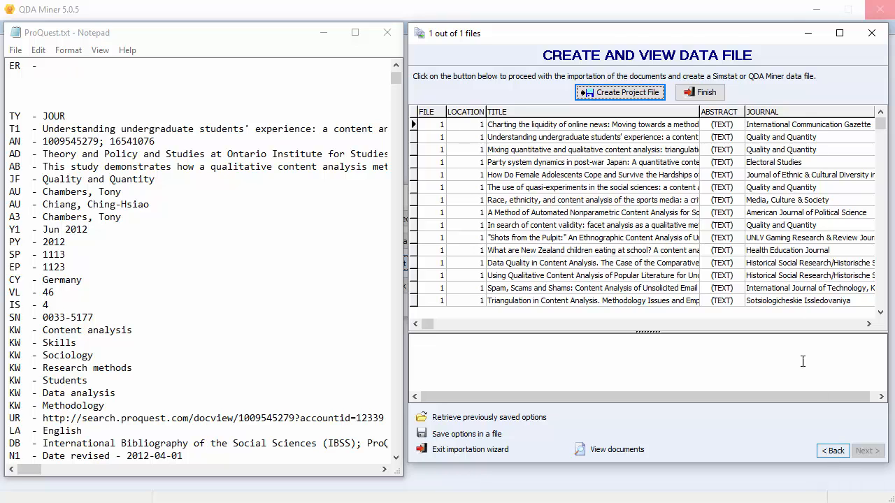
# - Finish the import to open the References project and view the first case's document text
pyautogui.click(699, 92)
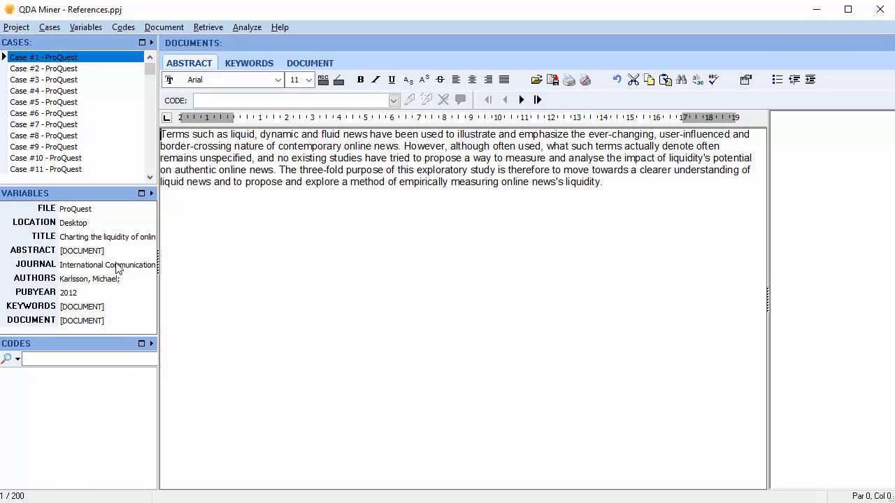
pyautogui.moveTo(224, 324)
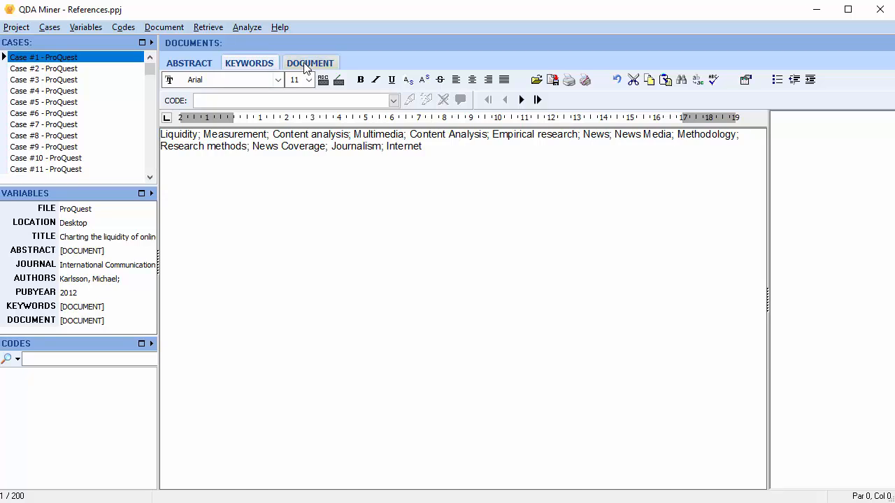
pyautogui.click(310, 63)
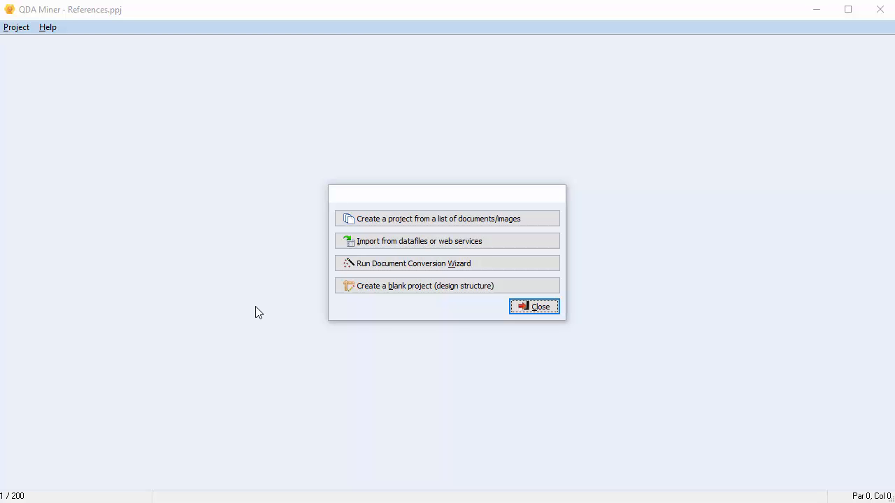
pyautogui.moveTo(413, 263)
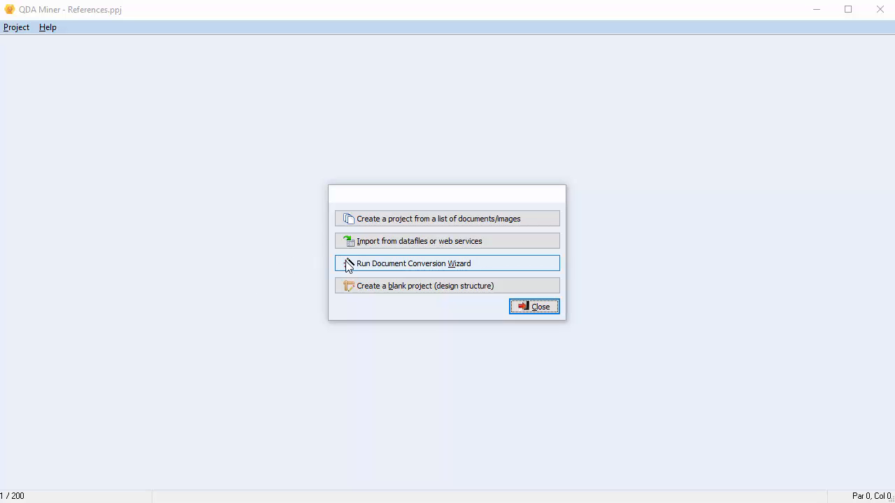
# - Start a new Document Conversion Wizard with Lexis Nexis.docx queued and advance to transfer options
pyautogui.click(412, 263)
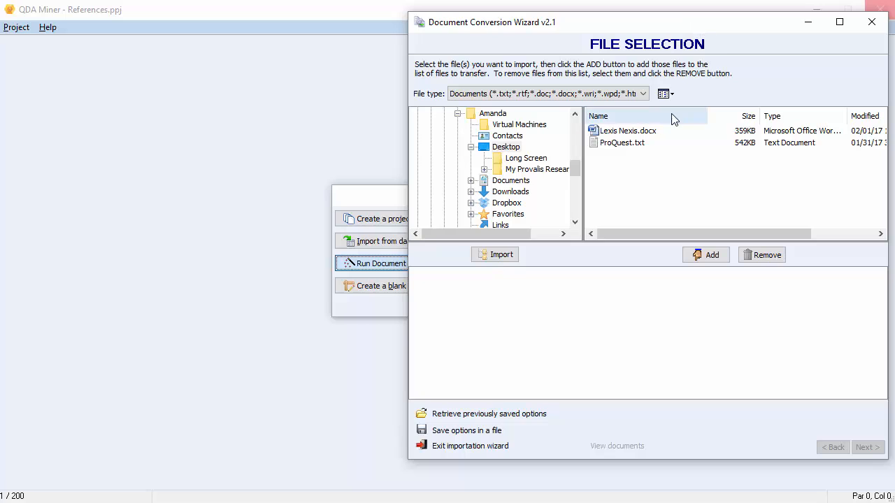
pyautogui.click(627, 131)
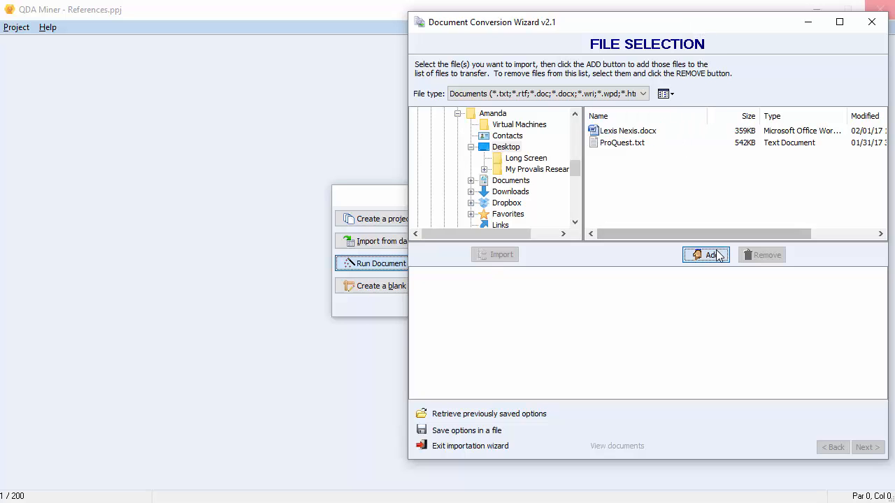
pyautogui.click(705, 255)
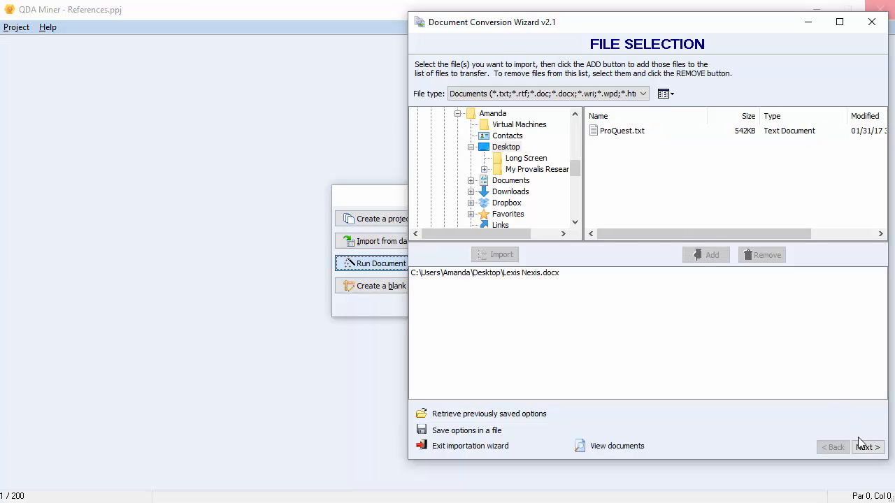
pyautogui.click(867, 448)
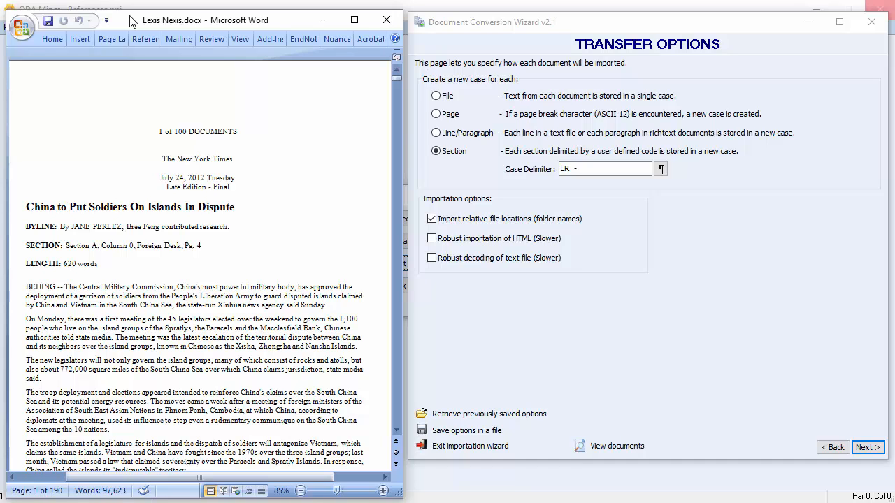
# - Highlight the header starting each article in the Word source and scroll through it
pyautogui.moveTo(159, 131); pyautogui.dragTo(261, 155)
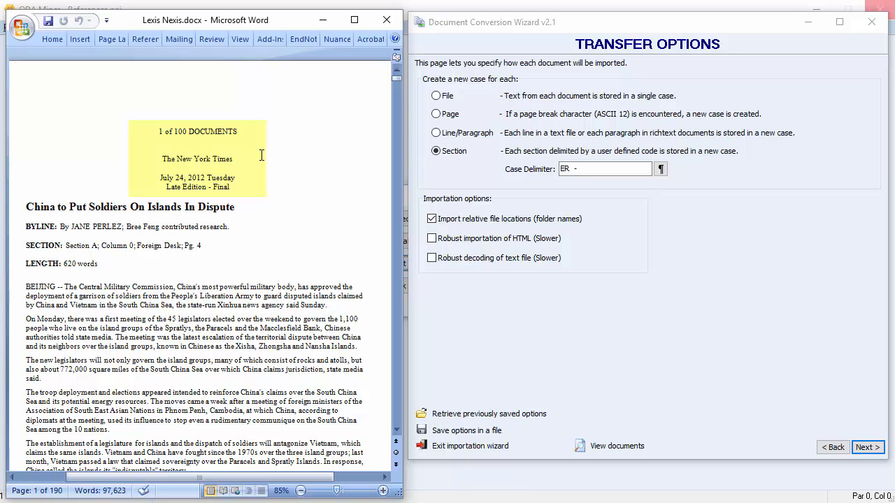
pyautogui.scroll(-3)
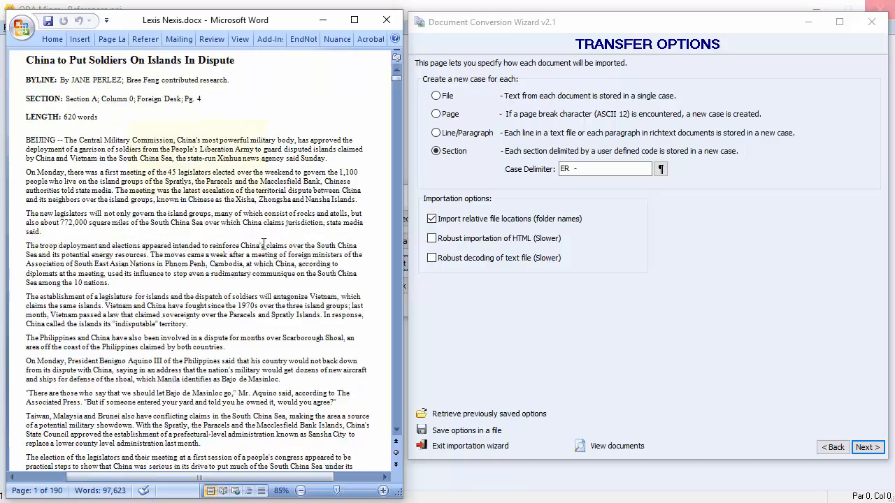
pyautogui.scroll(-3)
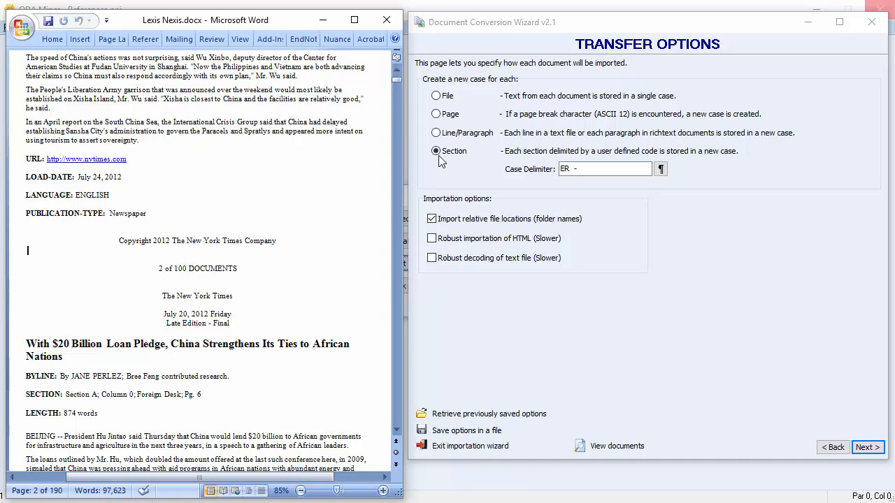
# - Set the case delimiter to 'New York Times Company' and advance to variable extraction
pyautogui.click(590, 169)
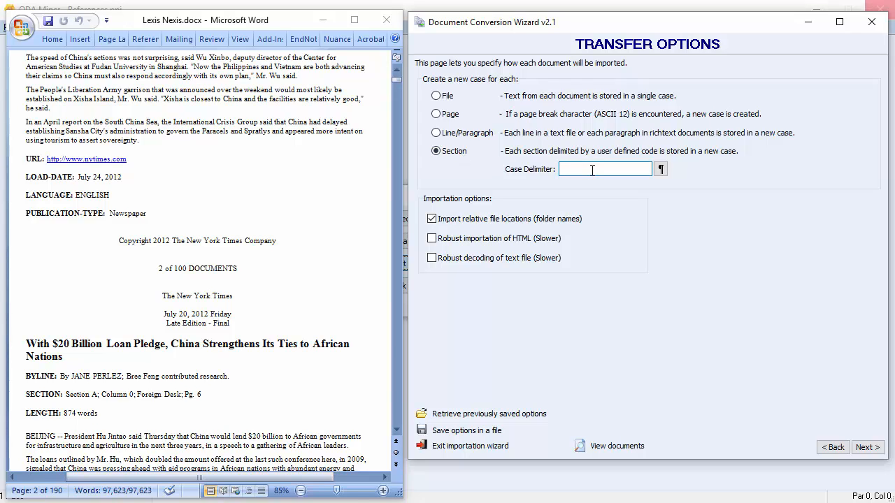
pyautogui.write('The New')
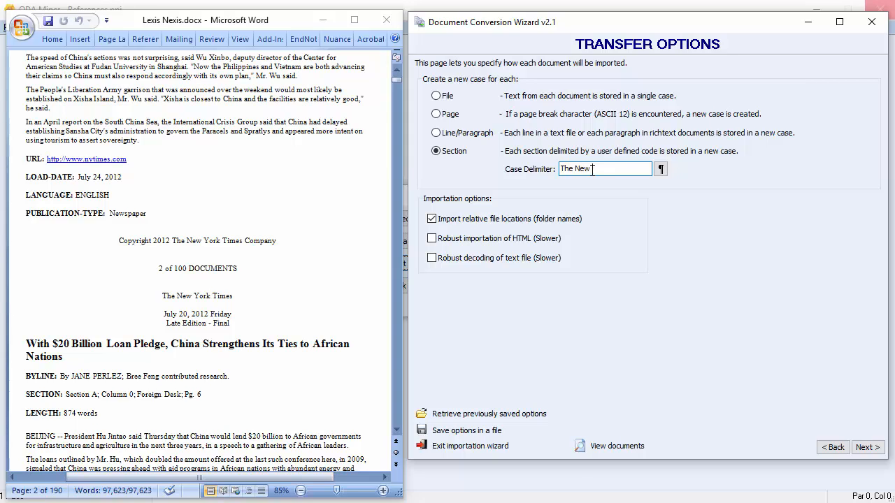
pyautogui.write('York Times Company¶')
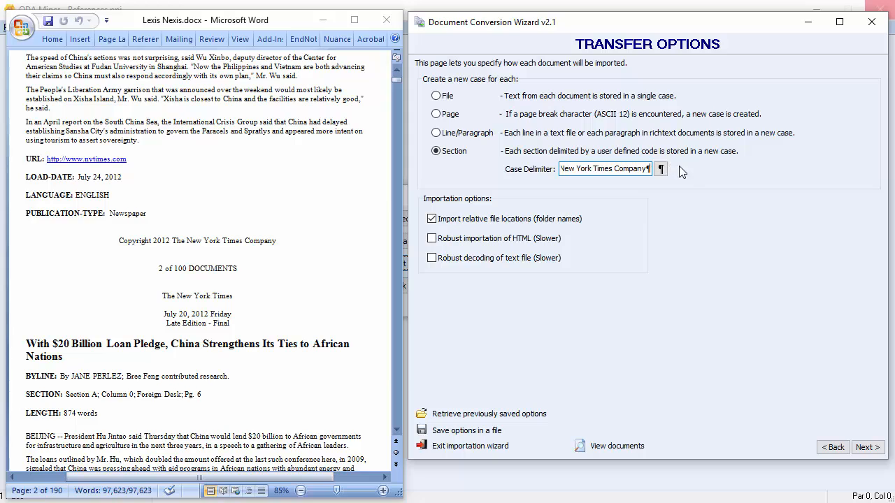
pyautogui.click(867, 447)
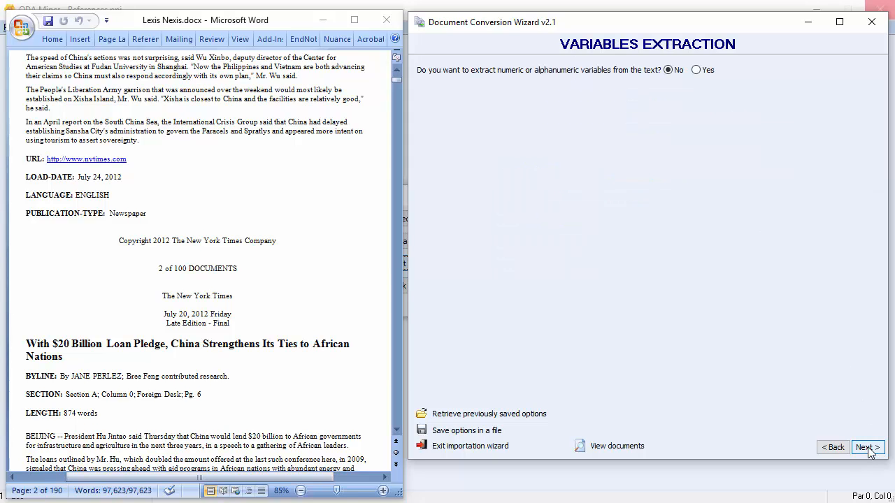
# - Enable variable extraction and add a new extraction rule
pyautogui.click(697, 70)
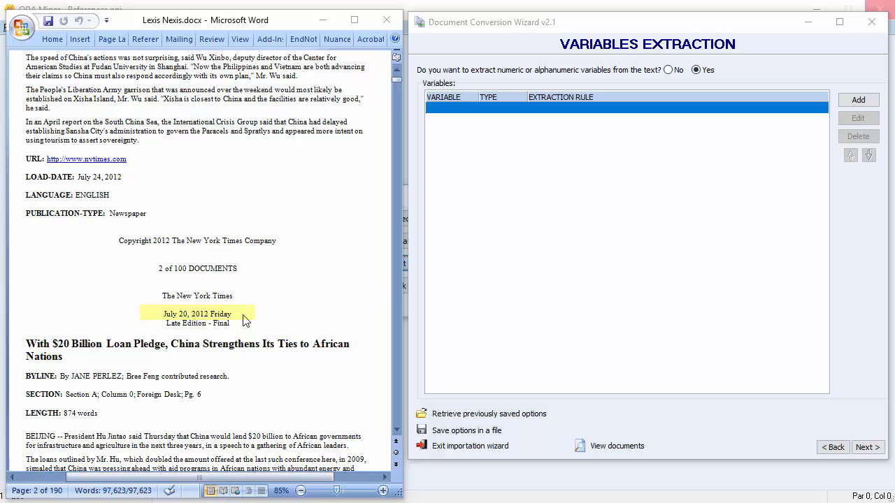
pyautogui.moveTo(249, 327)
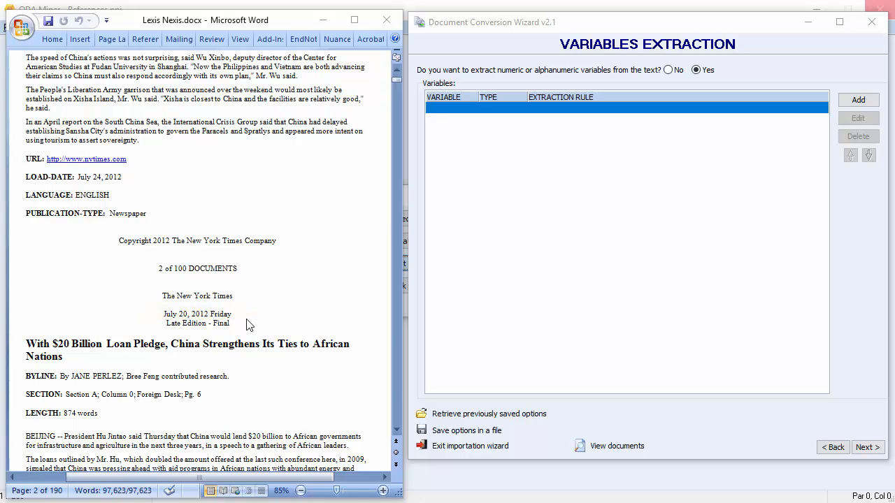
pyautogui.moveTo(249, 305)
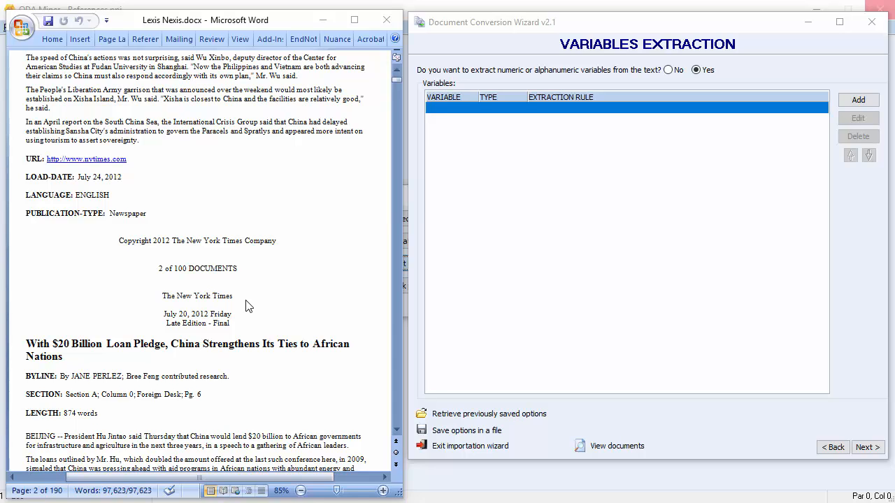
pyautogui.moveTo(565, 292)
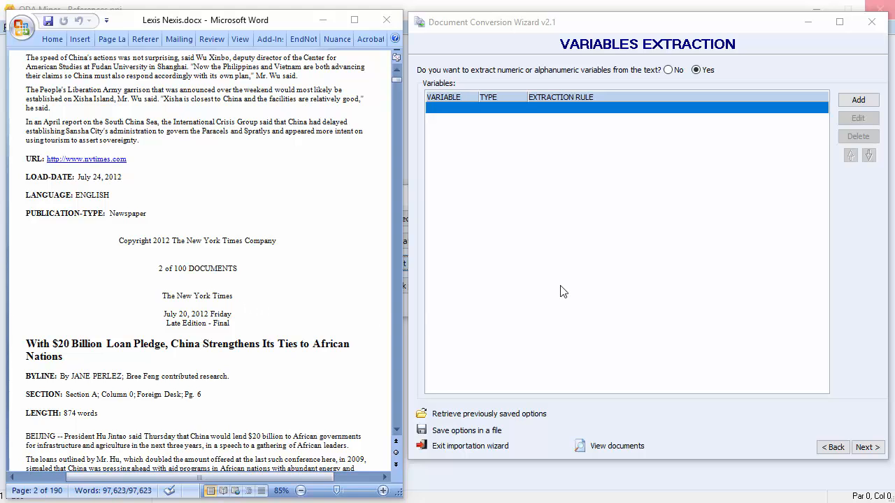
pyautogui.click(859, 100)
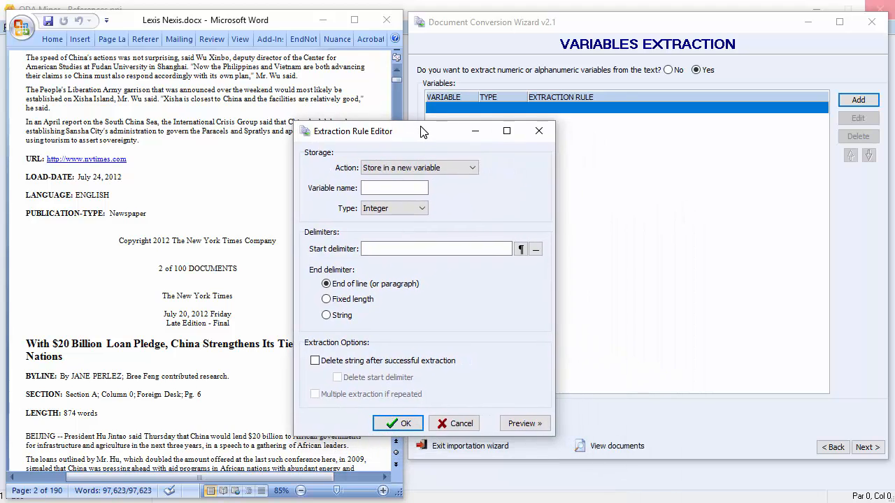
# - Name the variable PUBDATE and make it a Date type in month-day-year format
pyautogui.click(394, 187)
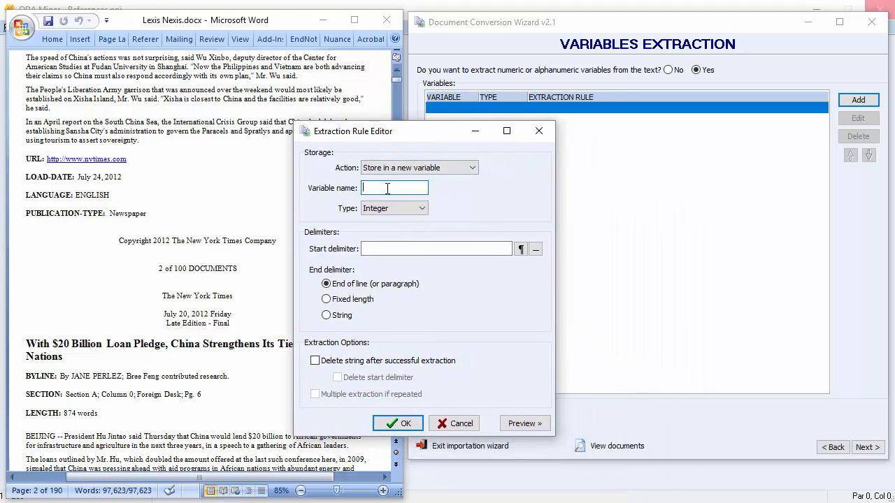
pyautogui.write('PUBDATE')
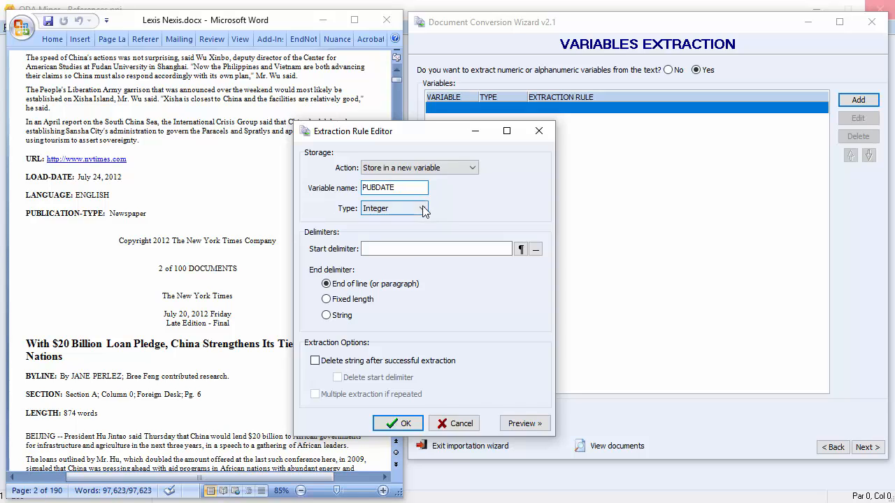
pyautogui.click(422, 207)
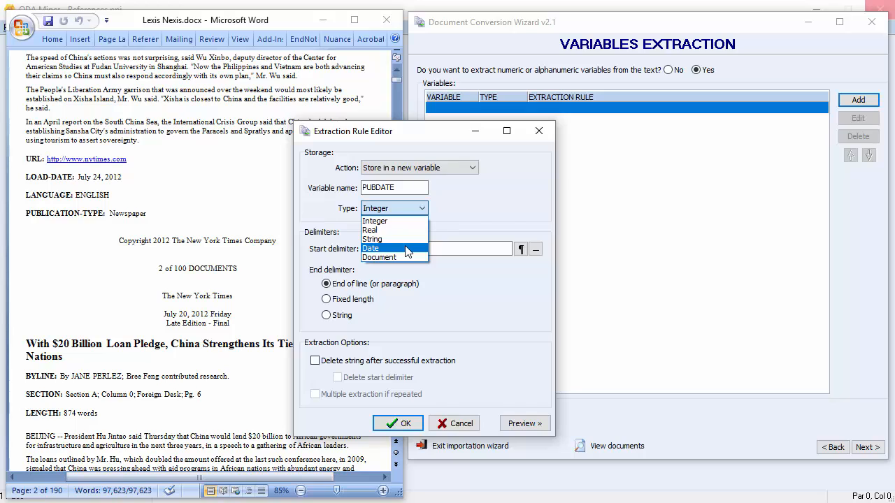
pyautogui.click(371, 248)
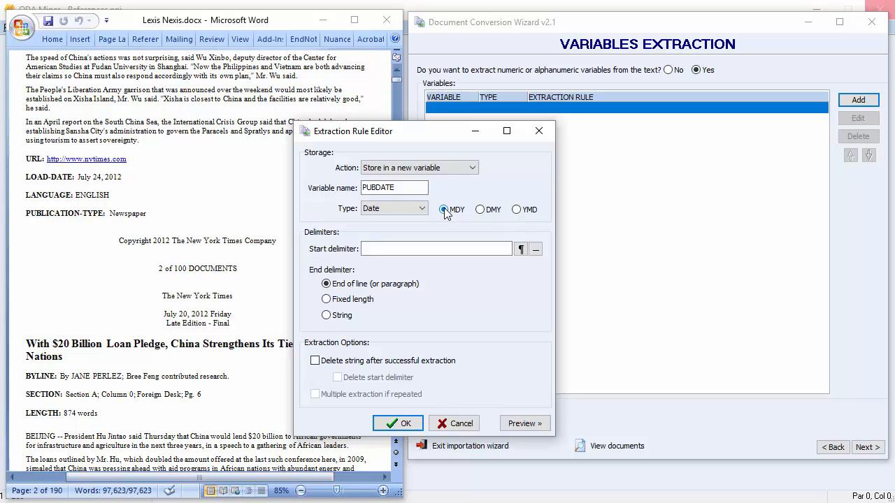
pyautogui.click(444, 210)
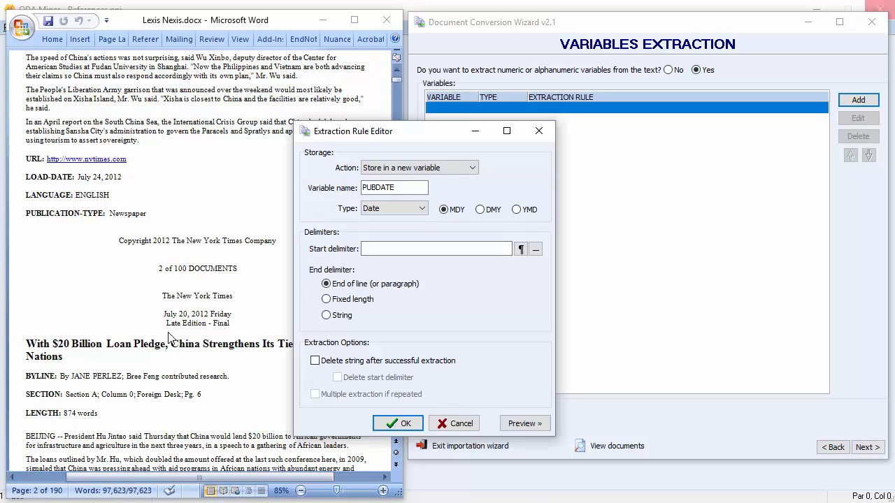
pyautogui.moveTo(400, 288)
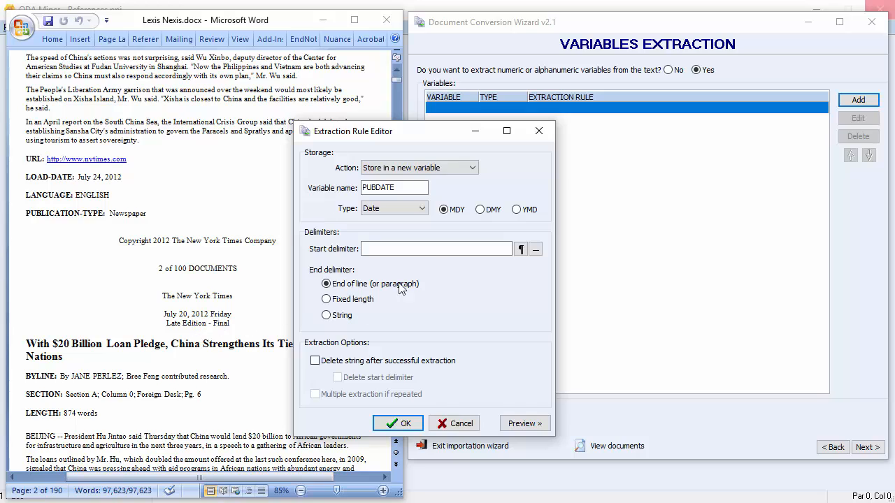
# - Set the start delimiter to 'The New York Times' plus ¶¶ and end at end of line
pyautogui.click(437, 249)
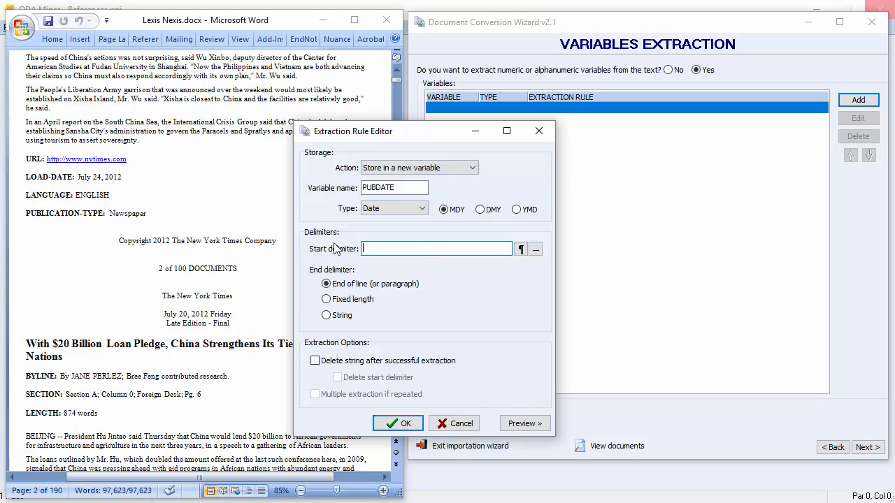
pyautogui.write('The')
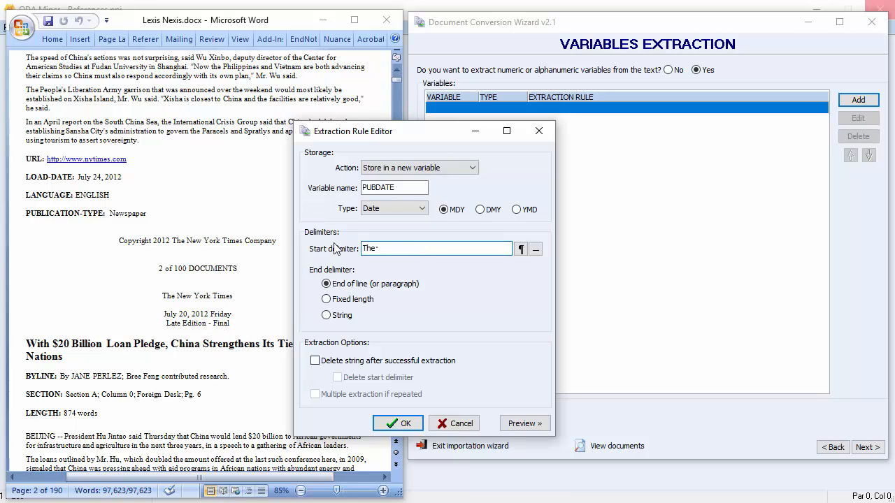
pyautogui.write('New')
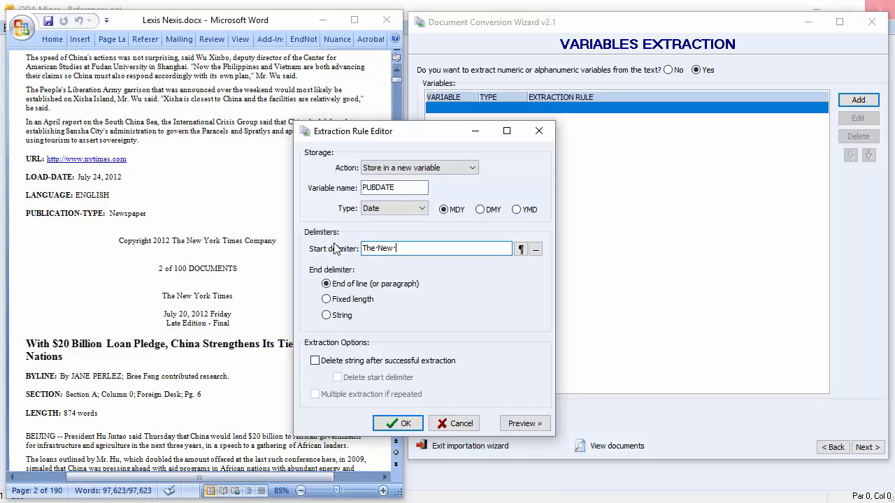
pyautogui.write('York')
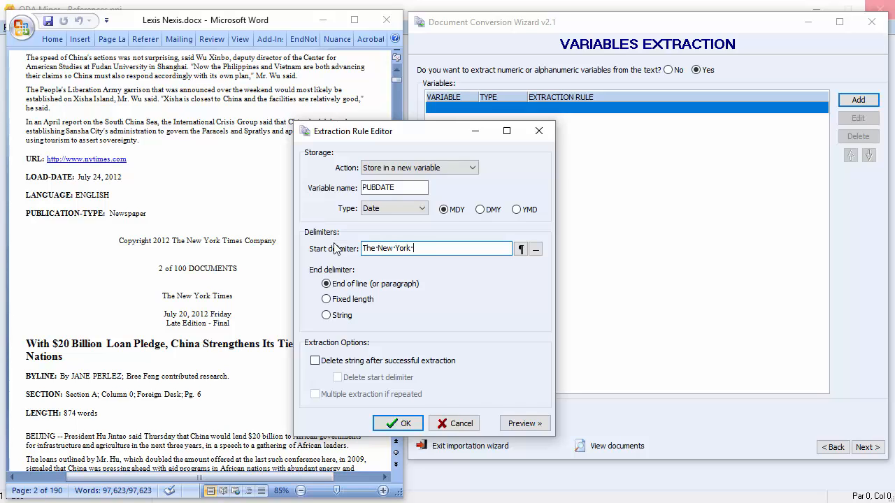
pyautogui.write('Times')
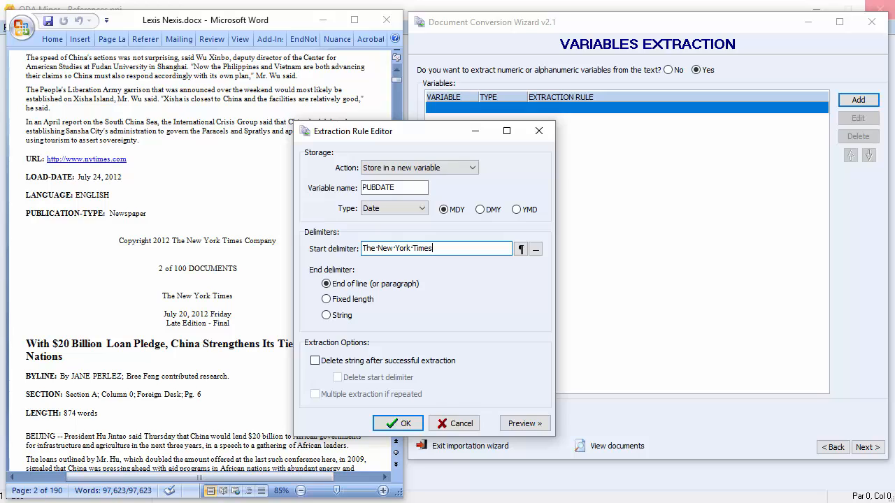
pyautogui.click(522, 249)
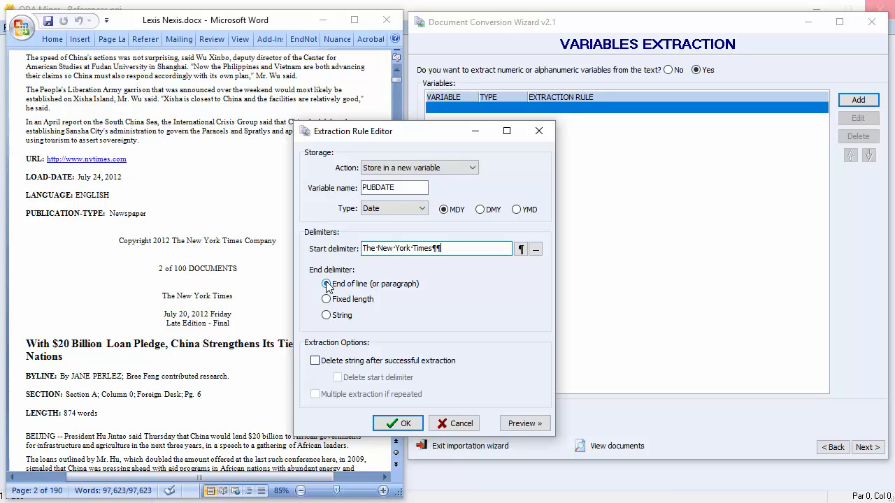
pyautogui.click(316, 361)
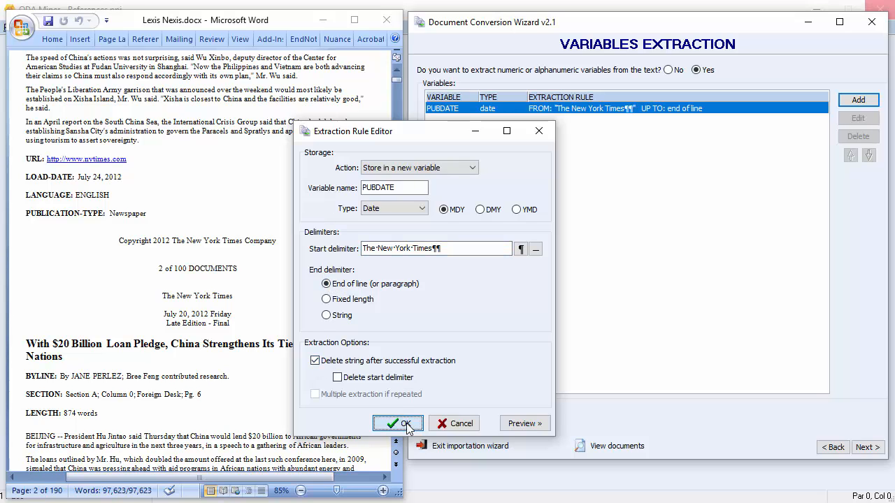
# - Save PUBDATE, then define TITLE as a String variable with maximum width 150
pyautogui.click(398, 424)
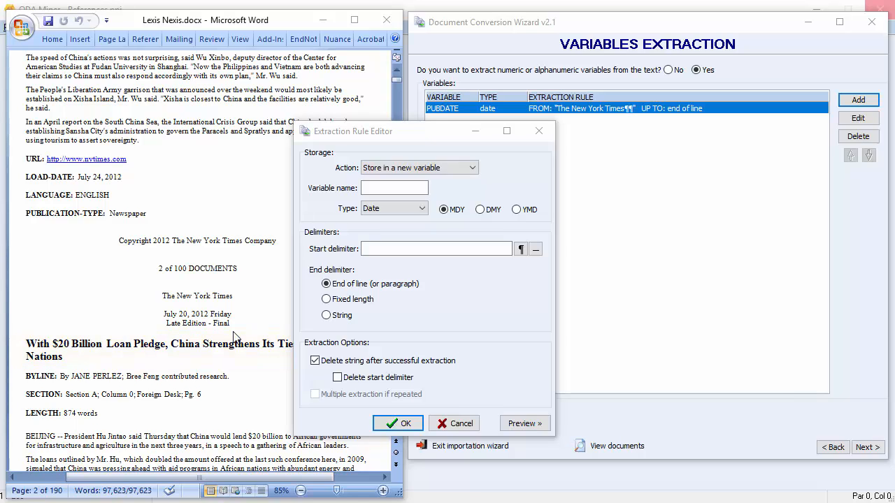
pyautogui.click(394, 187)
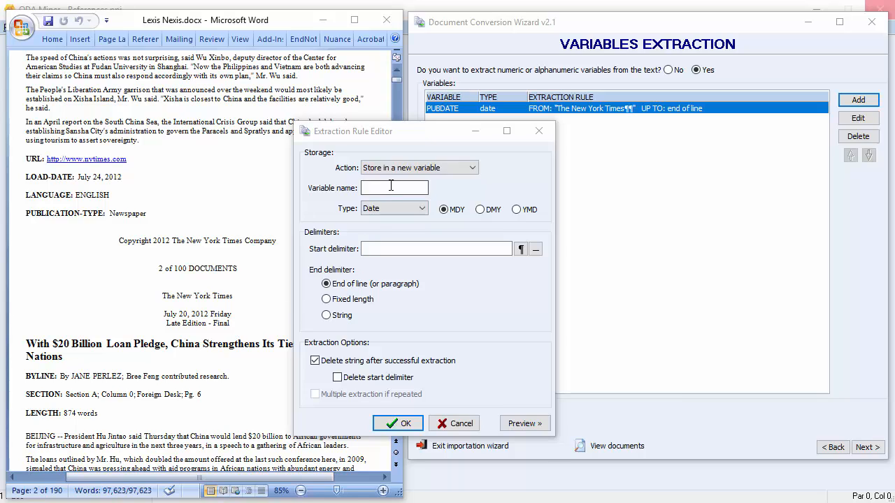
pyautogui.write('TITLE')
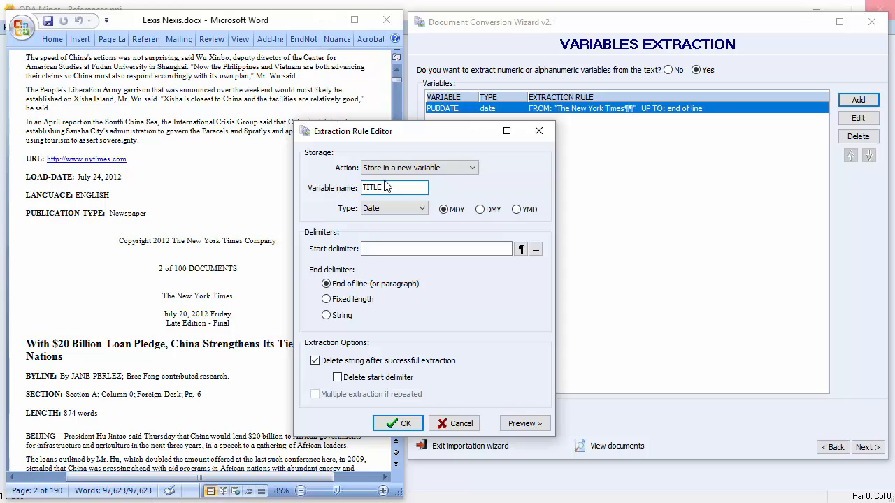
pyautogui.click(422, 207)
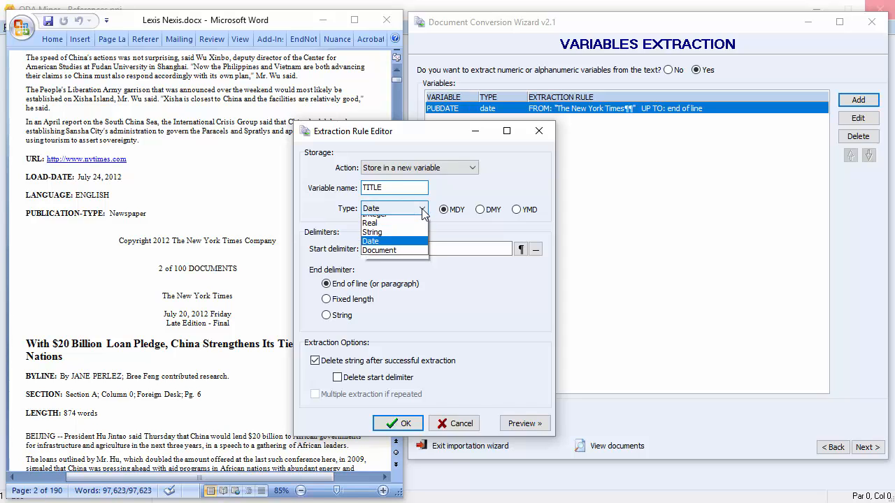
pyautogui.click(372, 233)
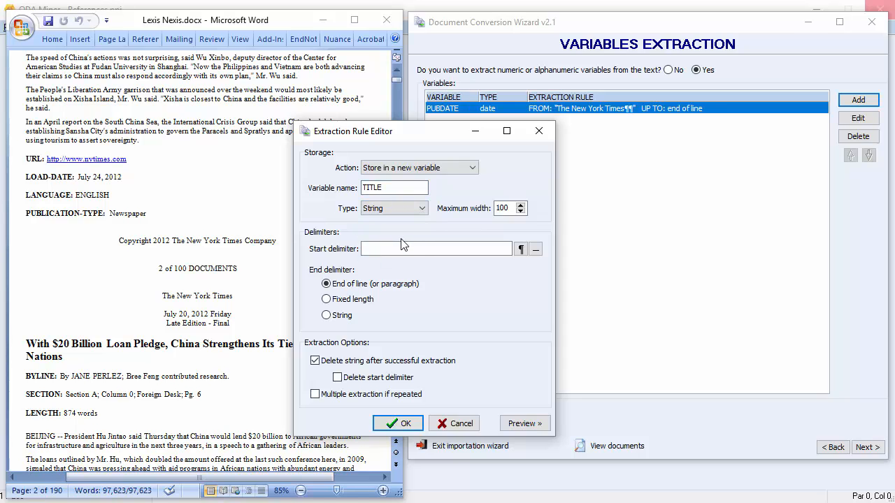
pyautogui.click(505, 207)
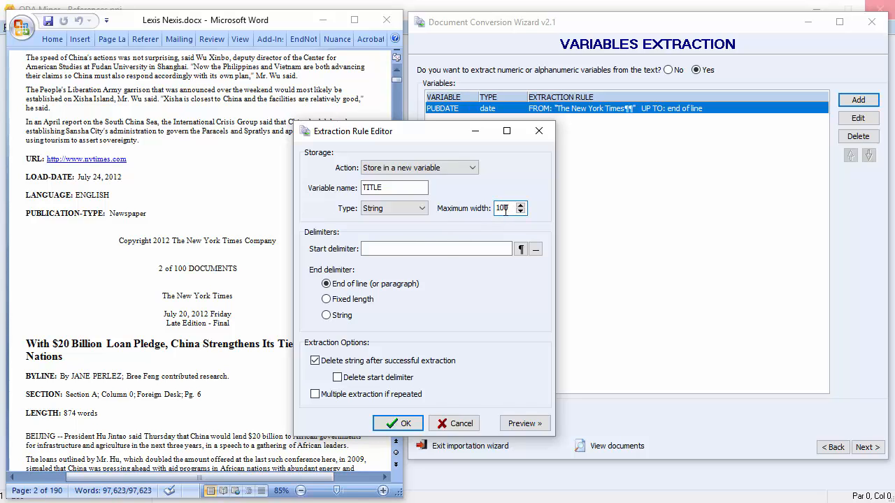
pyautogui.write('150')
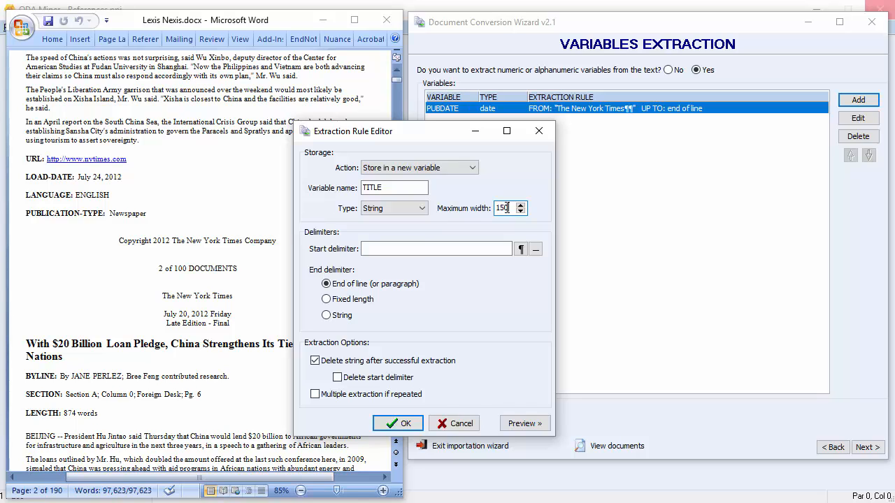
# - Set TITLE's start delimiter to '-Final' plus ¶¶, end of line, and save the rule
pyautogui.click(437, 249)
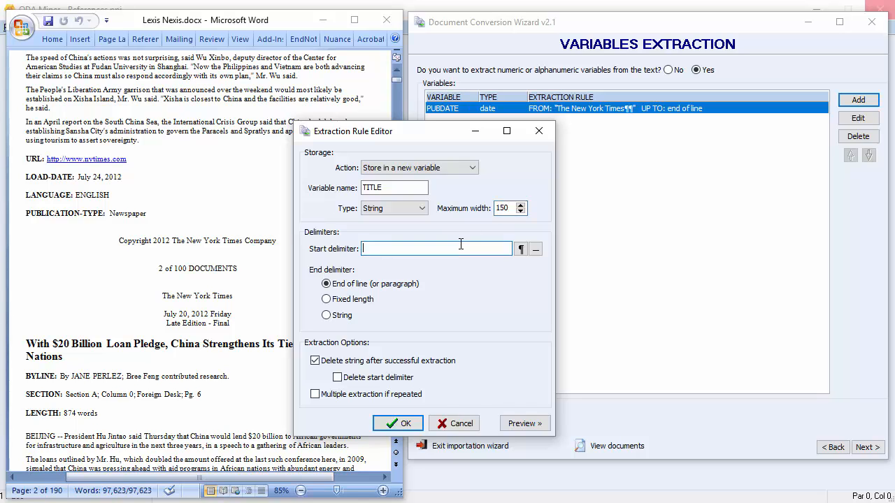
pyautogui.write('-')
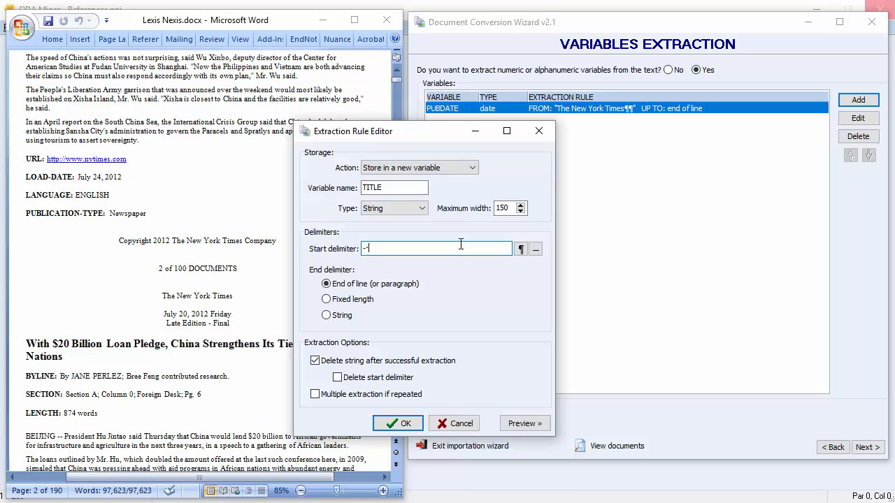
pyautogui.write('Final')
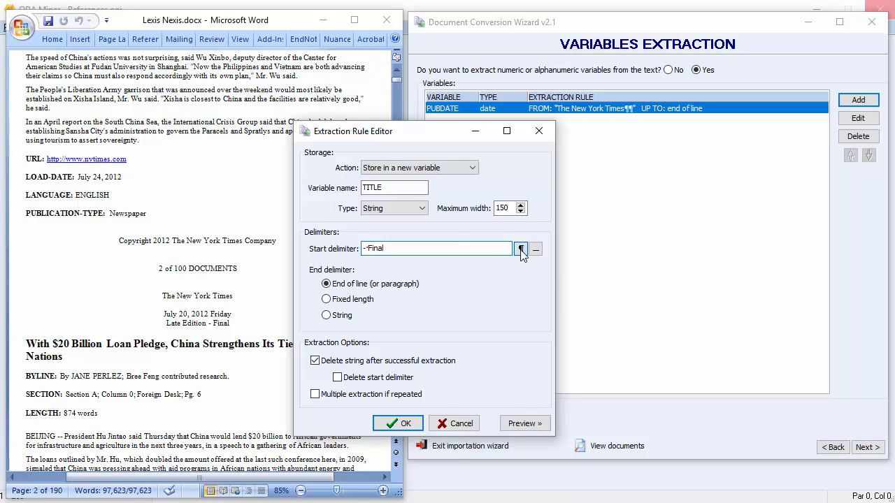
pyautogui.click(520, 249)
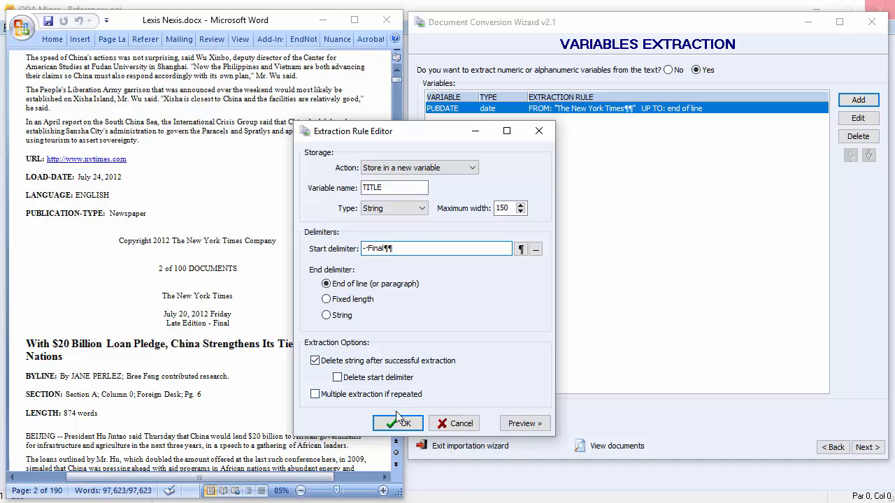
pyautogui.click(397, 423)
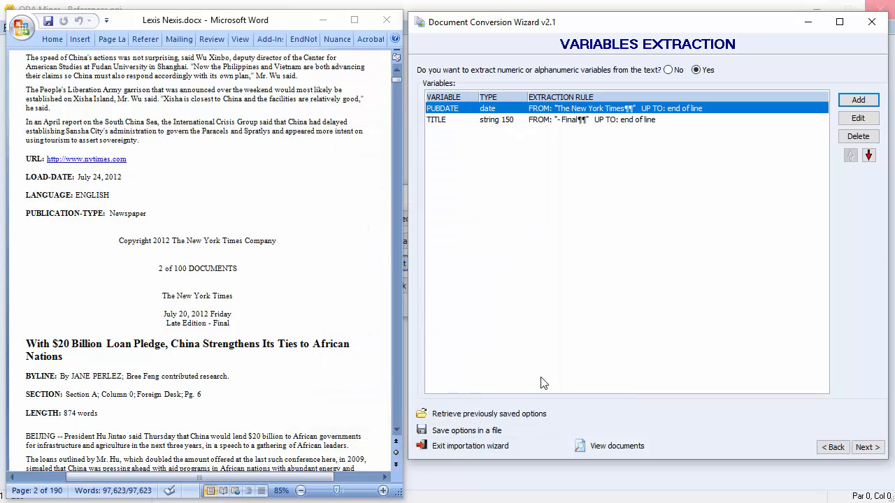
# - Add an AUTHOR string variable extracted from after 'BYLINE:' to end of line
pyautogui.click(858, 100)
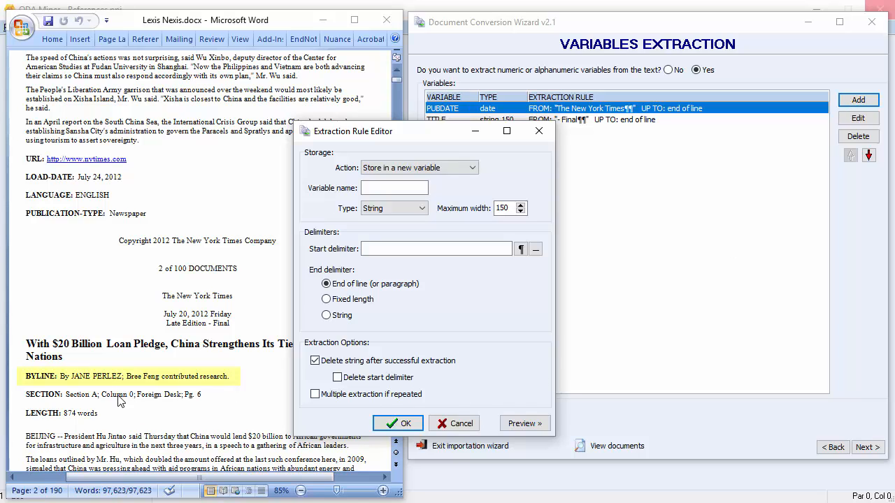
pyautogui.moveTo(105, 389)
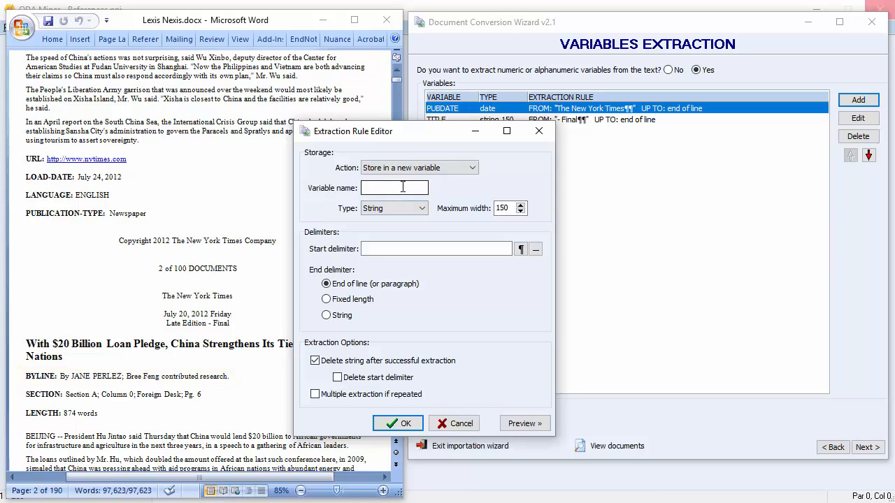
pyautogui.write('AUTHOR')
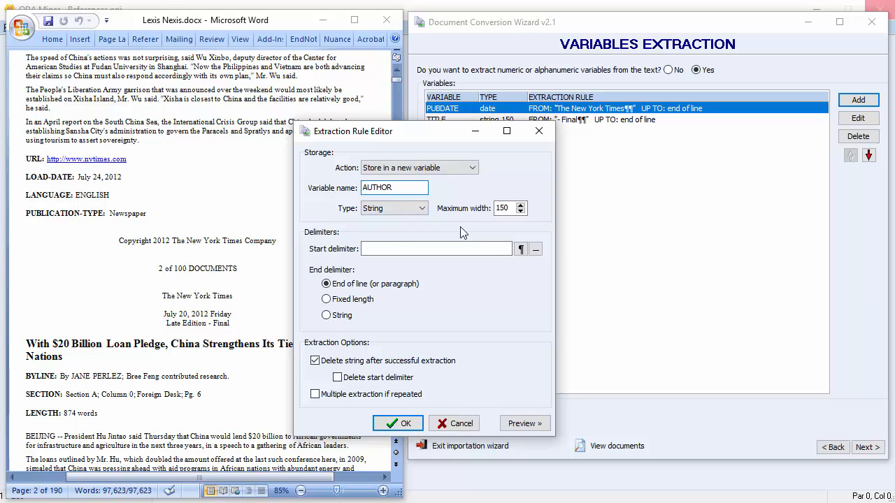
pyautogui.moveTo(481, 229)
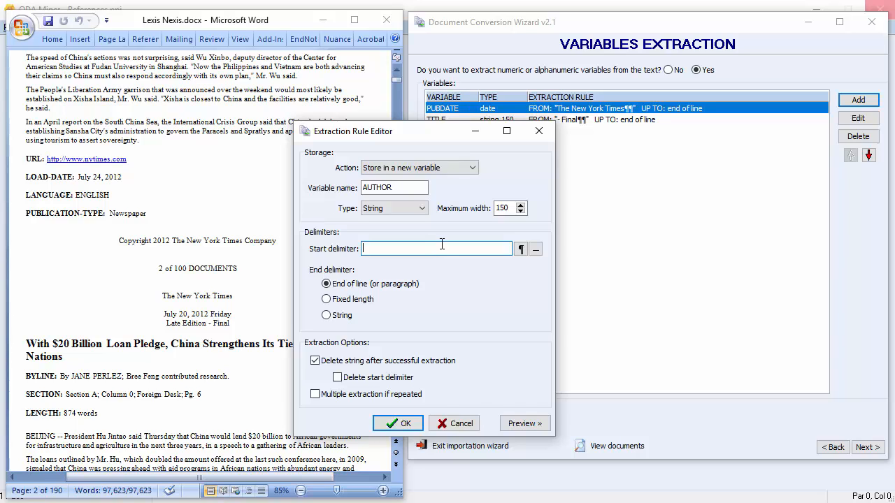
pyautogui.write('BYLI')
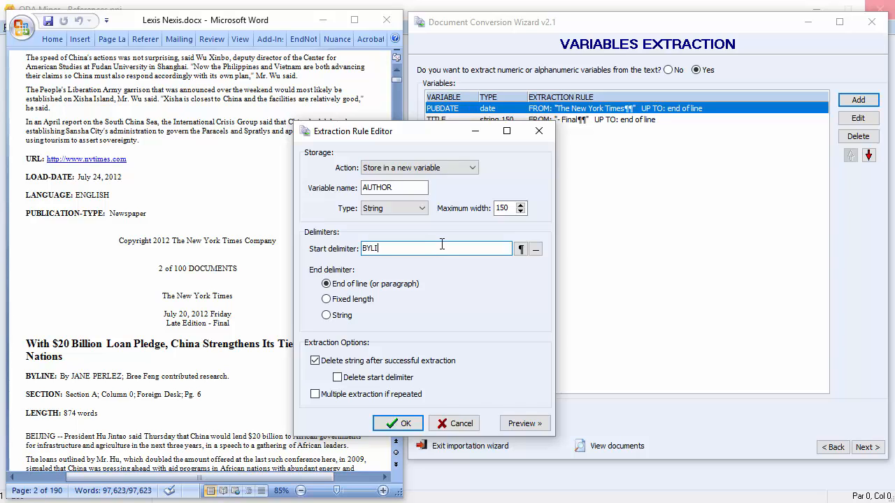
pyautogui.write('NE')
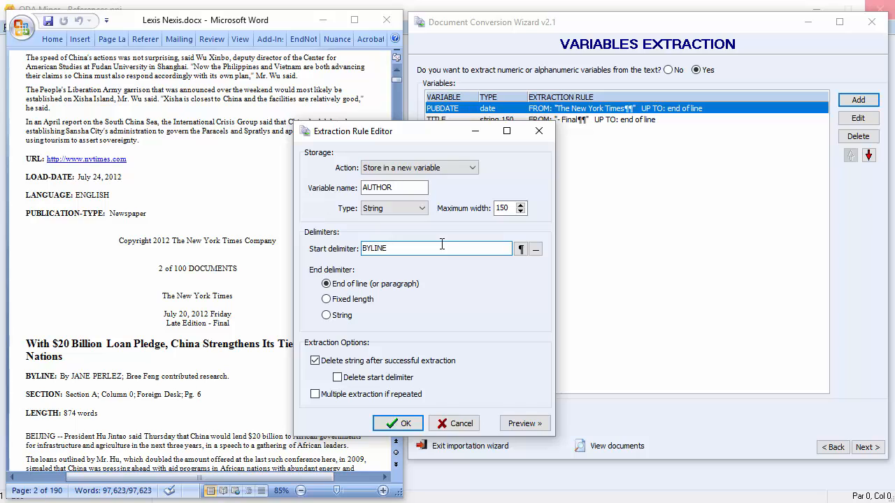
pyautogui.write(':')
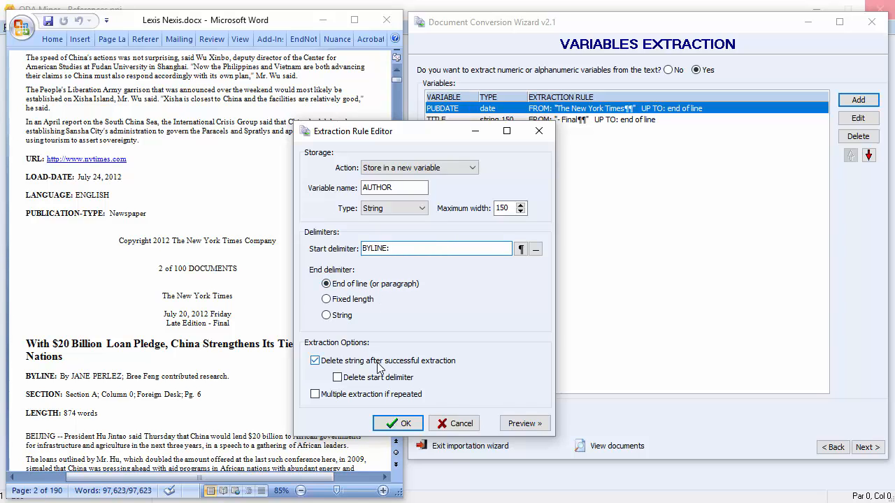
pyautogui.click(397, 422)
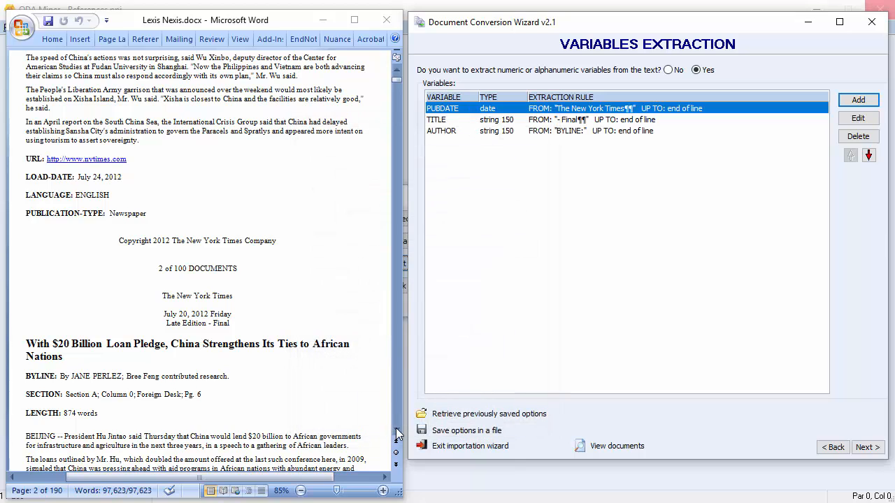
pyautogui.moveTo(628, 266)
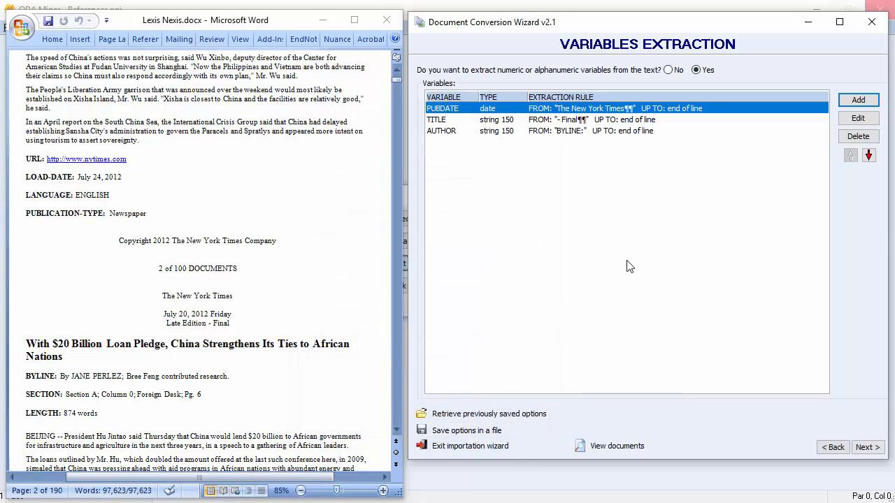
# - Add a new rule named MAIN_TEXT and make it a Document type variable
pyautogui.click(858, 100)
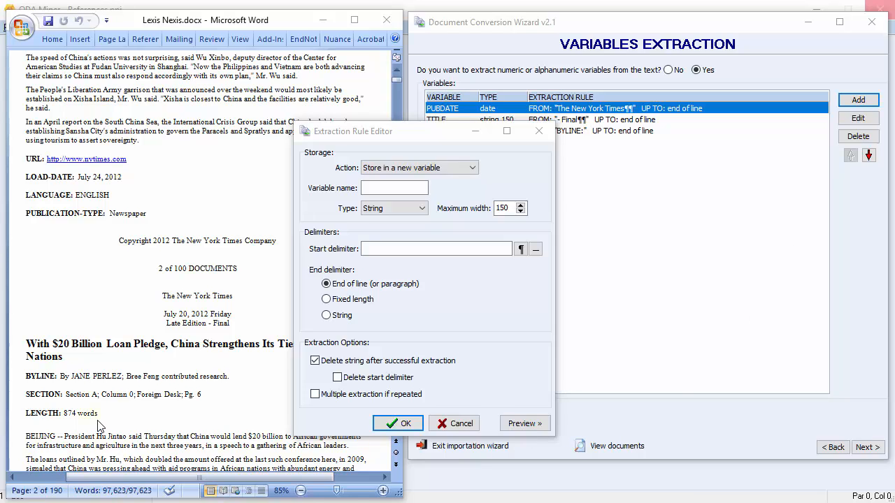
pyautogui.doubleClick(86, 414)
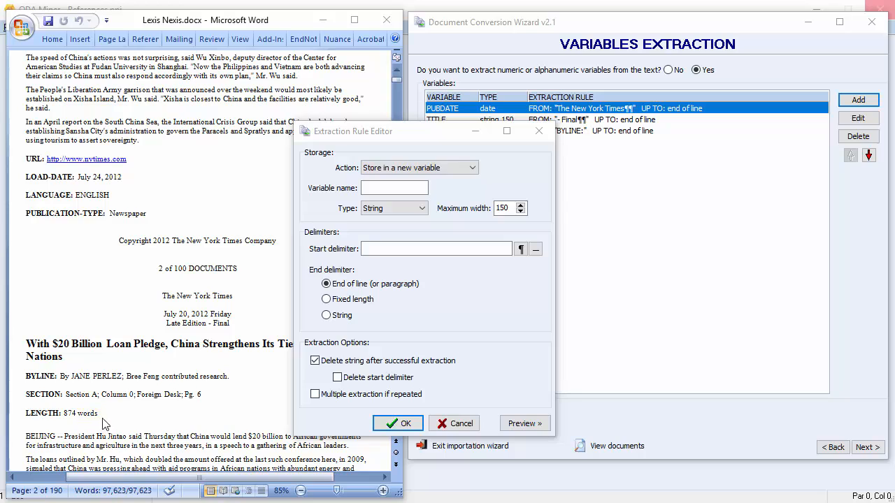
pyautogui.doubleClick(34, 159)
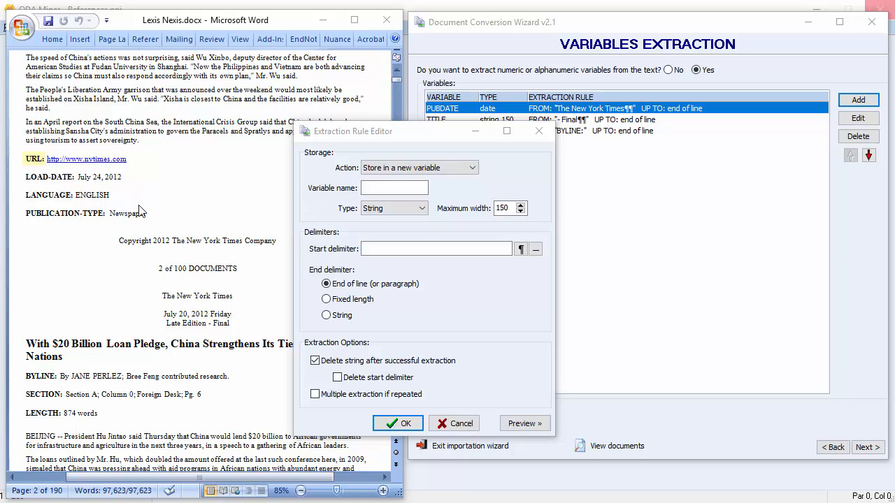
pyautogui.click(394, 188)
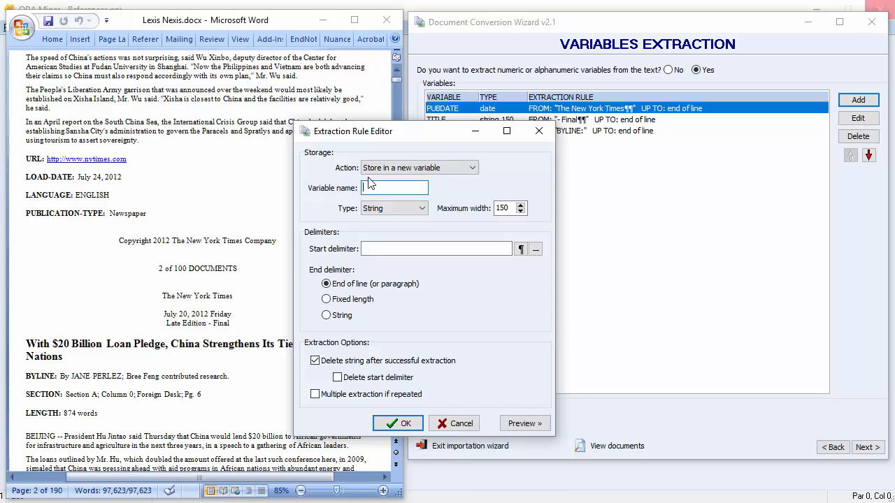
pyautogui.write('MAIN_TEXT')
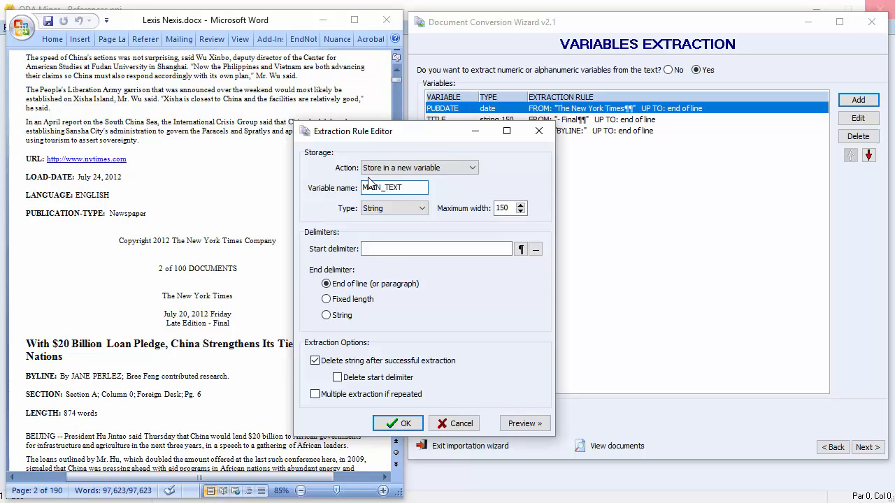
pyautogui.click(423, 207)
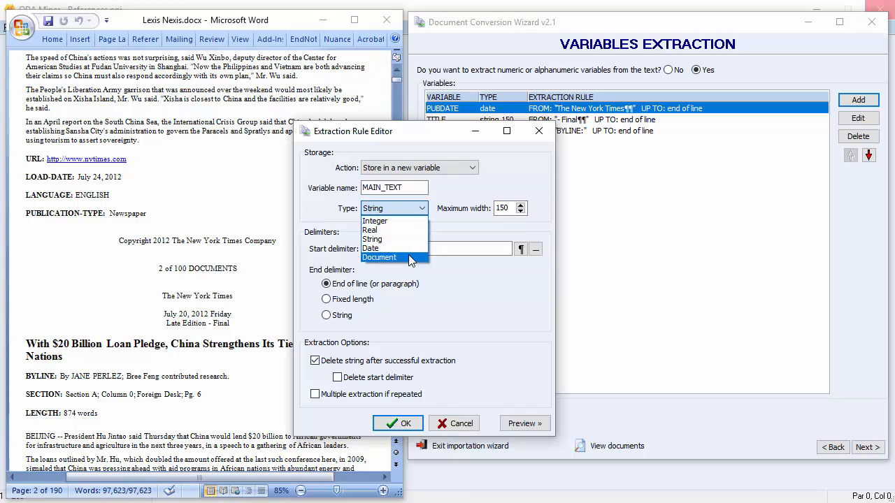
pyautogui.click(379, 257)
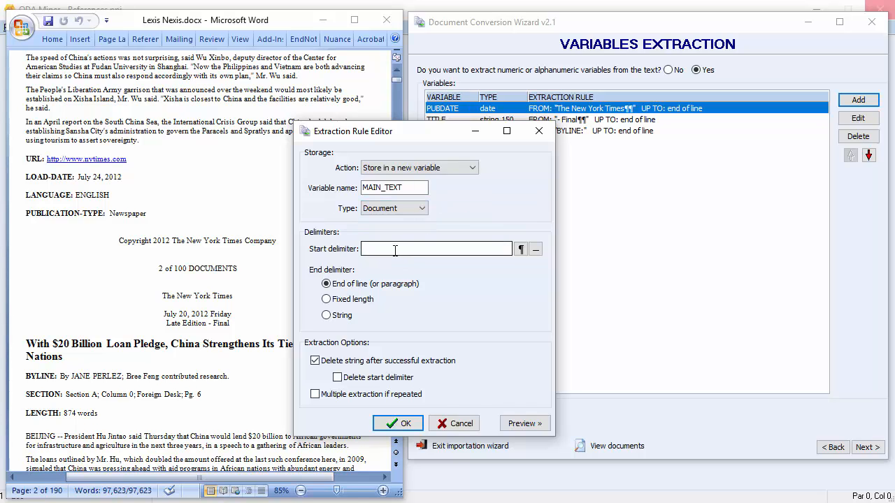
# - Set MAIN_TEXT's start delimiter to 'words¶¶' and end delimiter string 'URL:', then save the rule
pyautogui.click(436, 249)
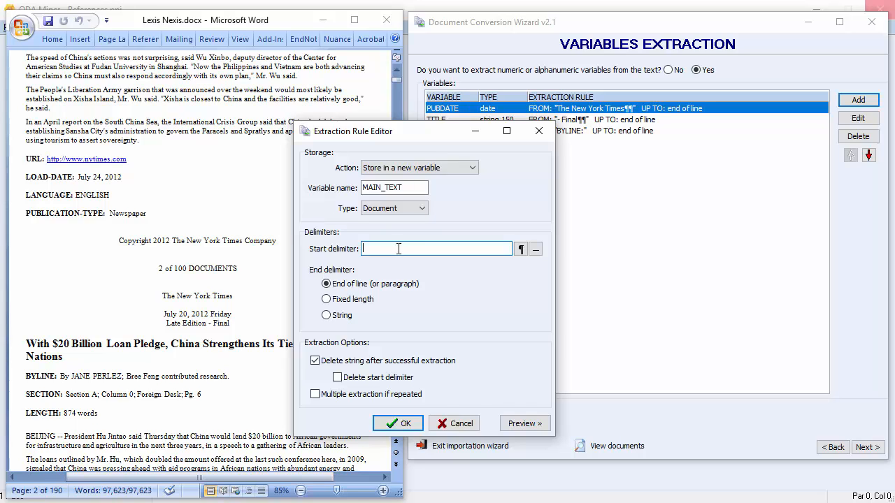
pyautogui.write('word')
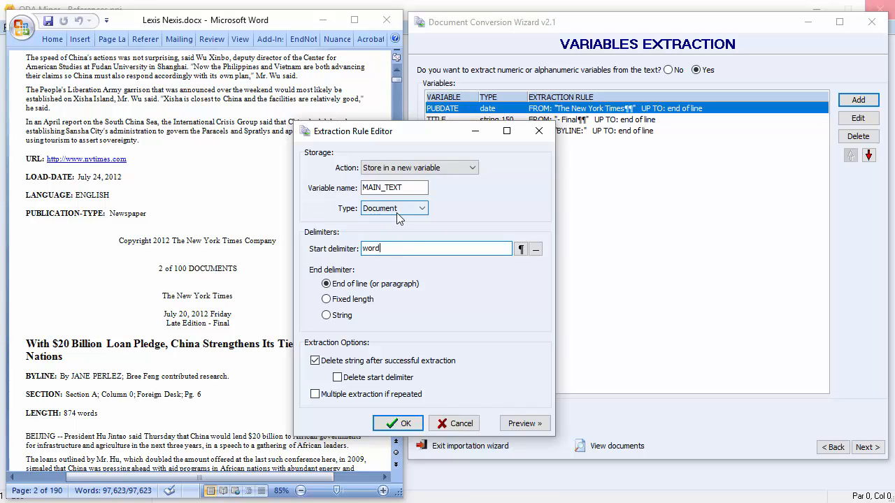
pyautogui.write('s')
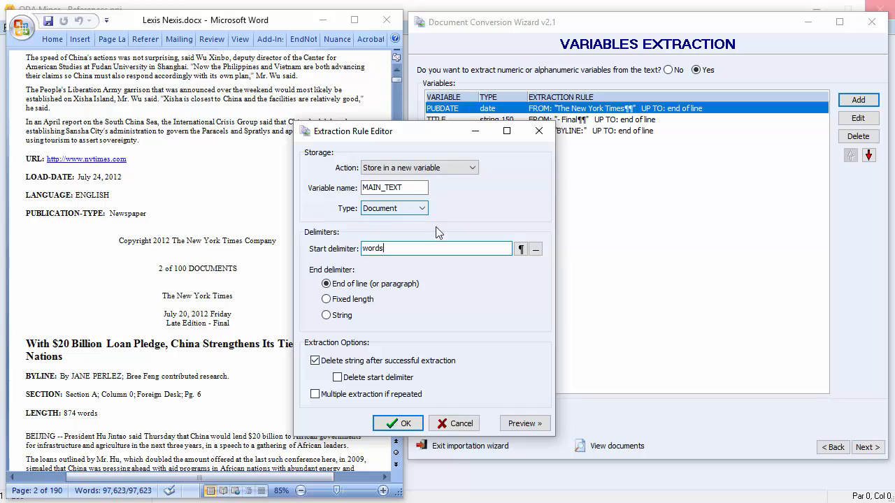
pyautogui.click(520, 249)
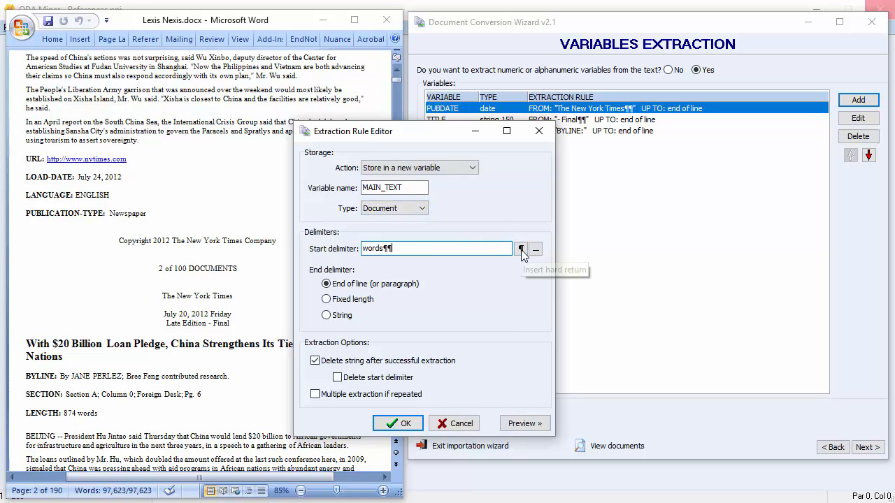
pyautogui.moveTo(521, 264)
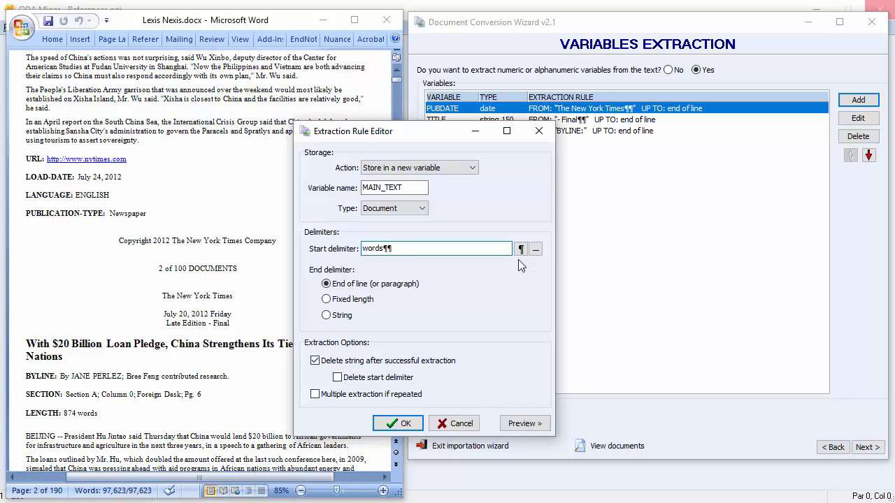
pyautogui.moveTo(361, 333)
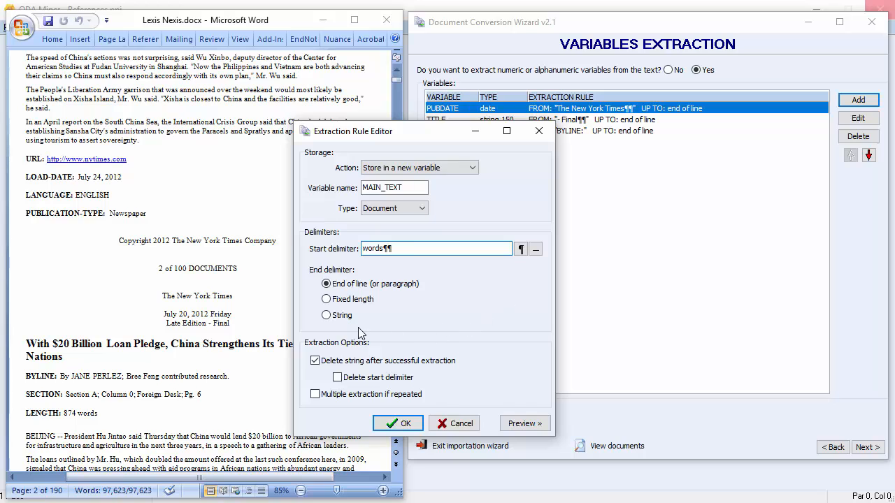
pyautogui.click(326, 315)
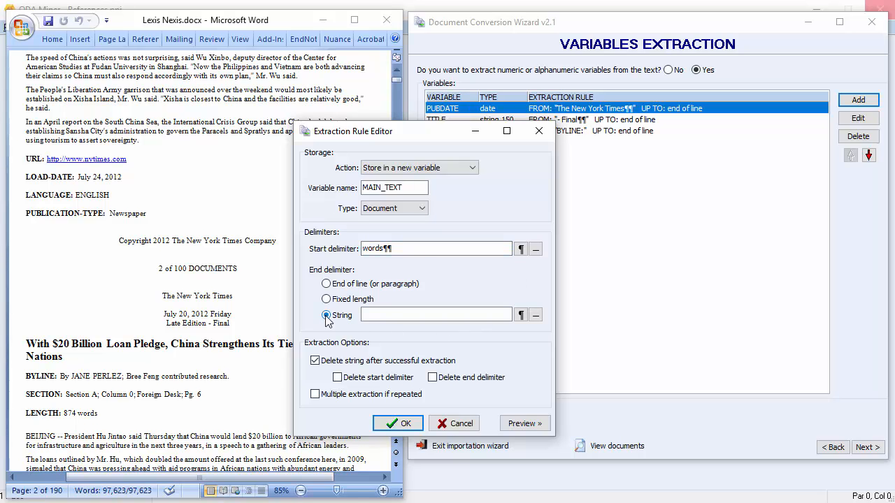
pyautogui.click(437, 313)
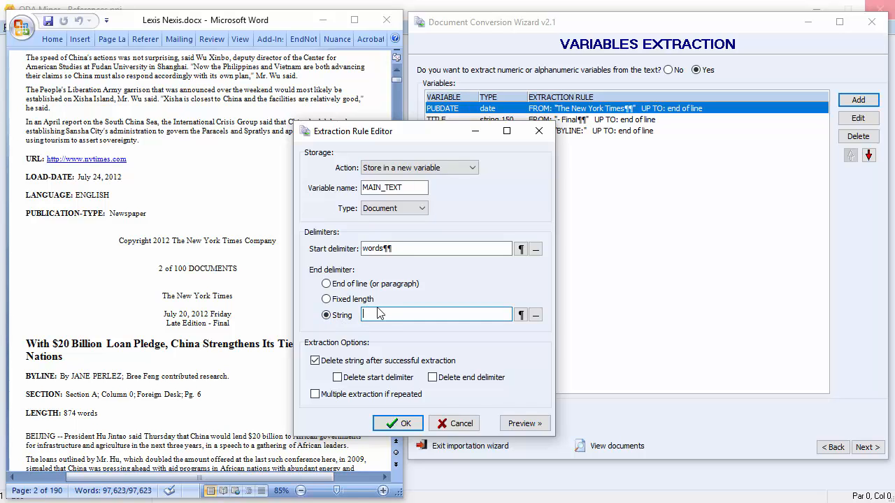
pyautogui.write('URL:')
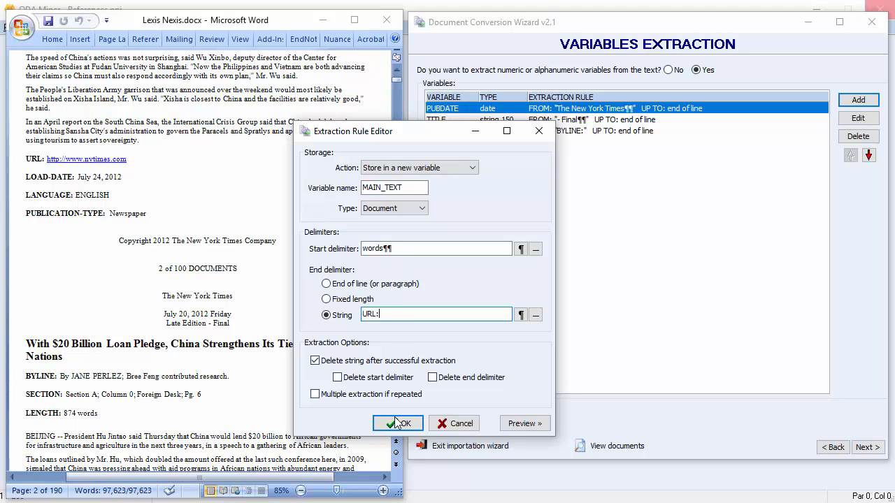
pyautogui.click(397, 422)
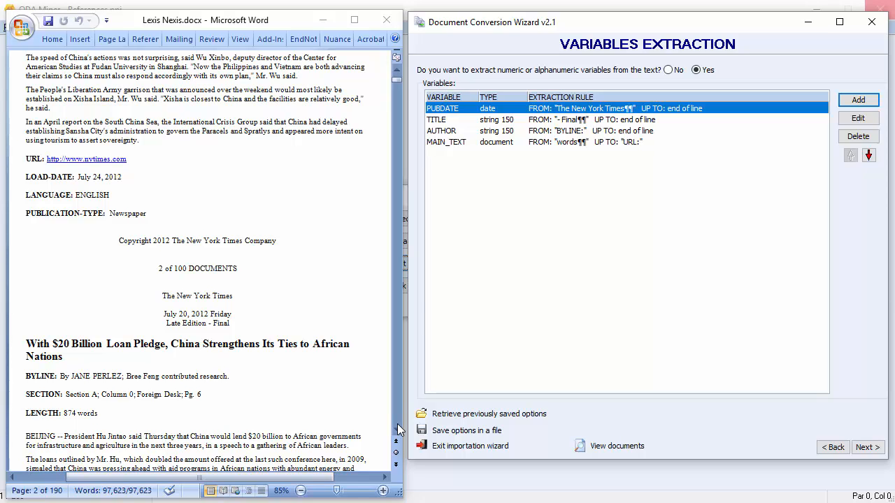
pyautogui.moveTo(840, 434)
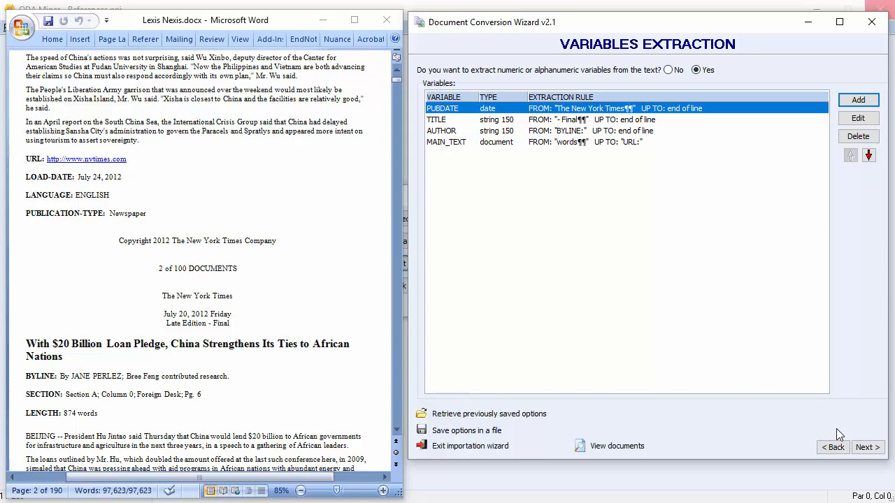
# - Create the project file and save it as New York Times on the Desktop
pyautogui.click(867, 447)
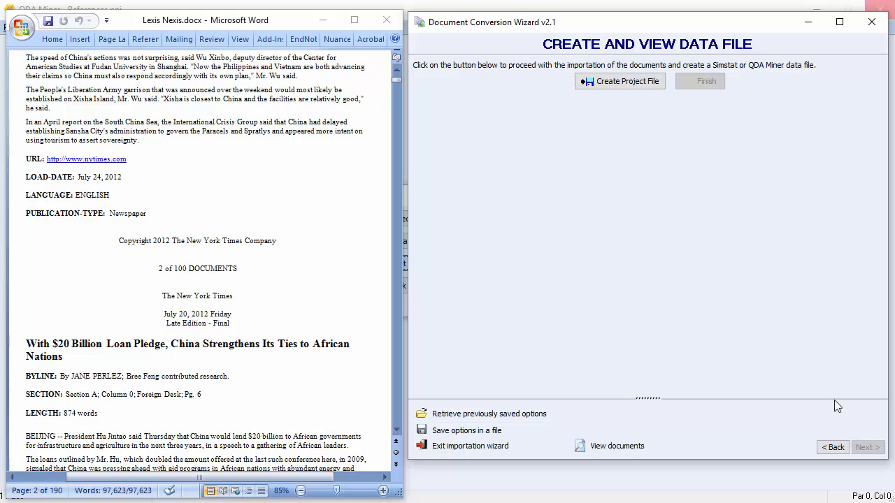
pyautogui.click(619, 80)
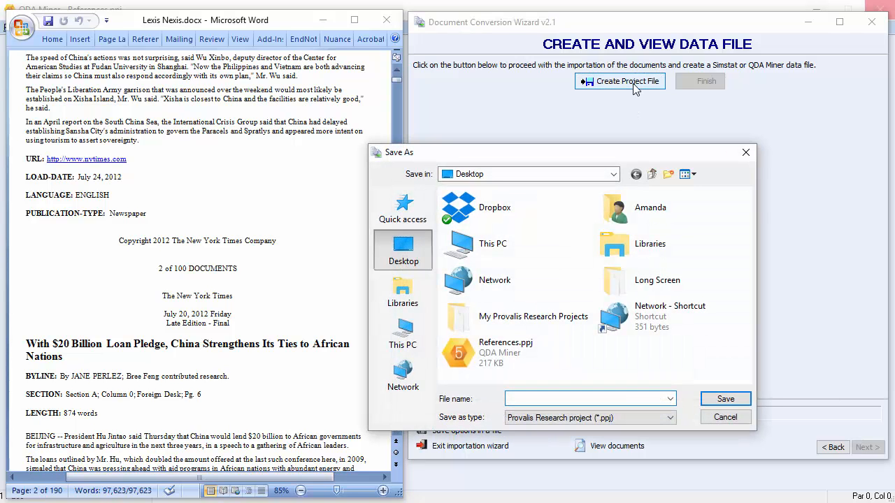
pyautogui.moveTo(403, 249)
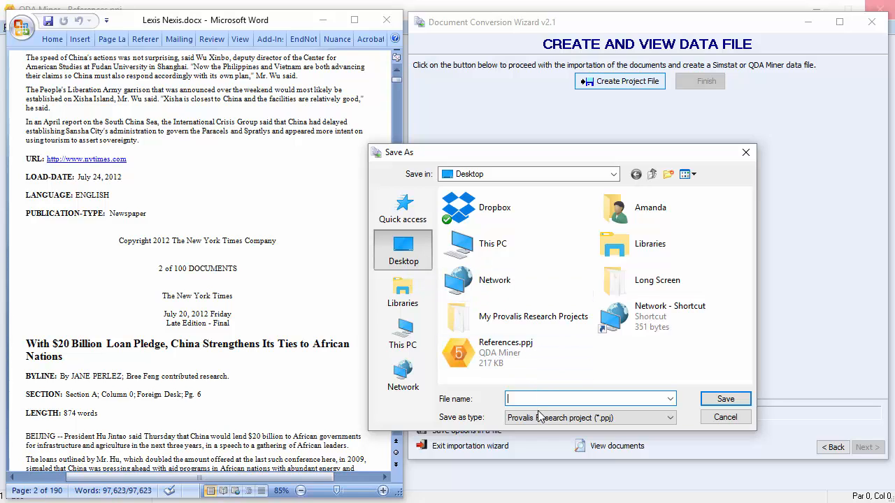
pyautogui.write('New York Times')
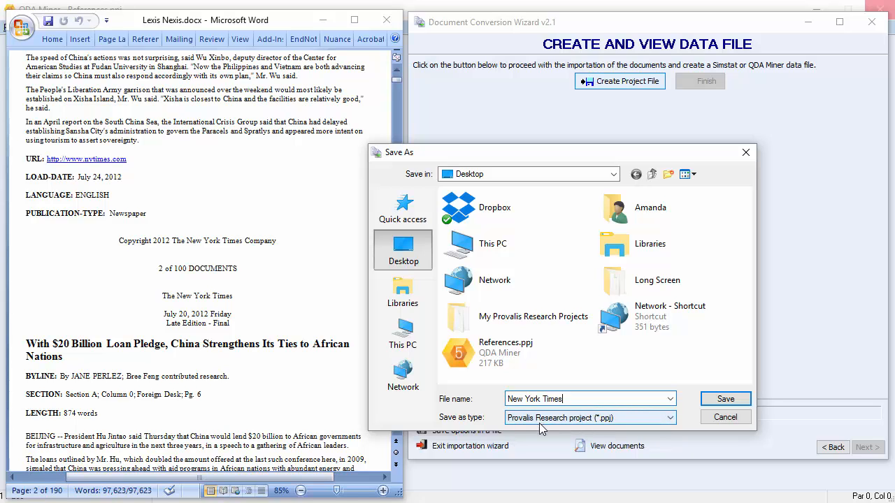
pyautogui.click(724, 399)
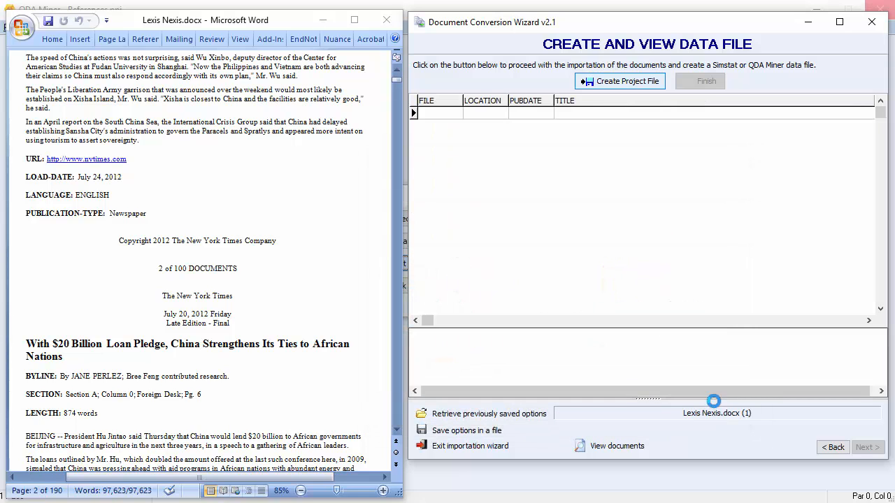
# - Finish the import so the articles appear as cases with dates, titles and authors
pyautogui.click(621, 80)
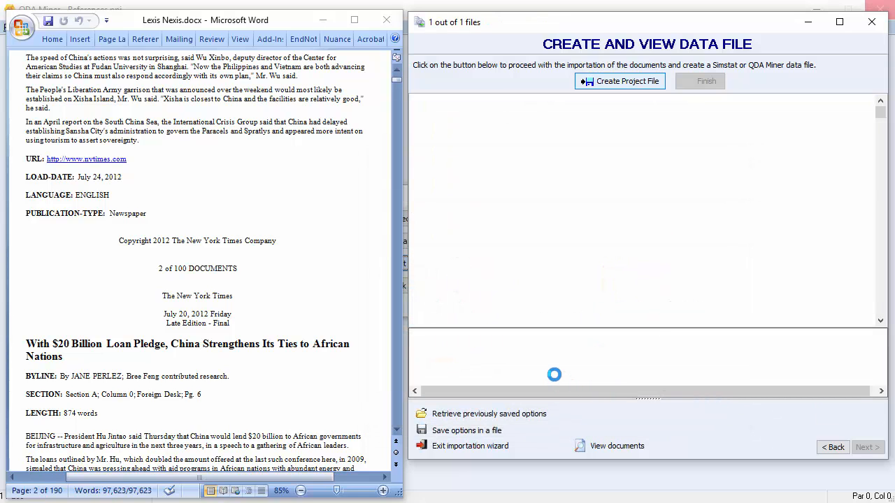
pyautogui.click(620, 80)
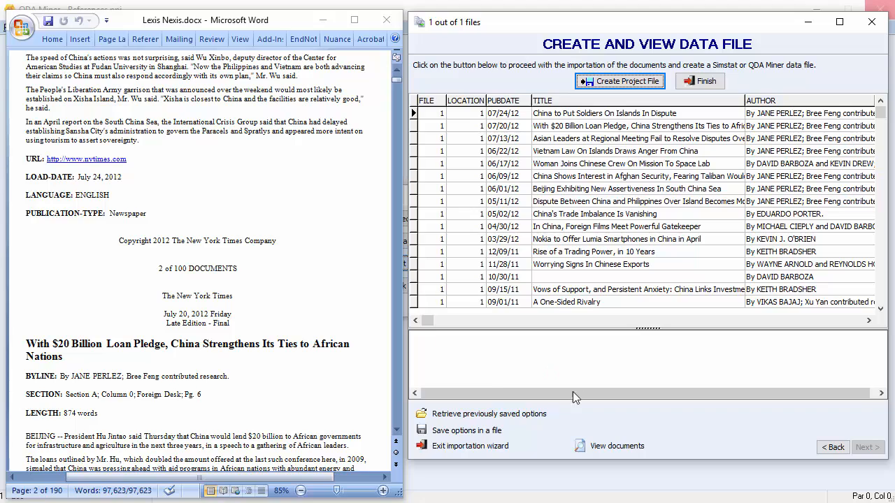
pyautogui.moveTo(492, 445)
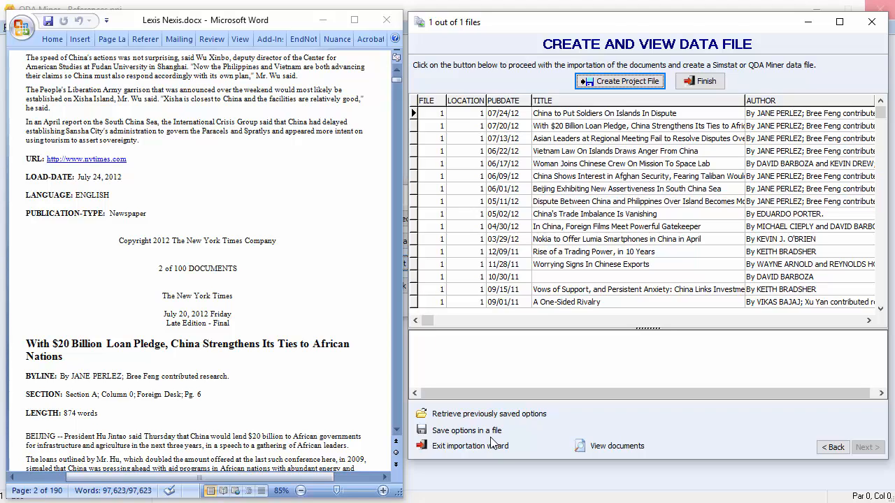
pyautogui.moveTo(493, 439)
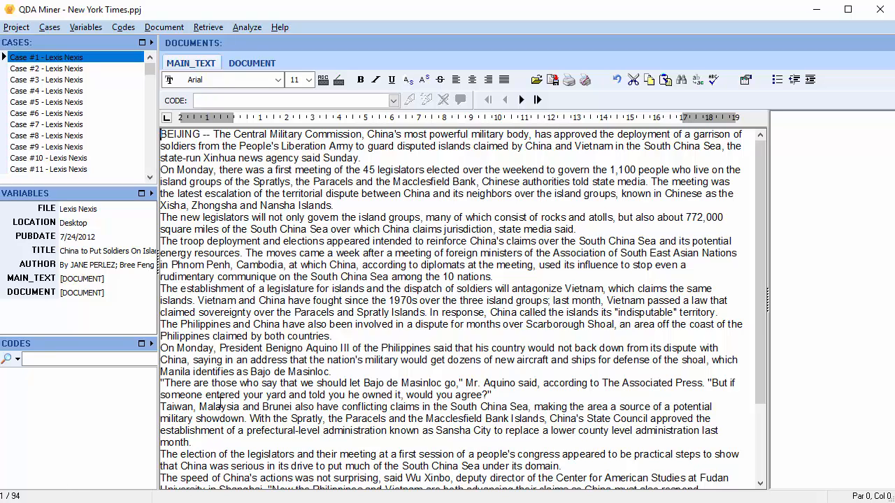
pyautogui.moveTo(182, 316)
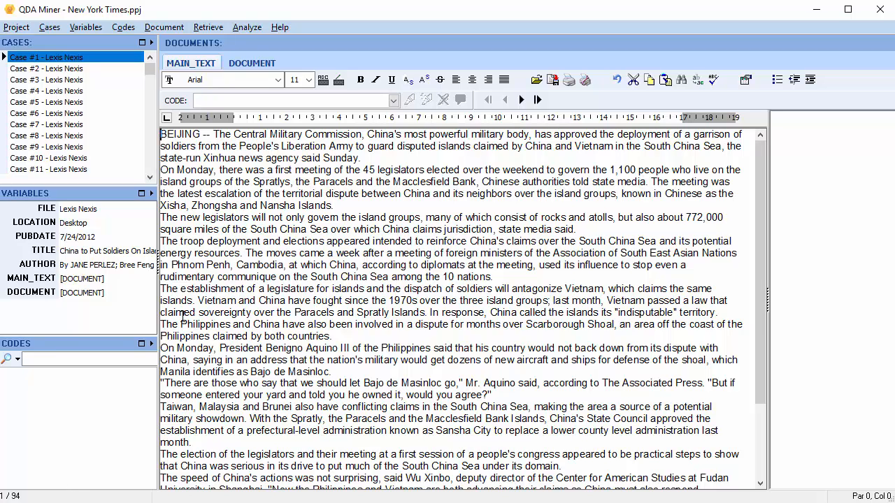
pyautogui.moveTo(223, 79)
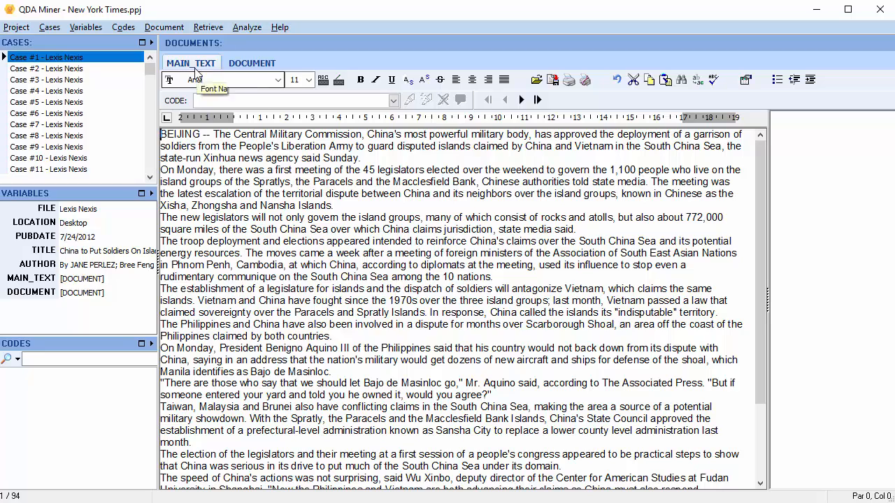
# - Display the first case's full original article in the Documents pane
pyautogui.click(251, 62)
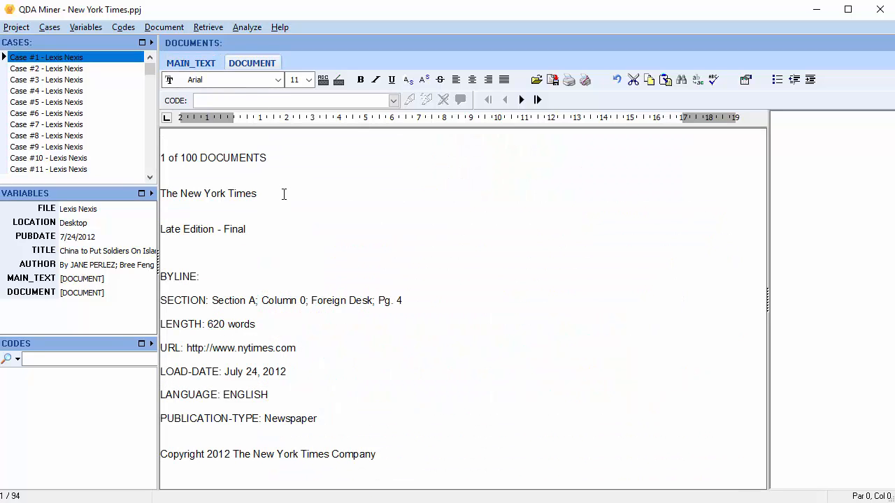